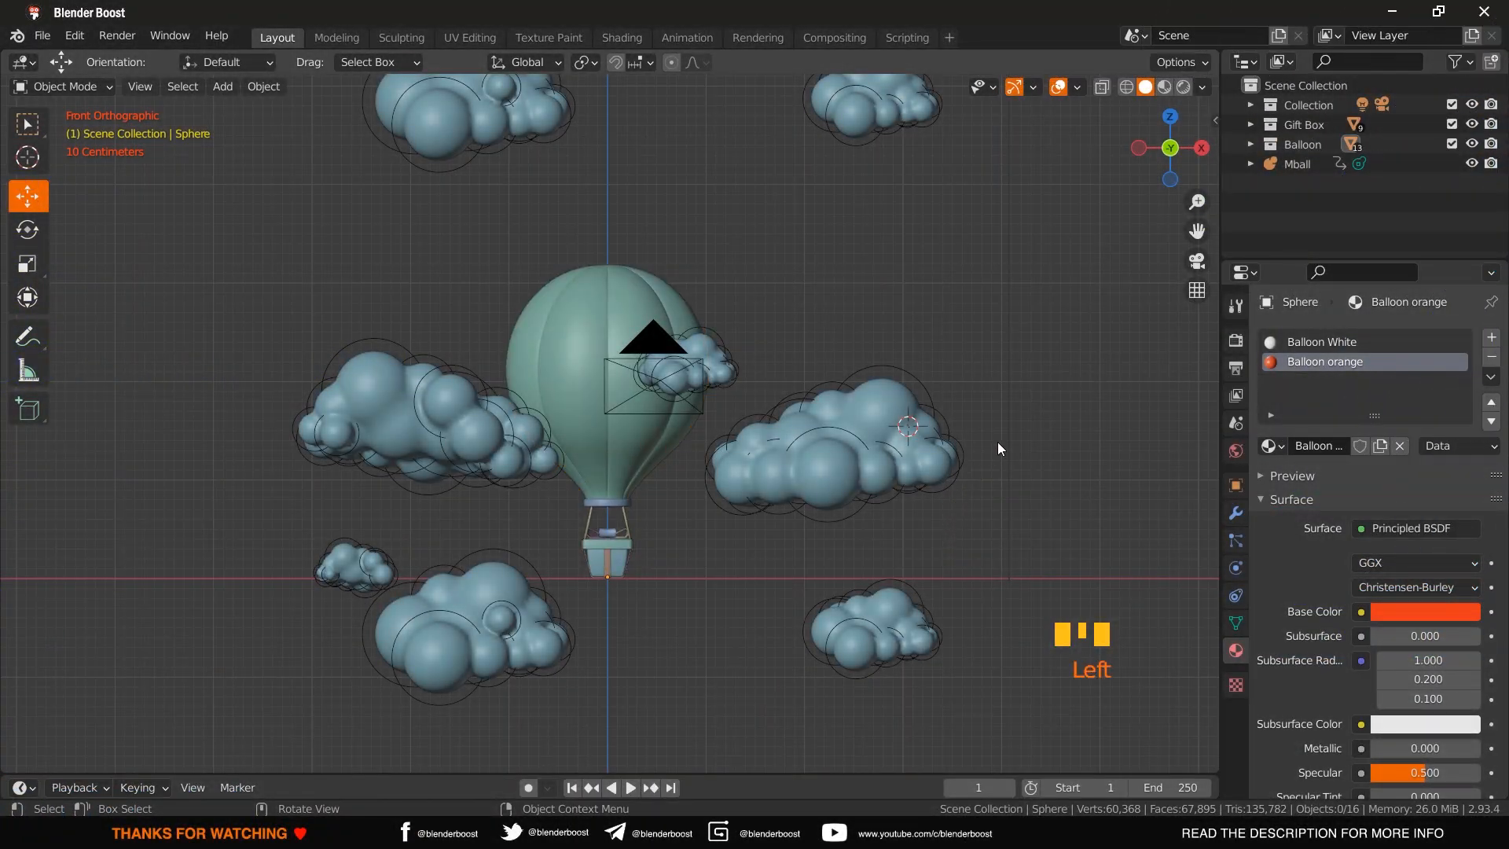
pyautogui.moveTo(749, 441)
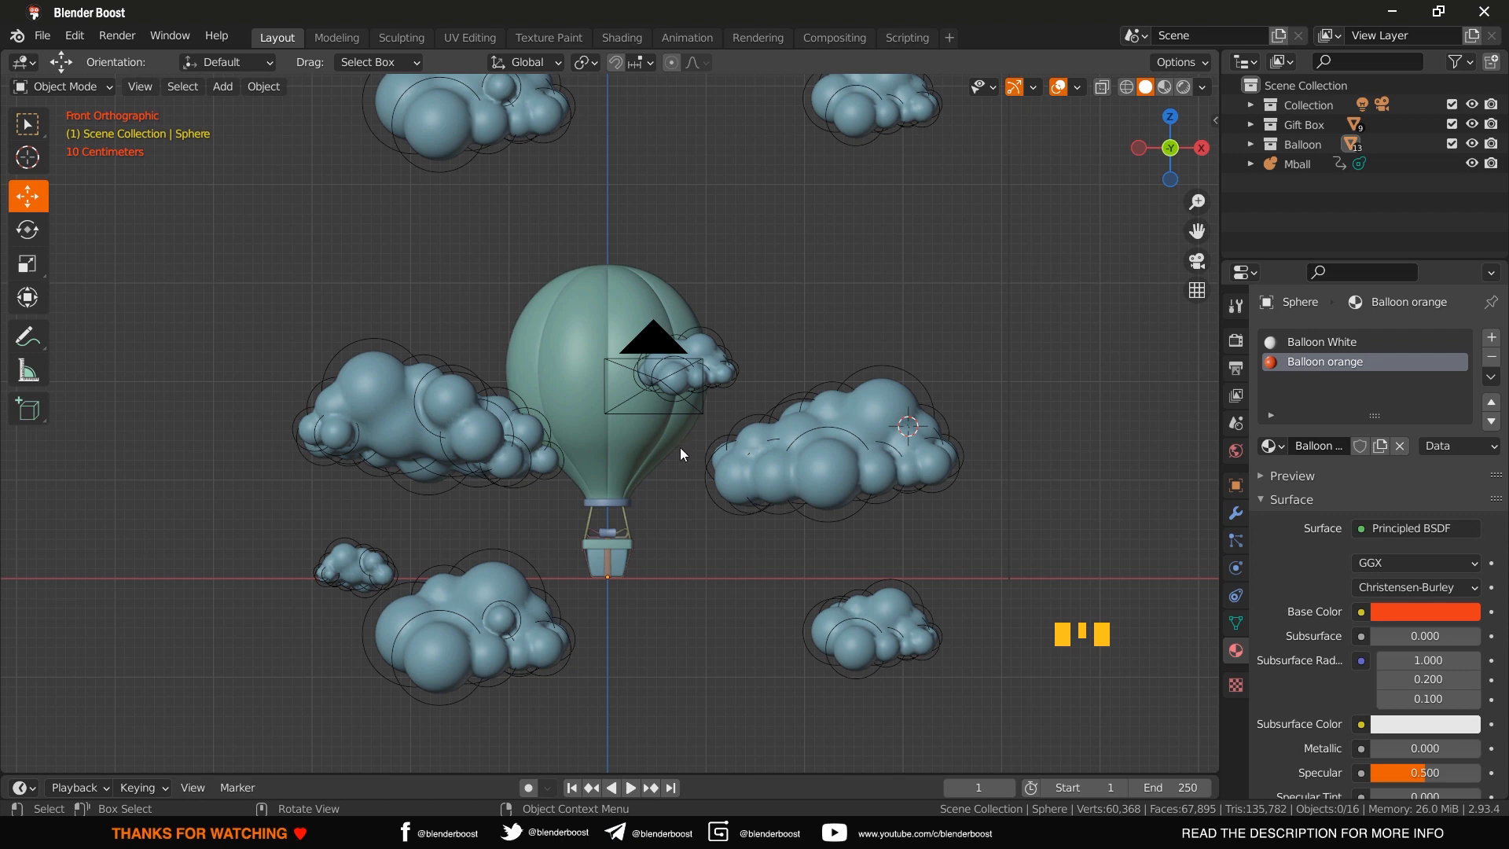
pyautogui.moveTo(788, 329)
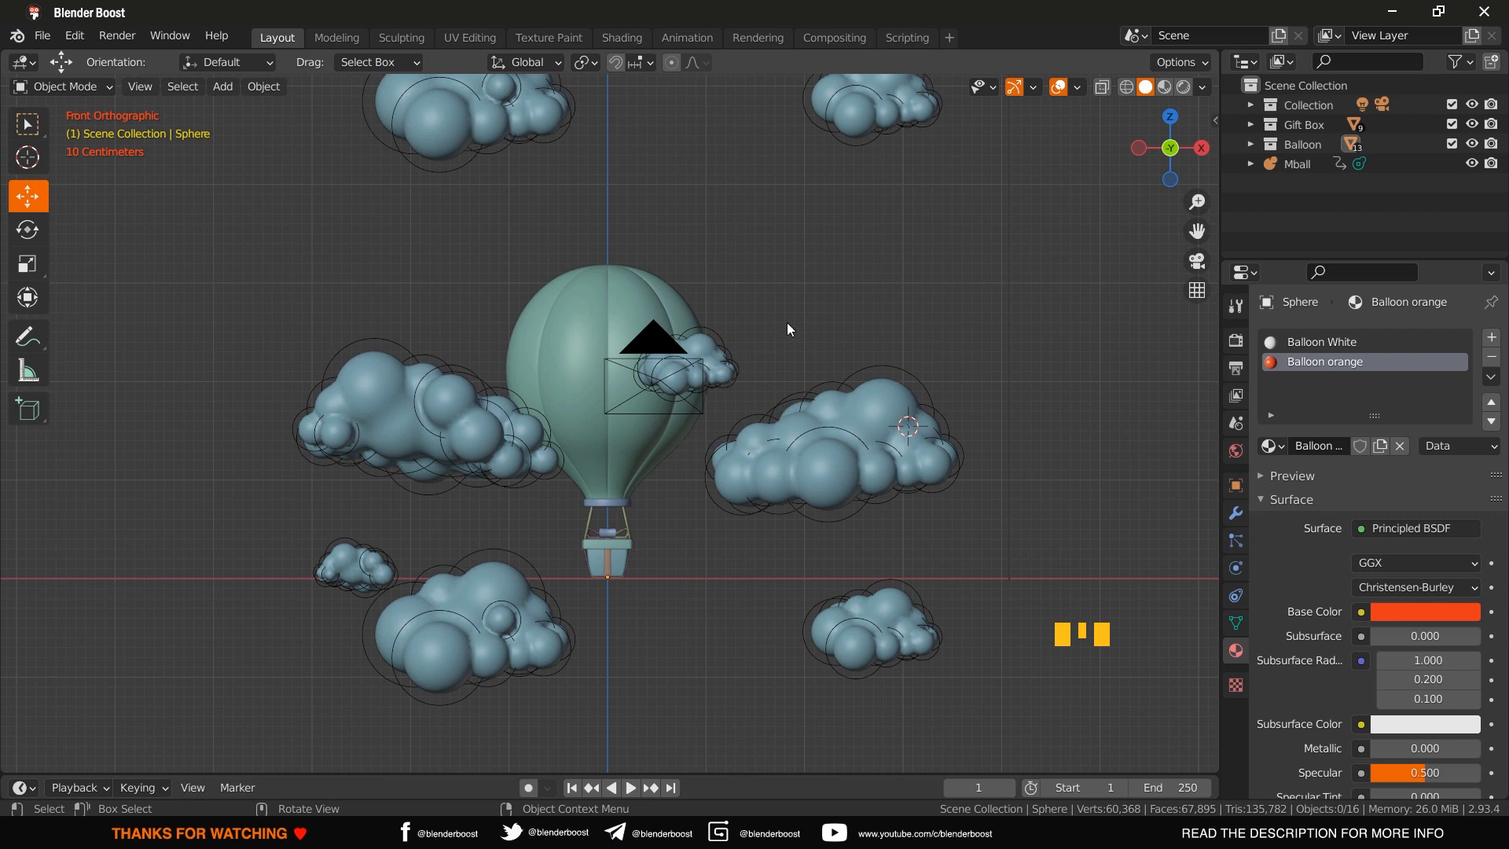
# - Lock the camera to viewport navigation in the View sidebar and zoom to frame the balloon
pyautogui.moveTo(789, 329); pyautogui.dragTo(591, 379)
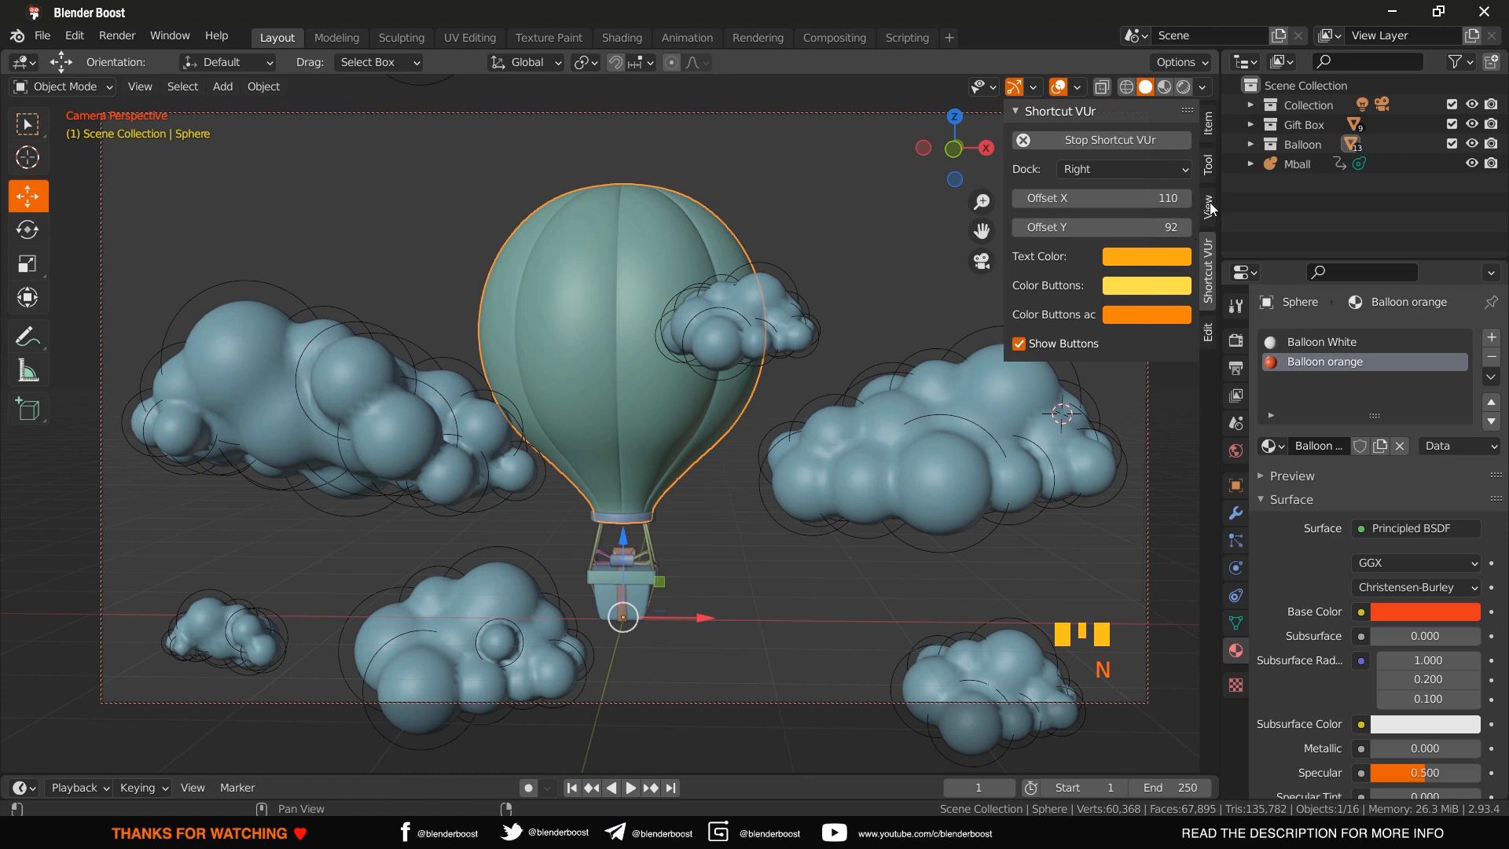
pyautogui.click(1208, 214)
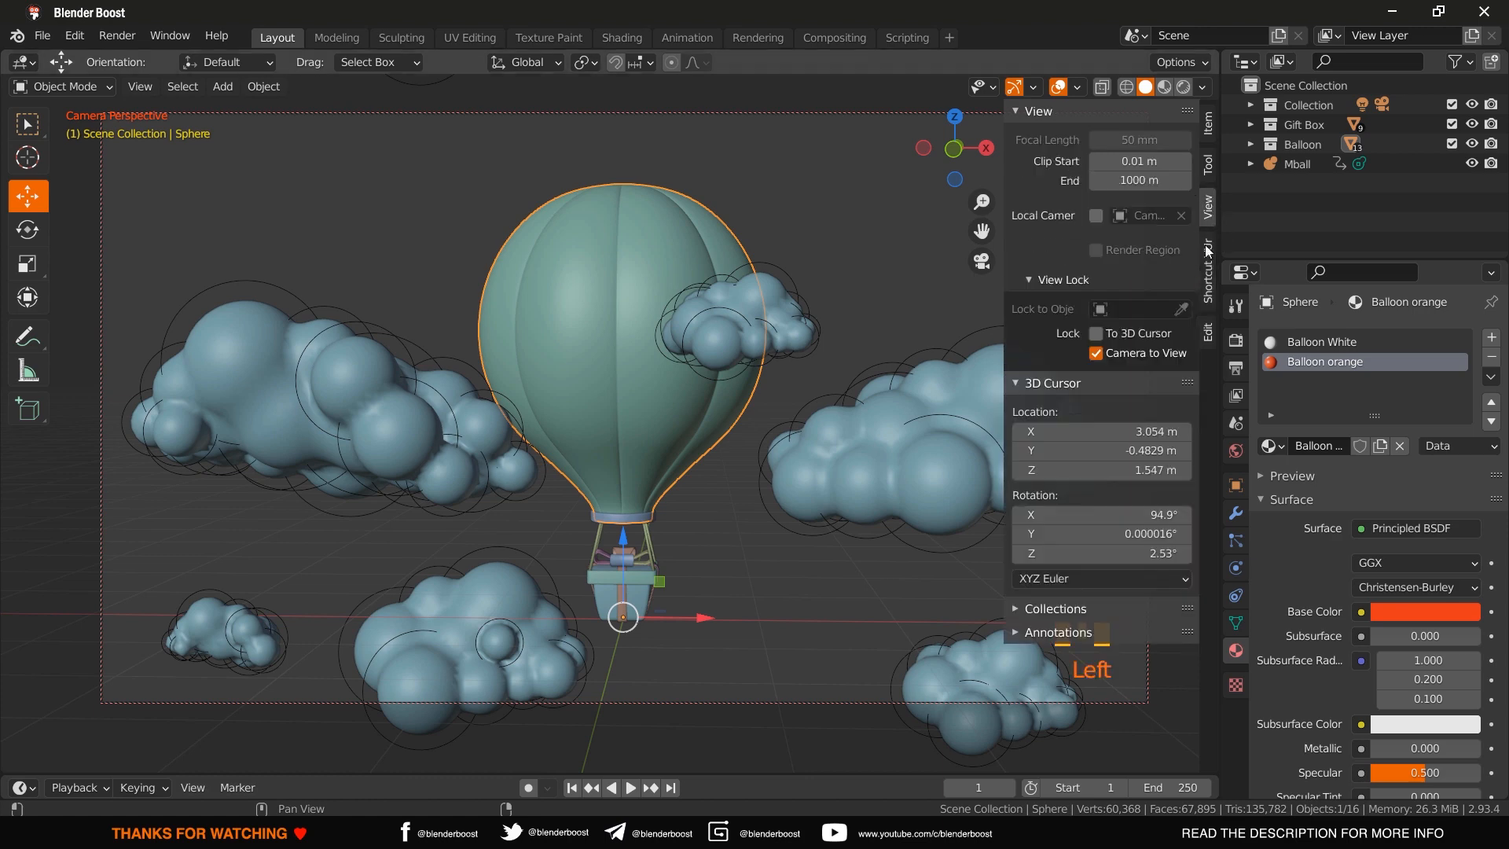
pyautogui.click(1096, 354)
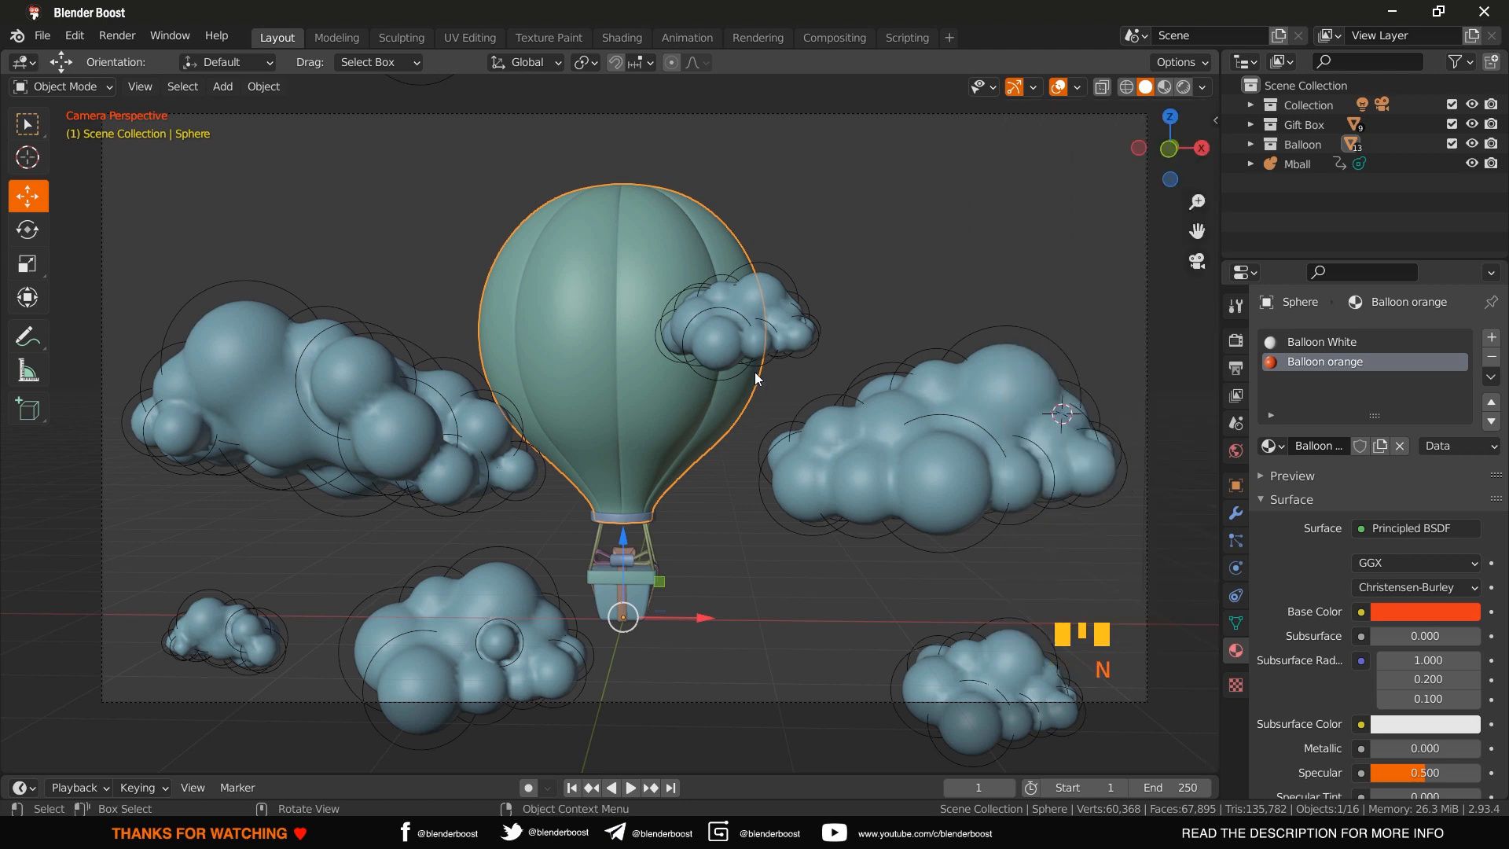
pyautogui.scroll(-3)
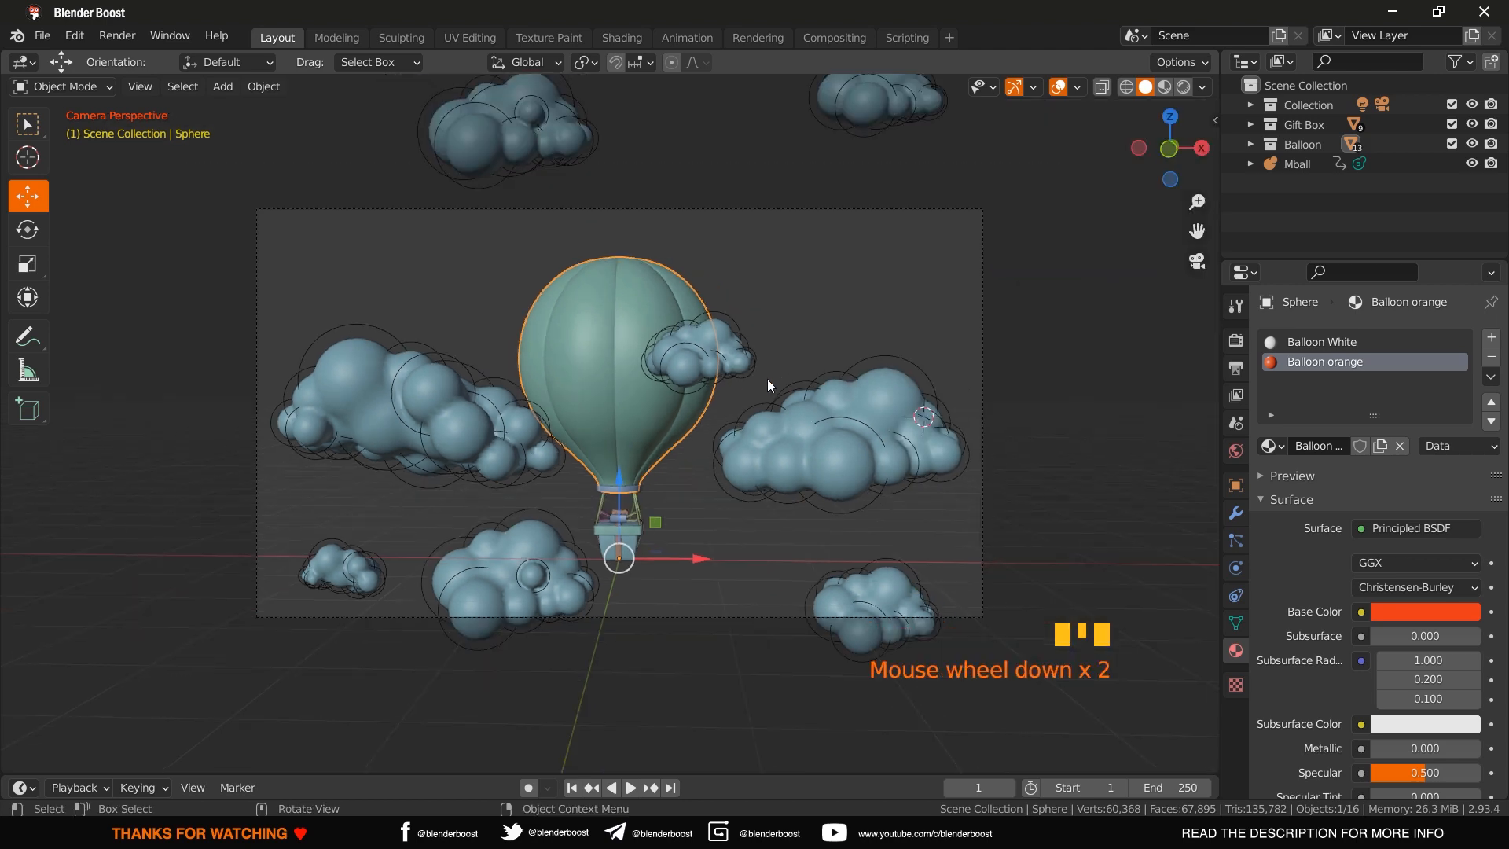
pyautogui.scroll(3)
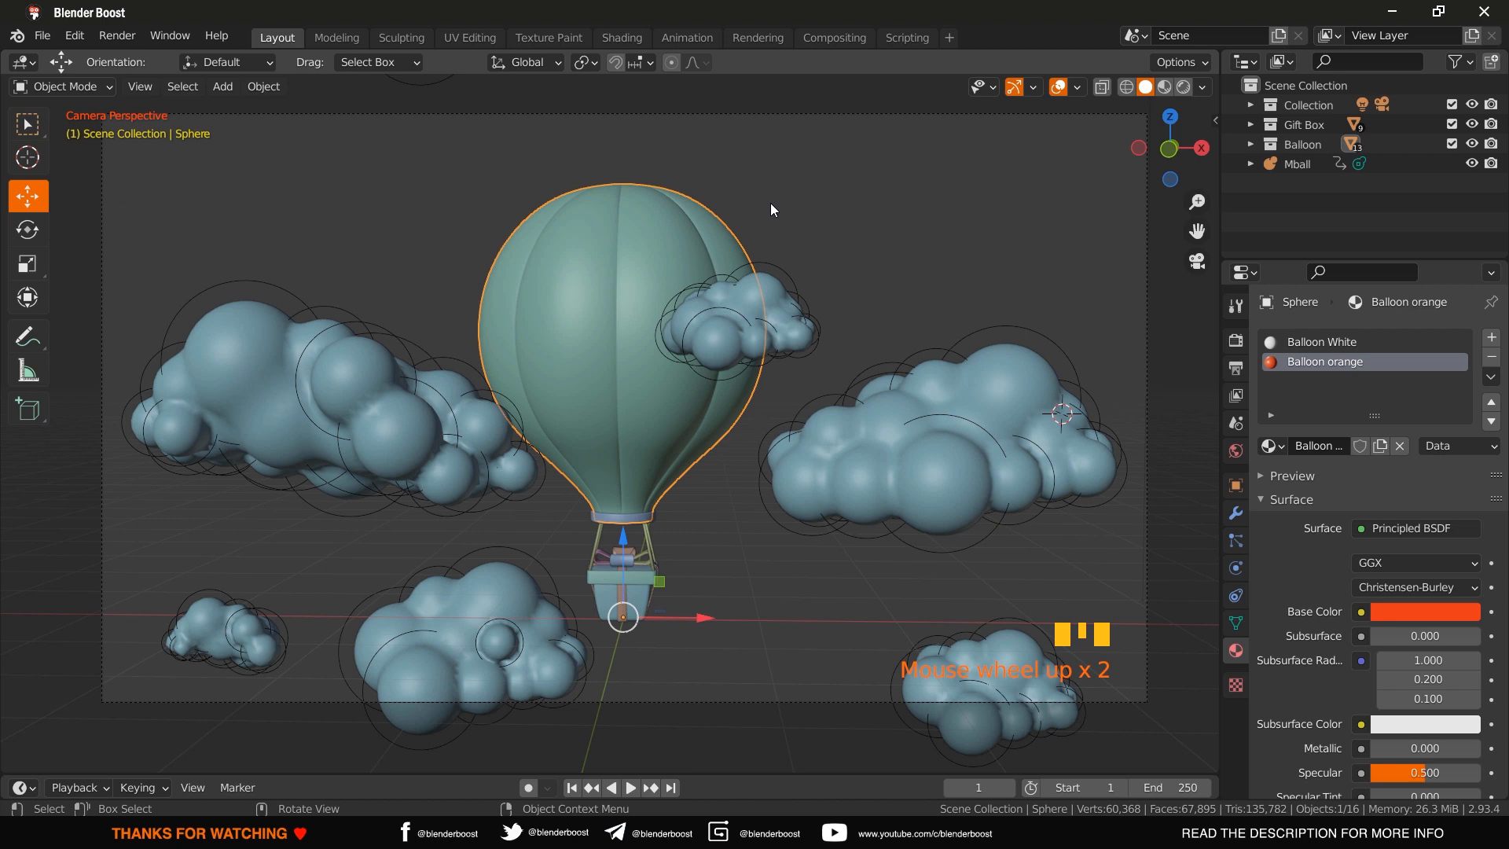
pyautogui.scroll(3)
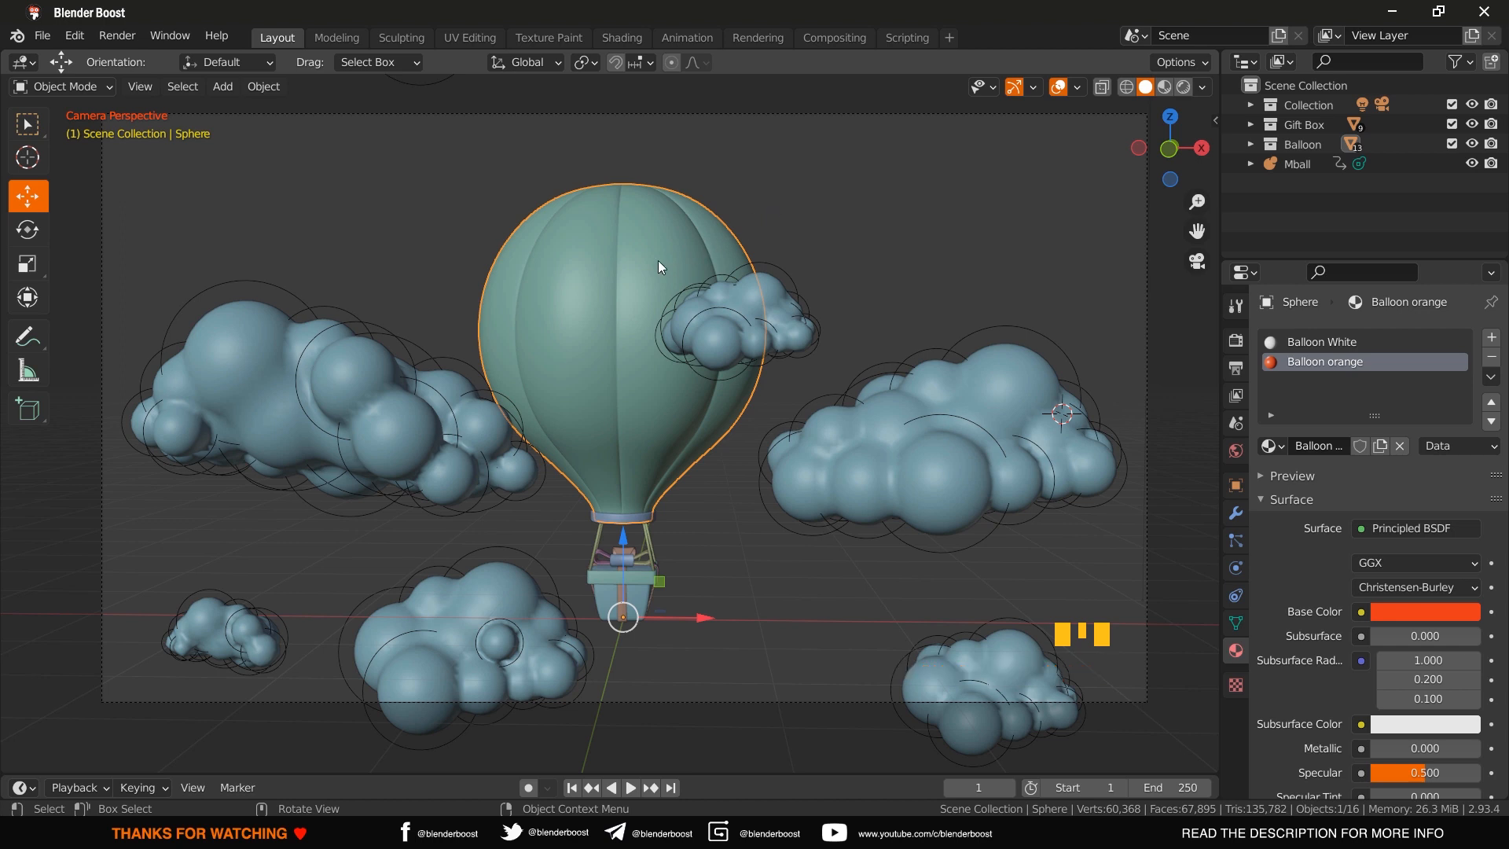
pyautogui.moveTo(566, 224)
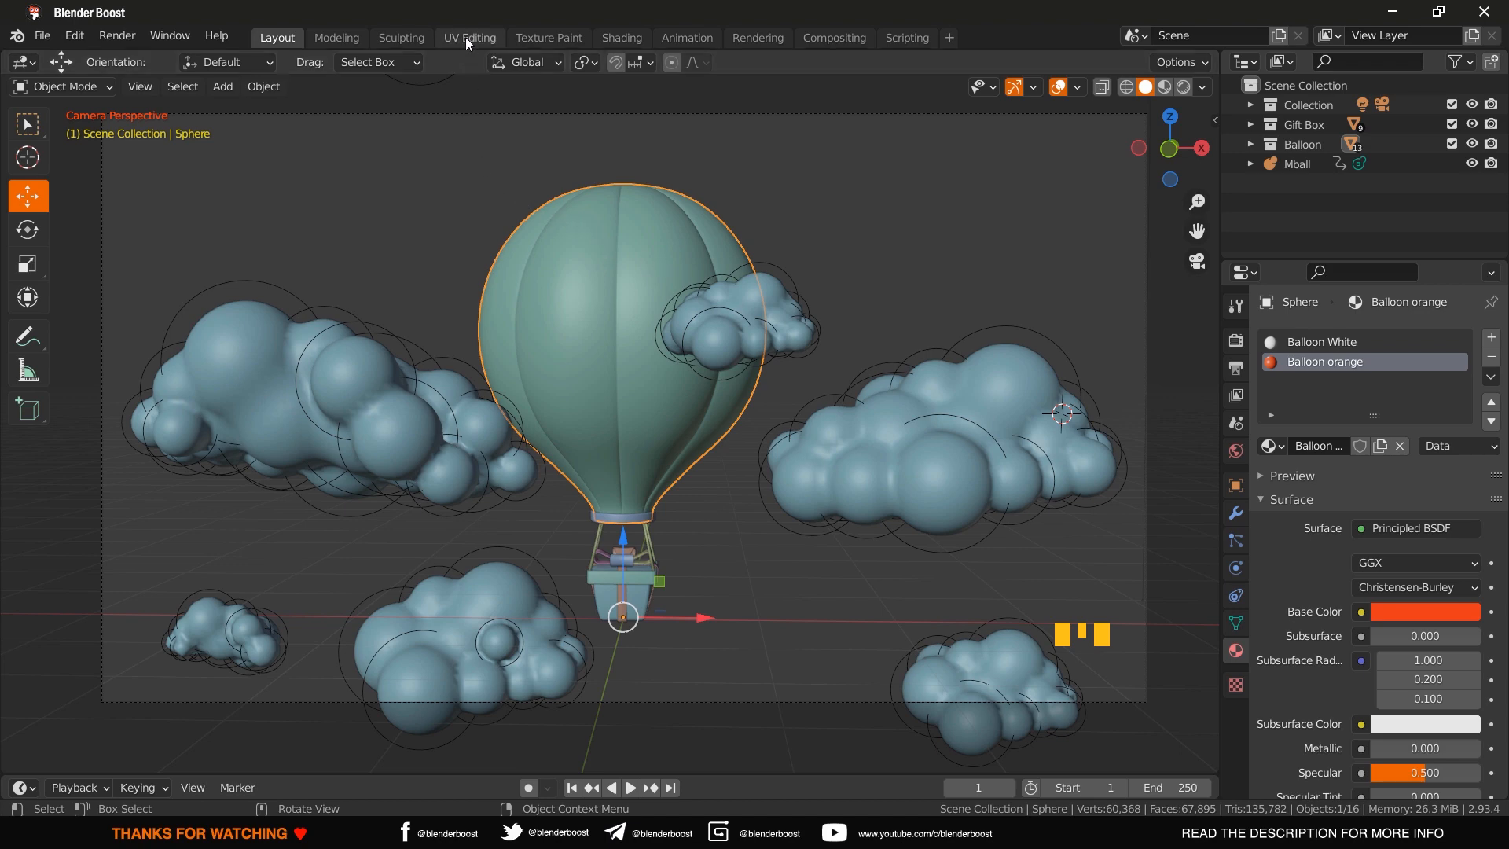
# - Enter the UV Editing workspace and zoom in close on the balloon from the front
pyautogui.click(470, 37)
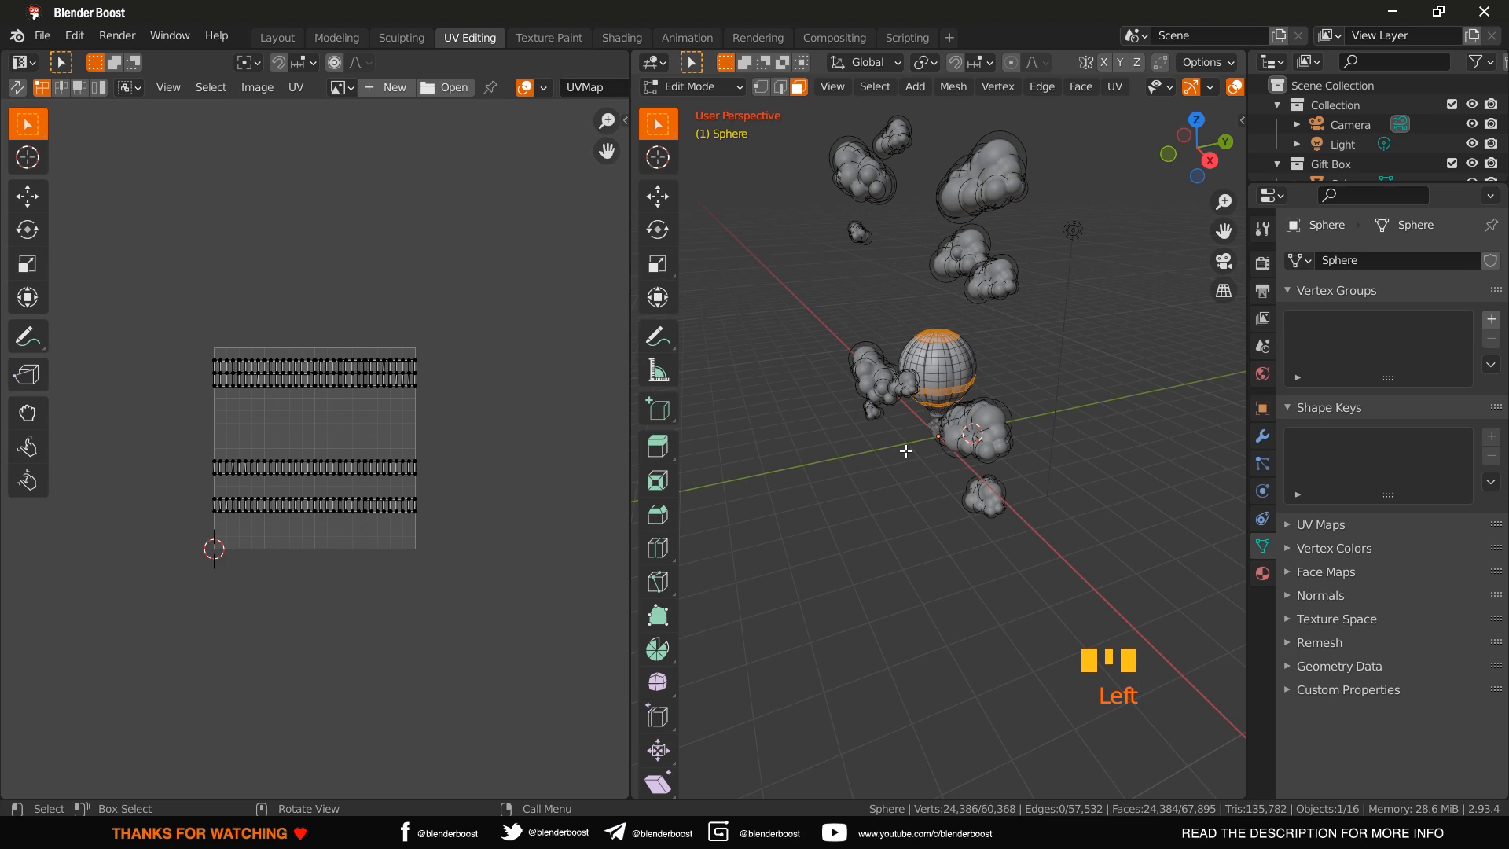
pyautogui.press('KP_1')
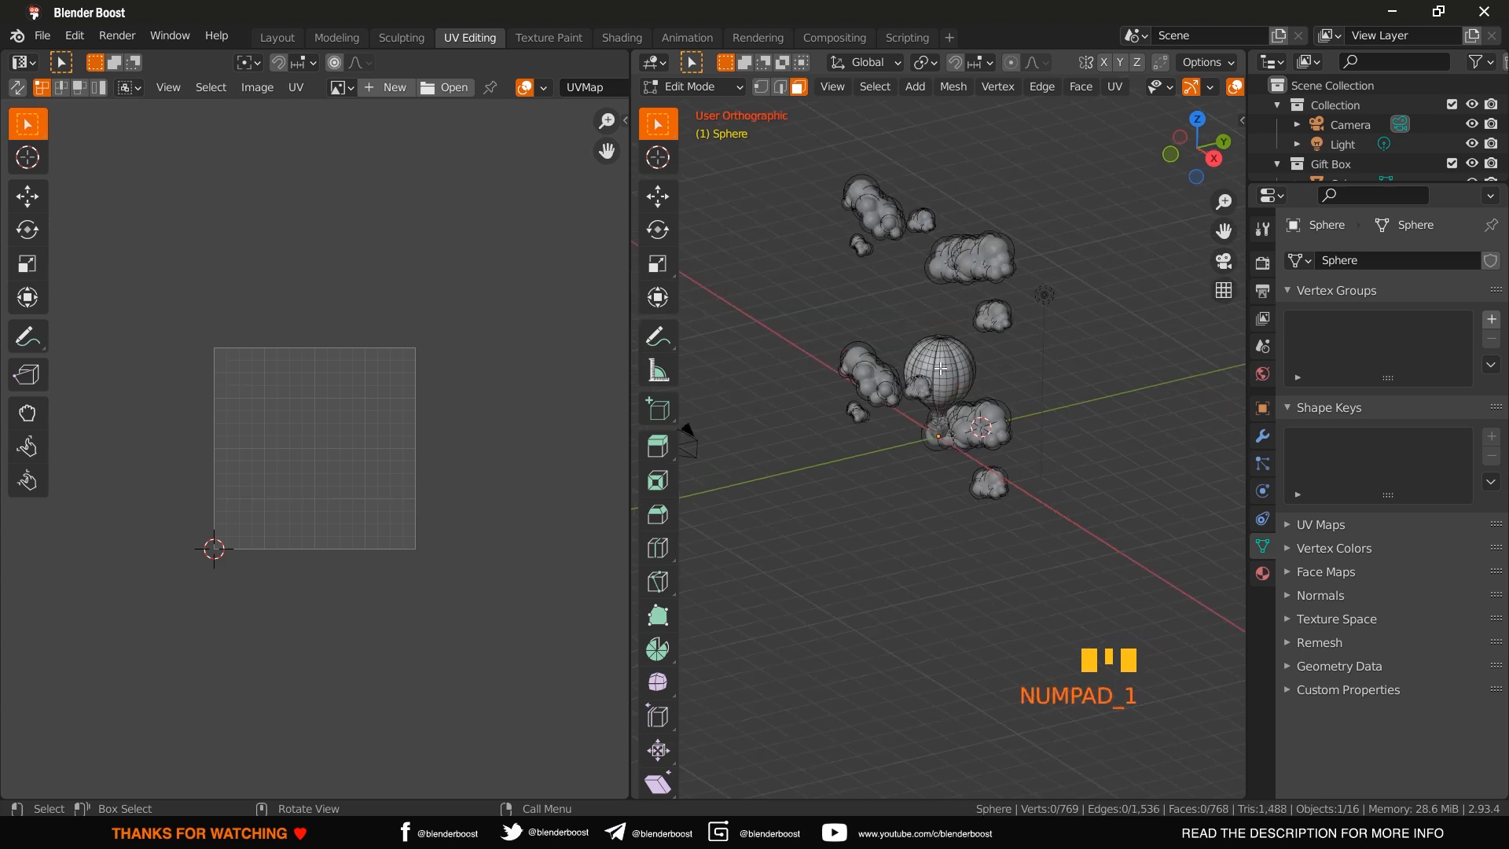
pyautogui.scroll(3)
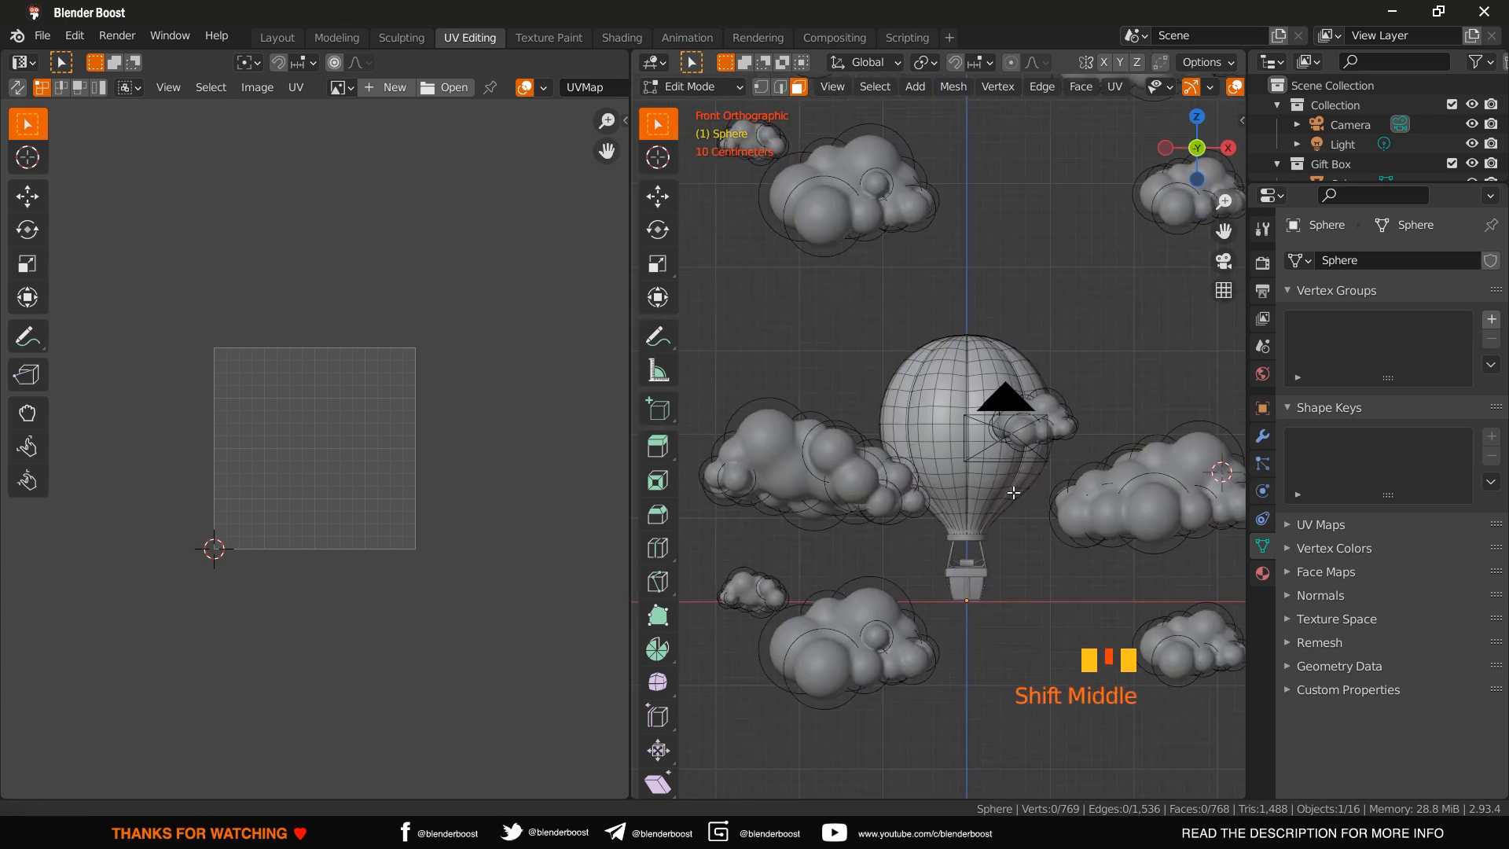
pyautogui.scroll(3)
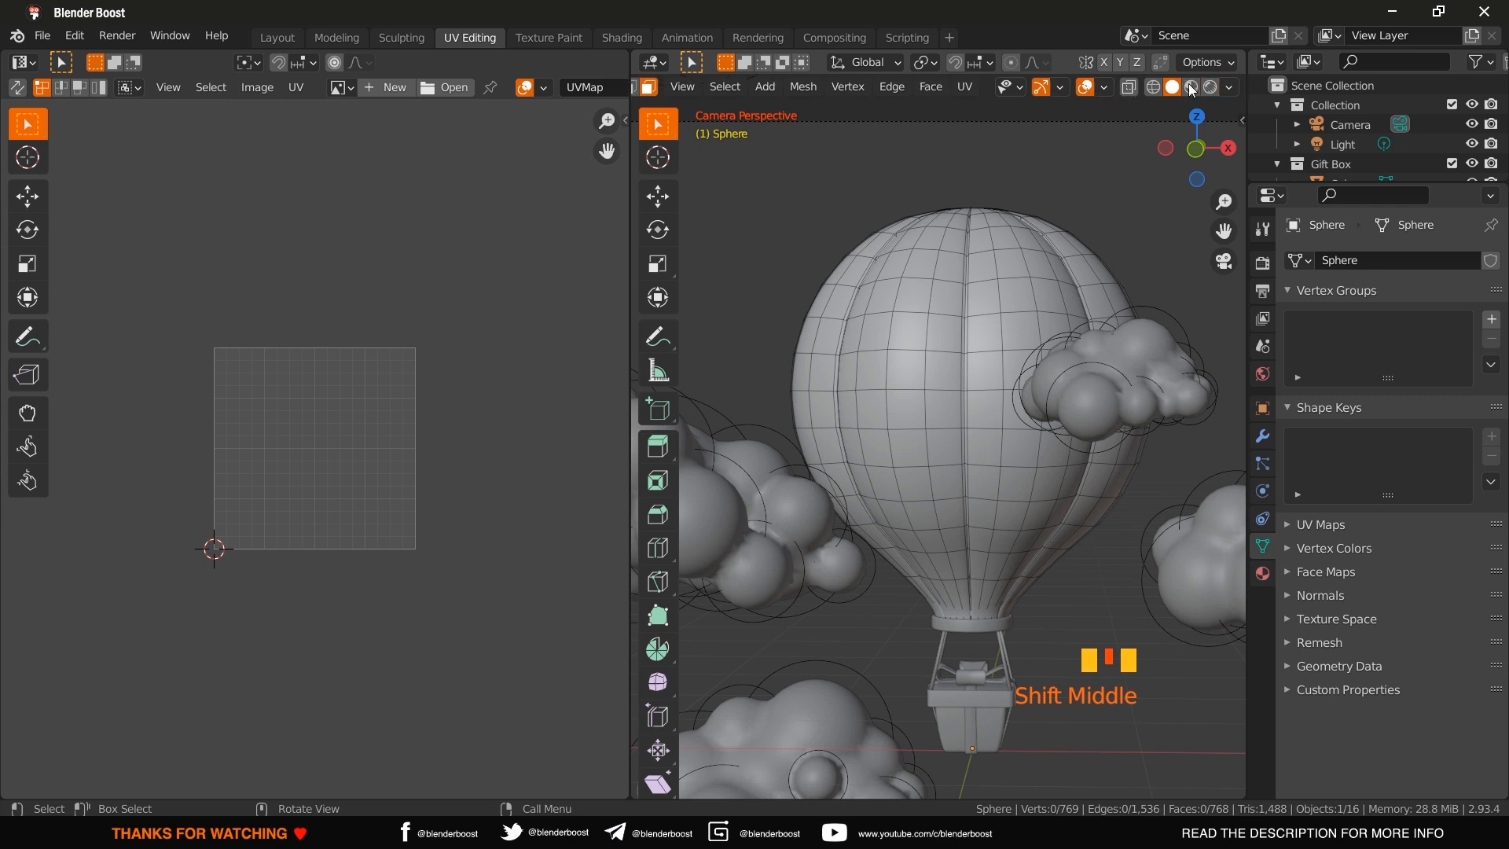
pyautogui.moveTo(1210, 88)
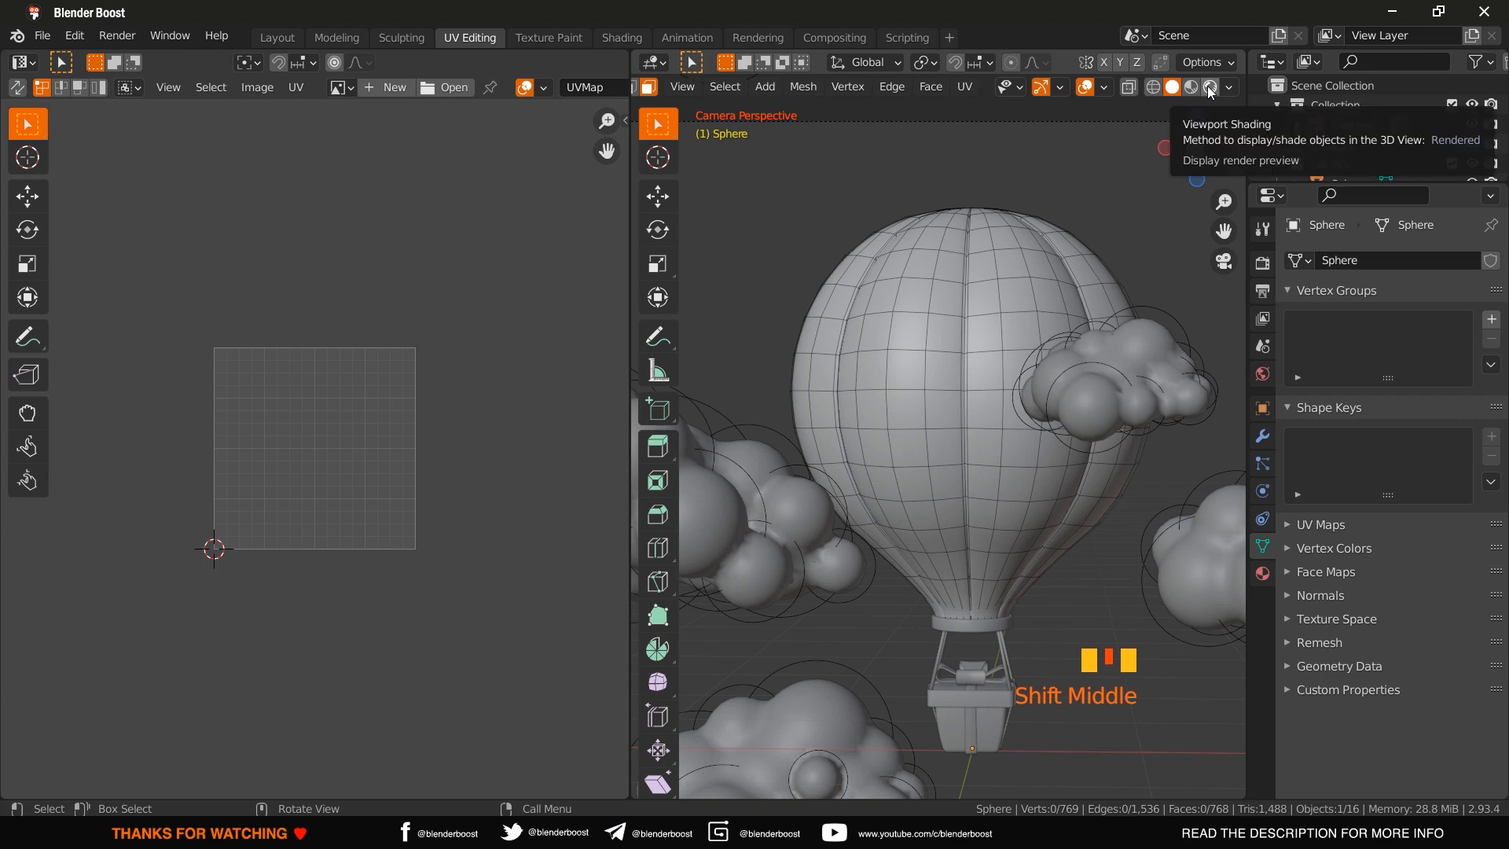
# - Use Rendered shading and select the edge rings bordering the top cap and a middle stripe
pyautogui.click(1209, 88)
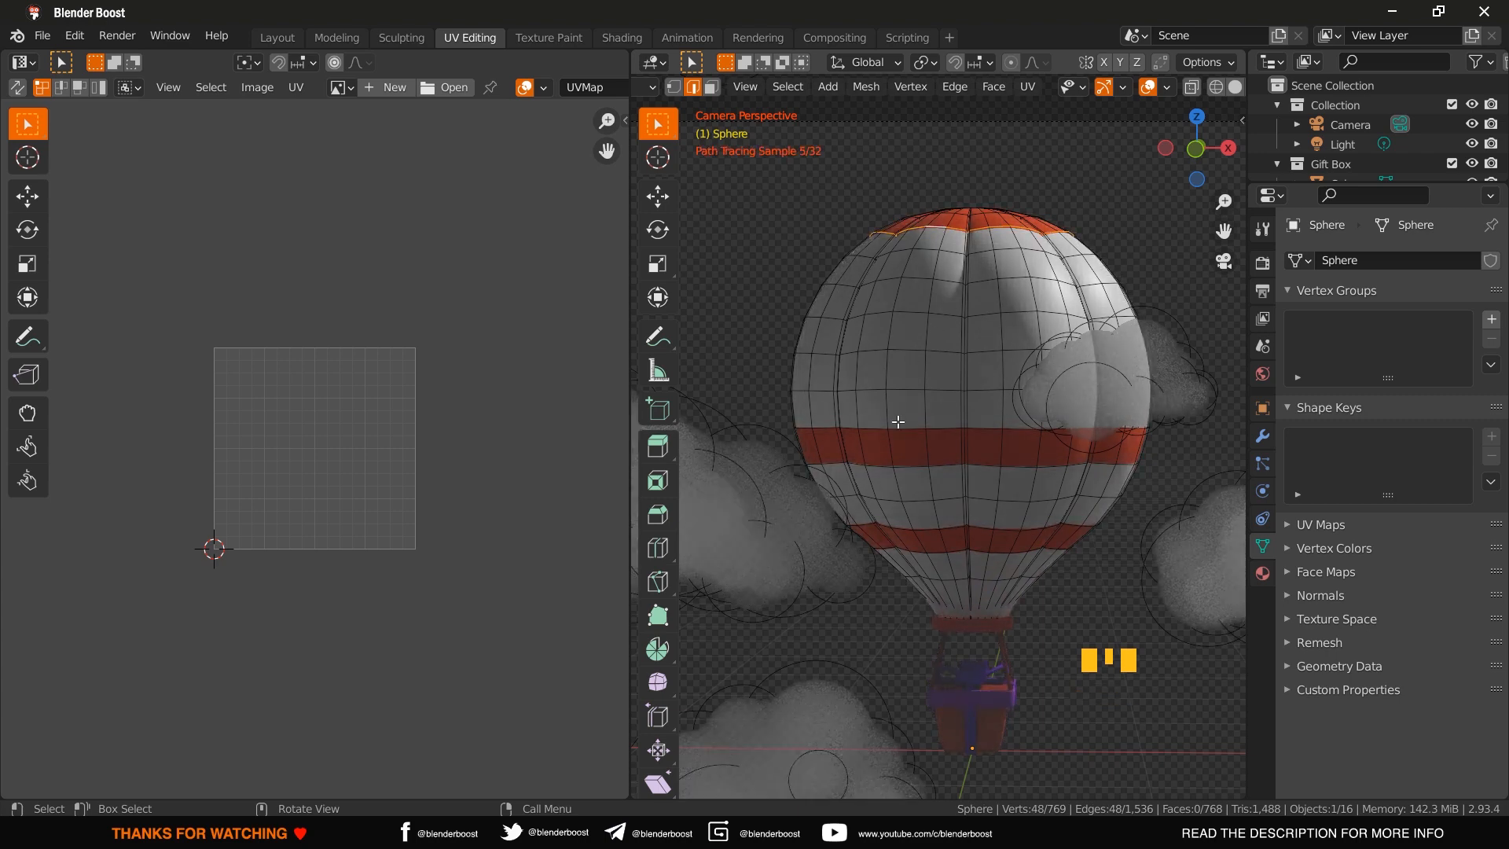
pyautogui.click(902, 427)
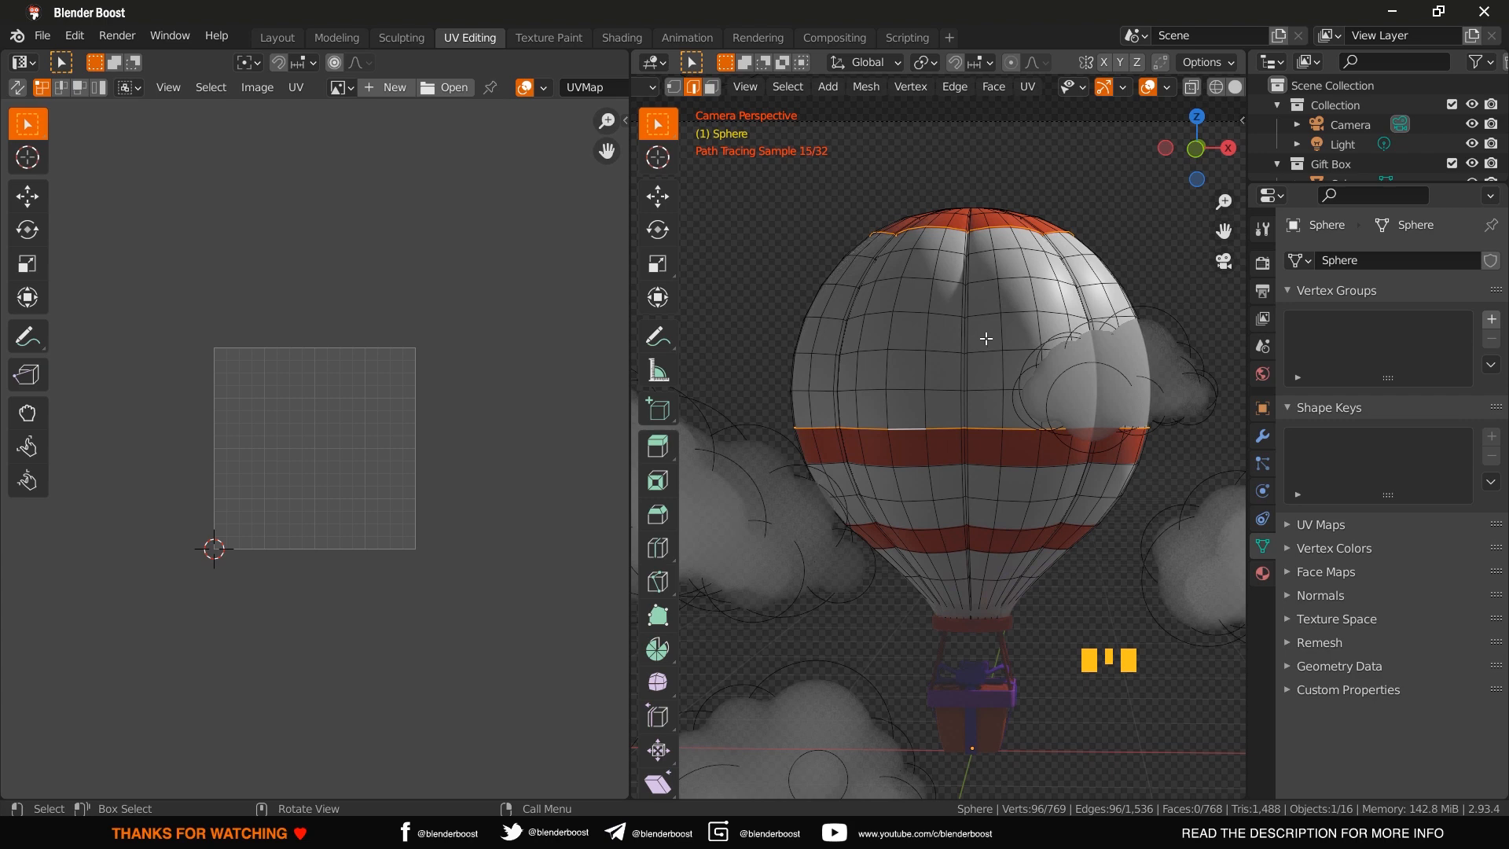
pyautogui.press('NUMPAD_3')
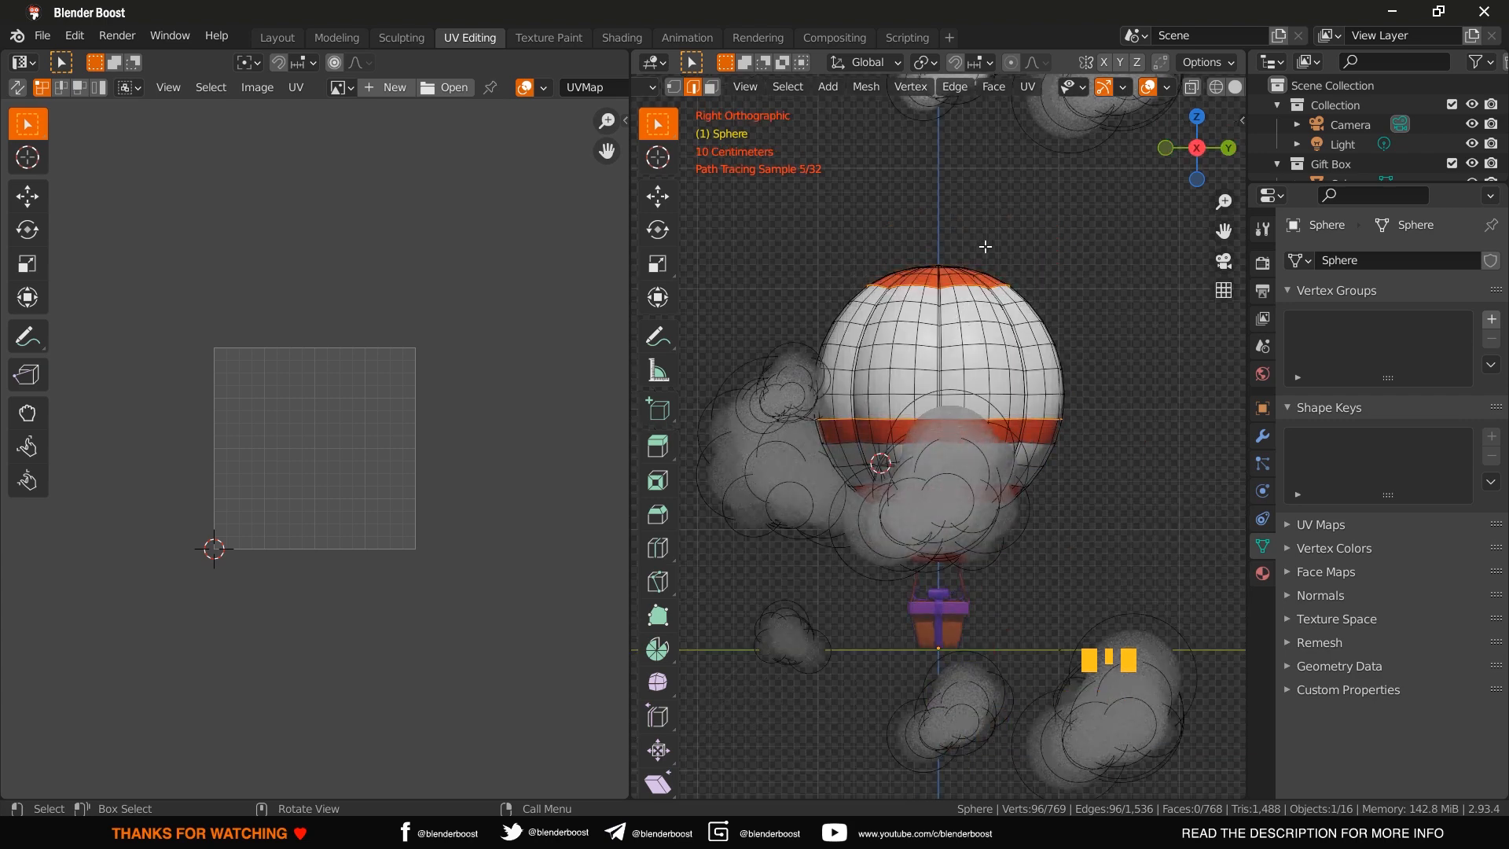
pyautogui.moveTo(946, 310)
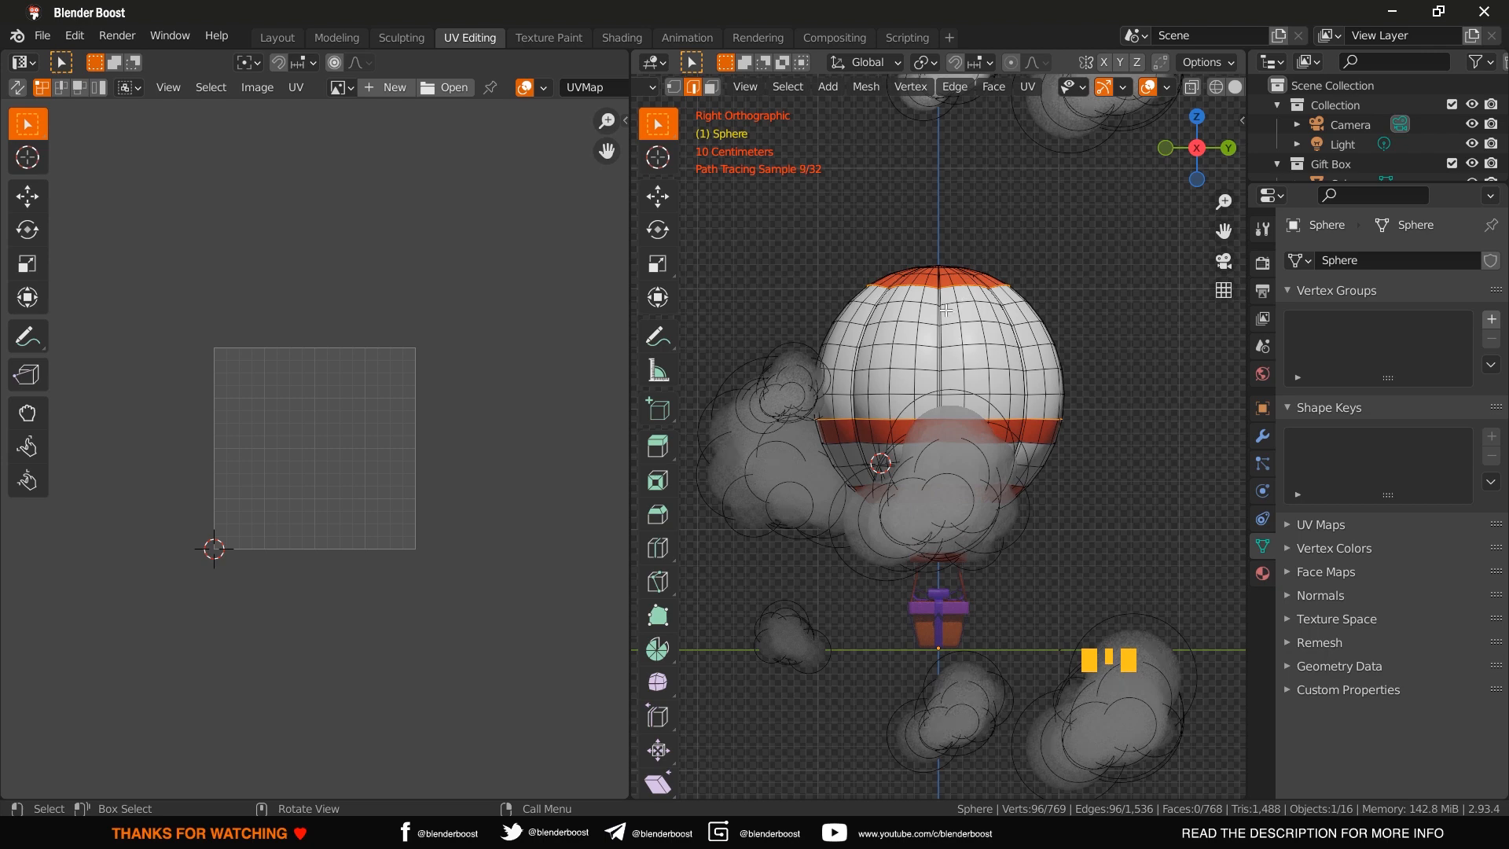
pyautogui.scroll(3)
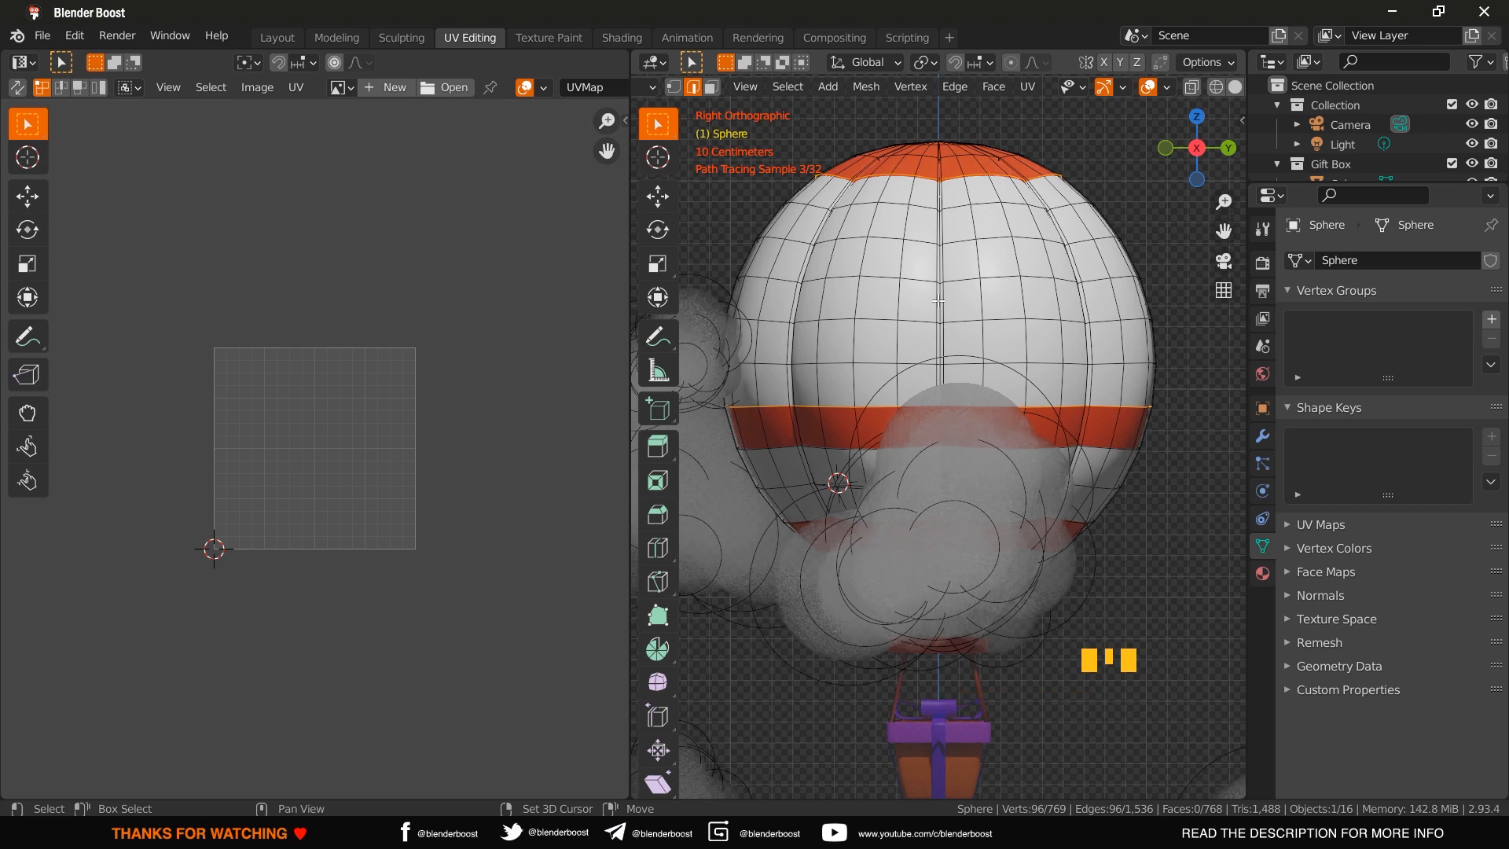
pyautogui.scroll(-3)
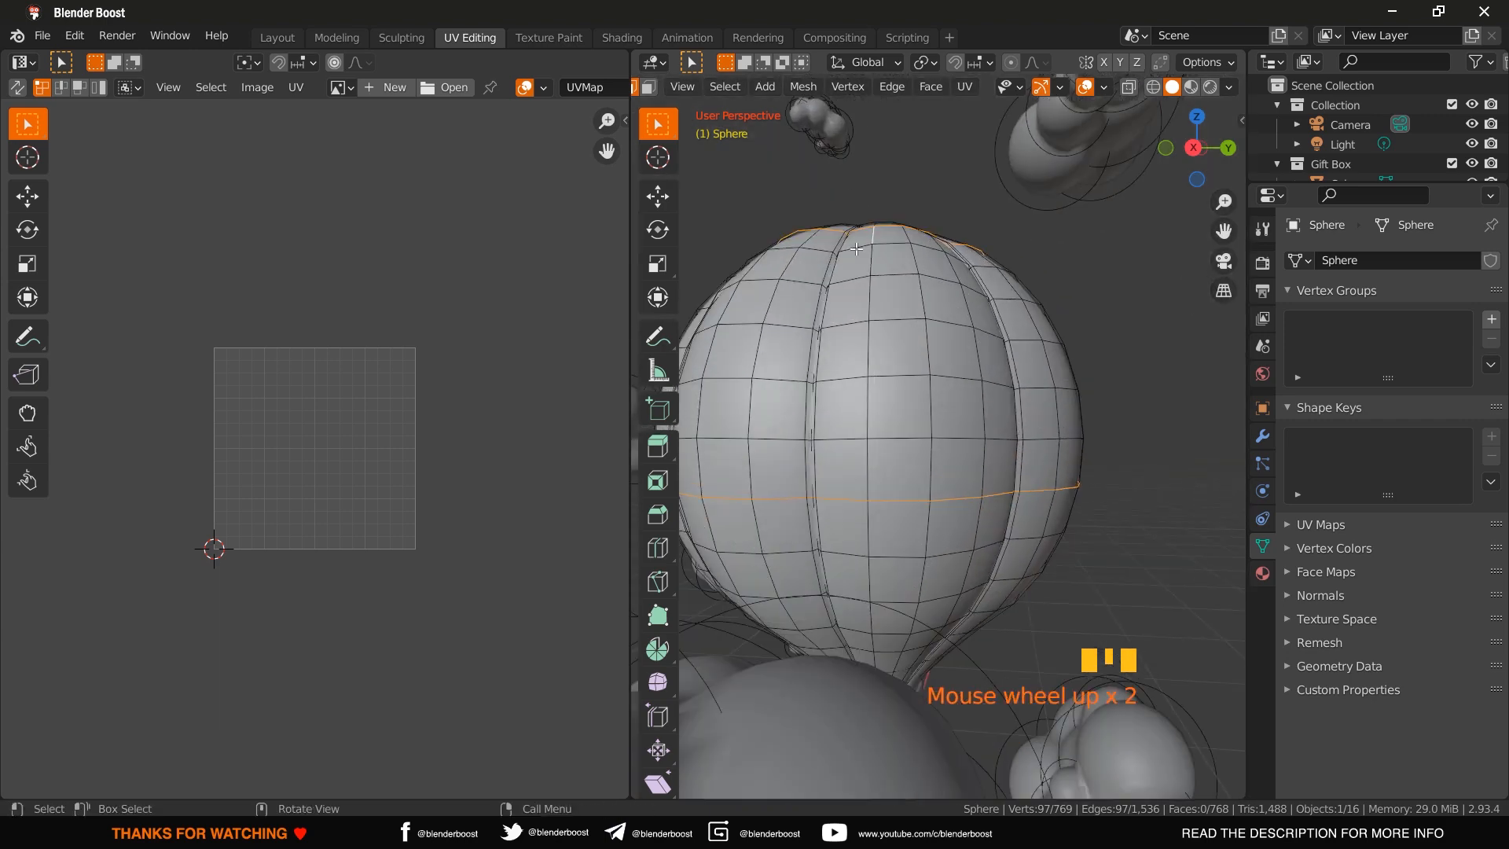
# - Add the shortest vertical edge path joining the top ring to the middle ring
pyautogui.click(860, 264)
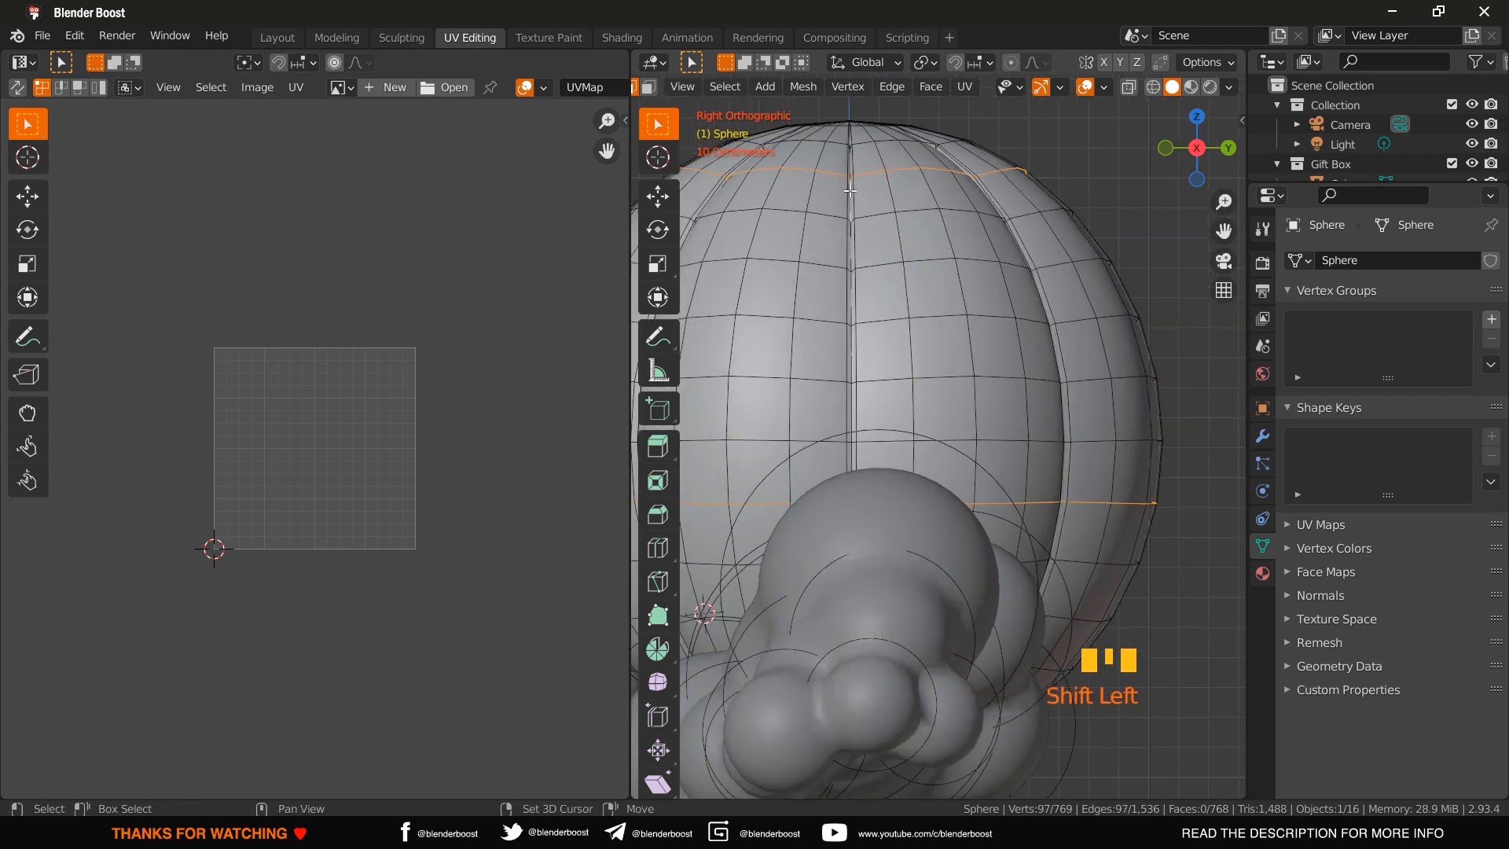
pyautogui.scroll(3)
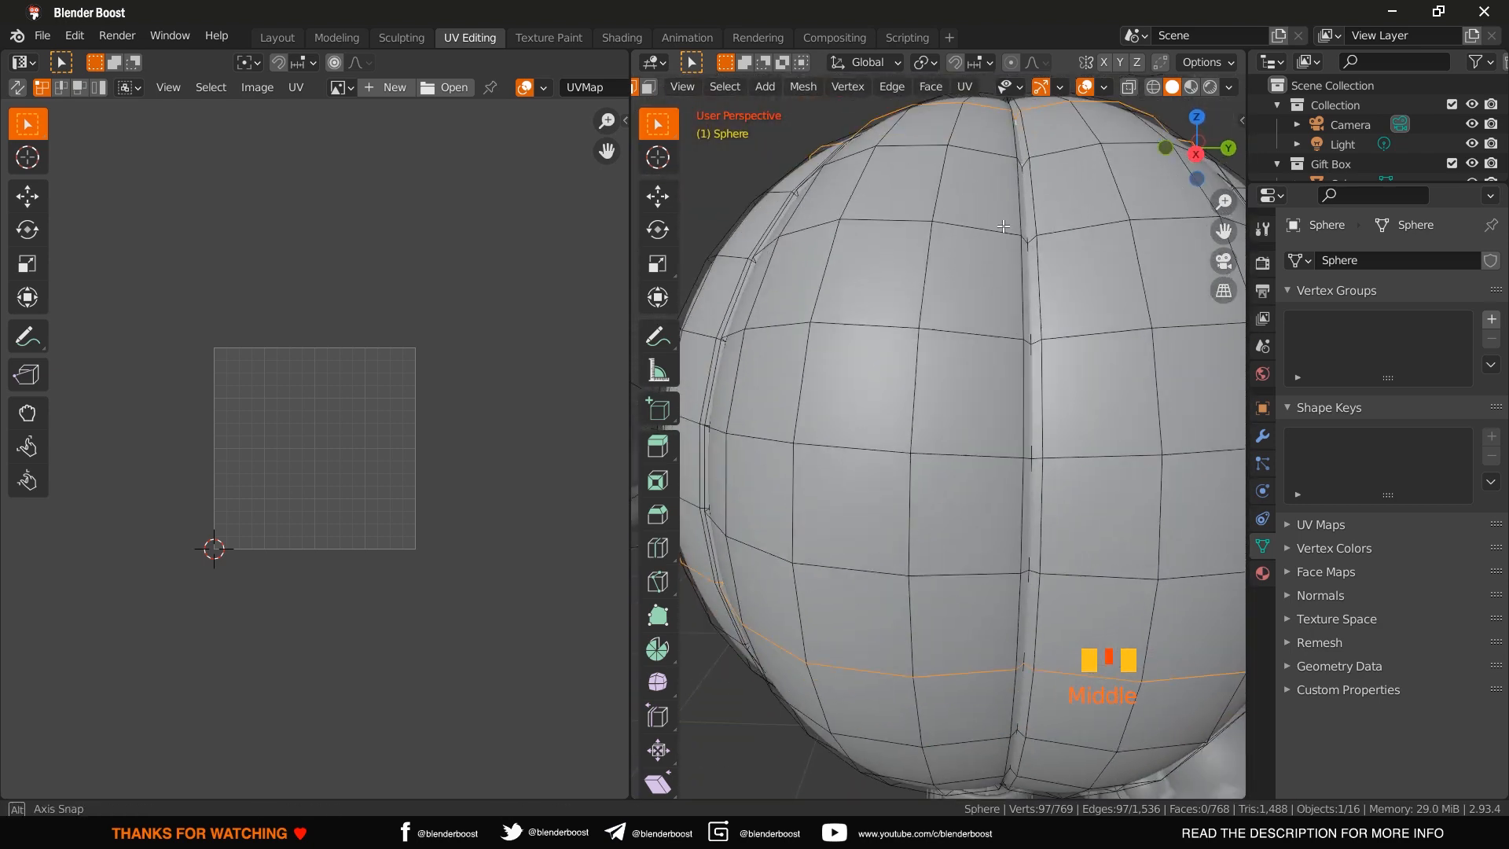
pyautogui.scroll(-3)
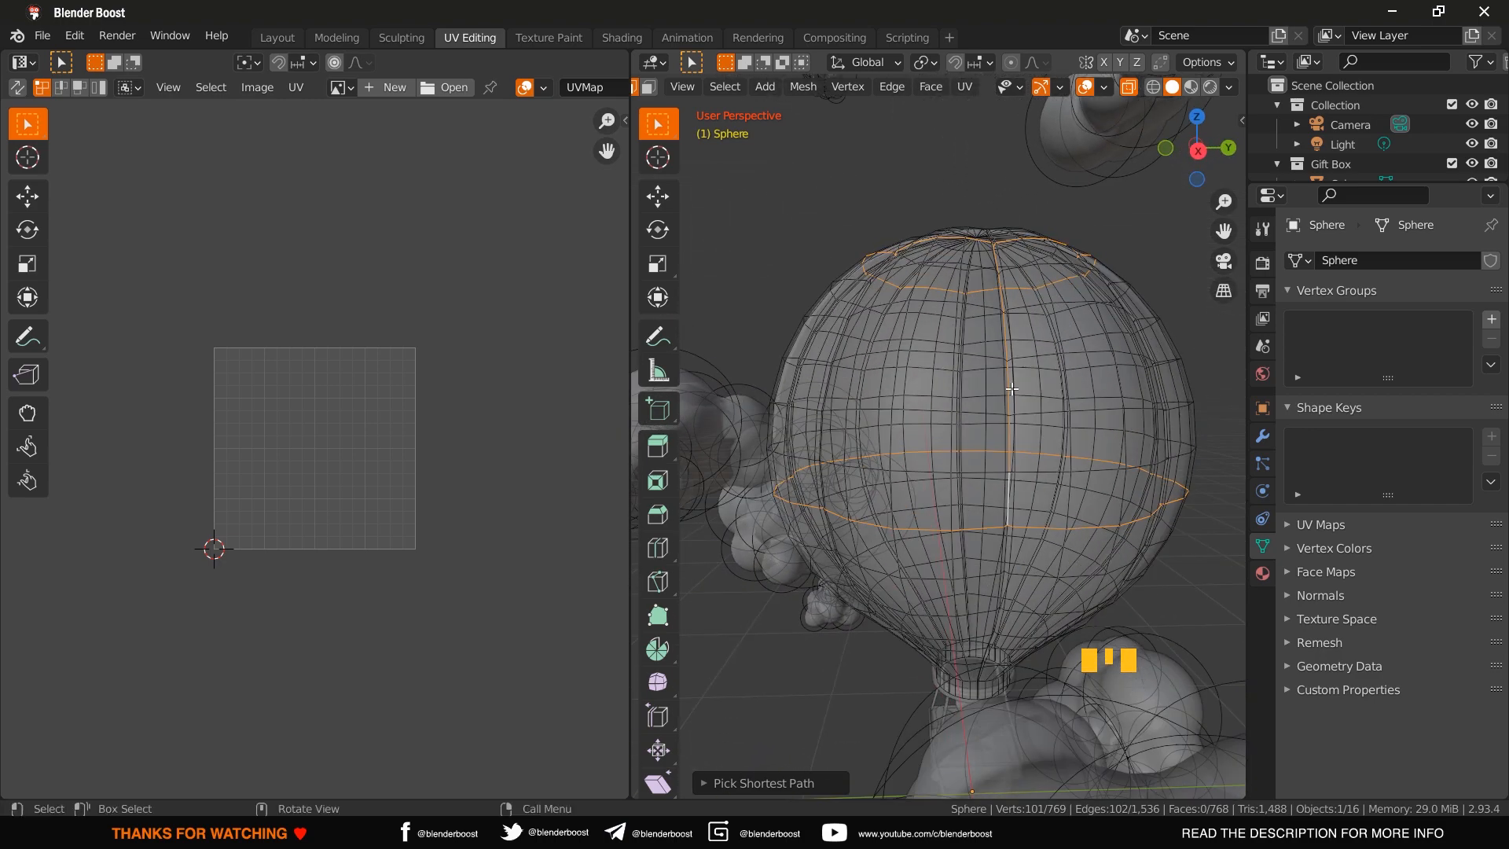
# - Mark the two rings and the vertical edge path as UV seams
pyautogui.rightClick(1011, 388)
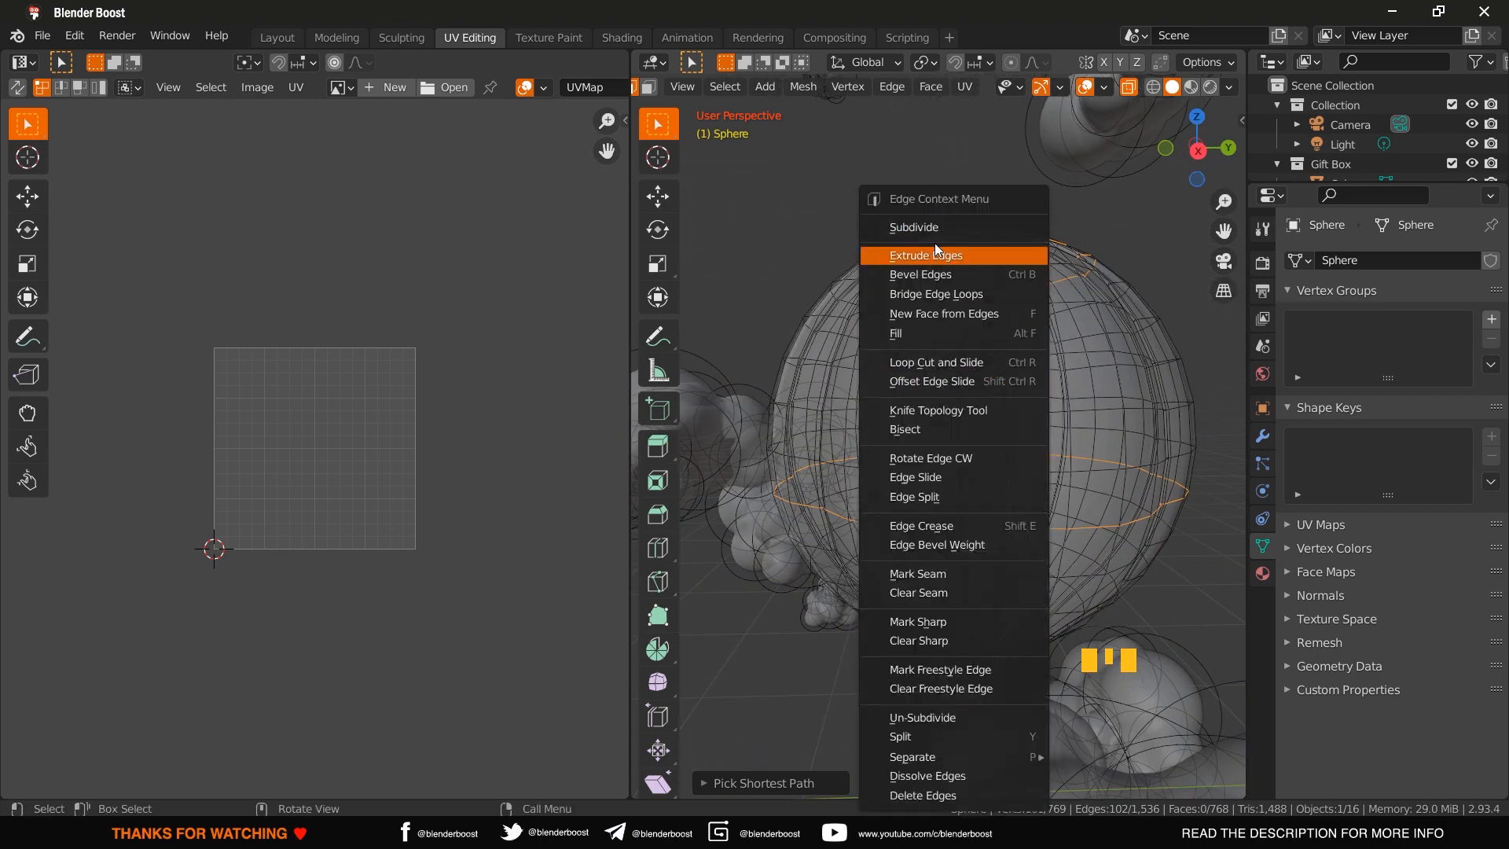
pyautogui.moveTo(953, 525)
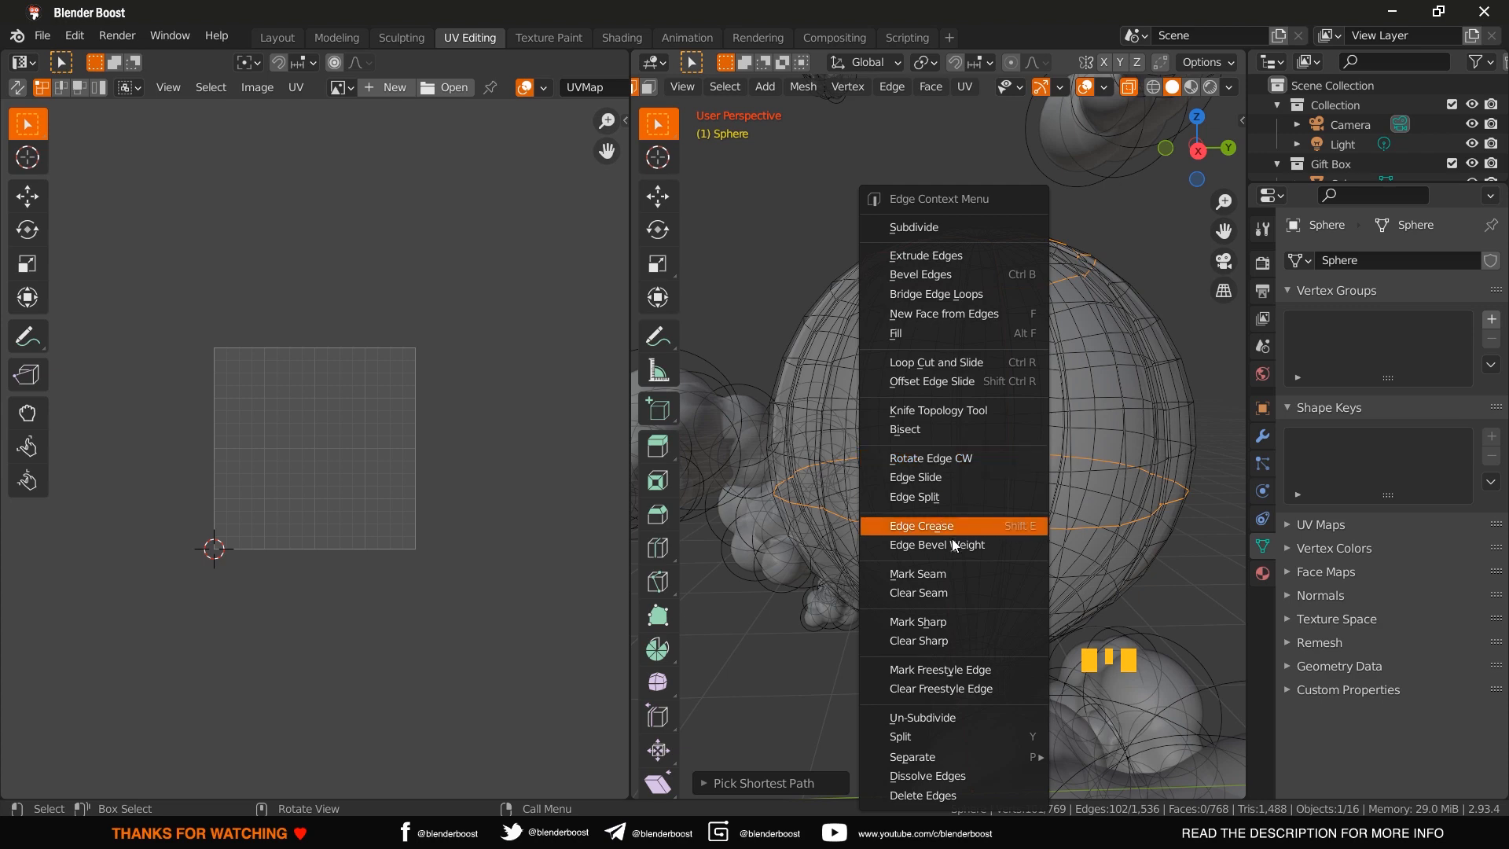
pyautogui.click(919, 525)
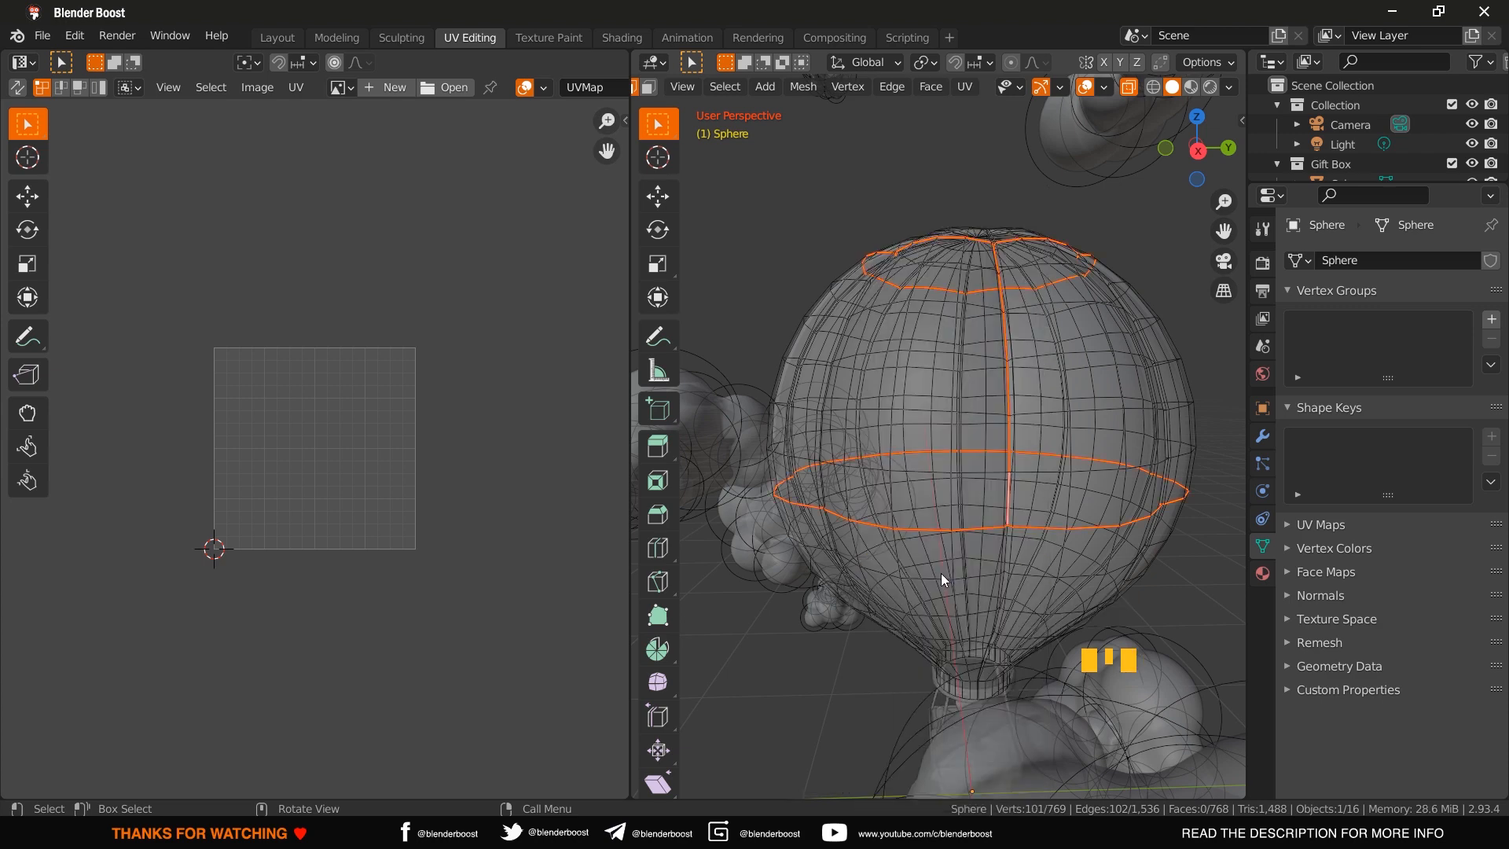
pyautogui.moveTo(967, 251)
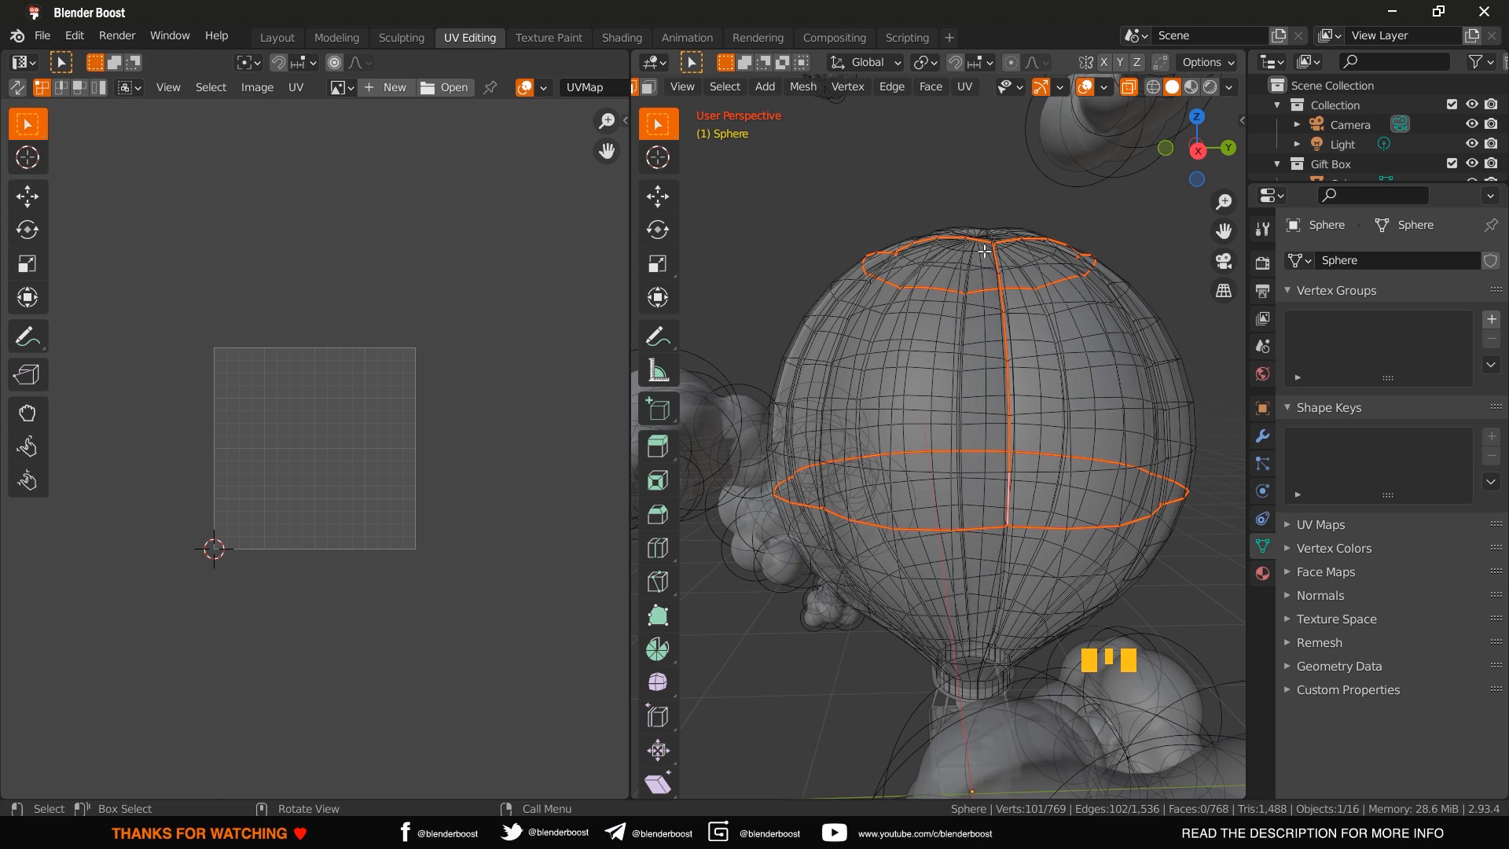
pyautogui.moveTo(1026, 453)
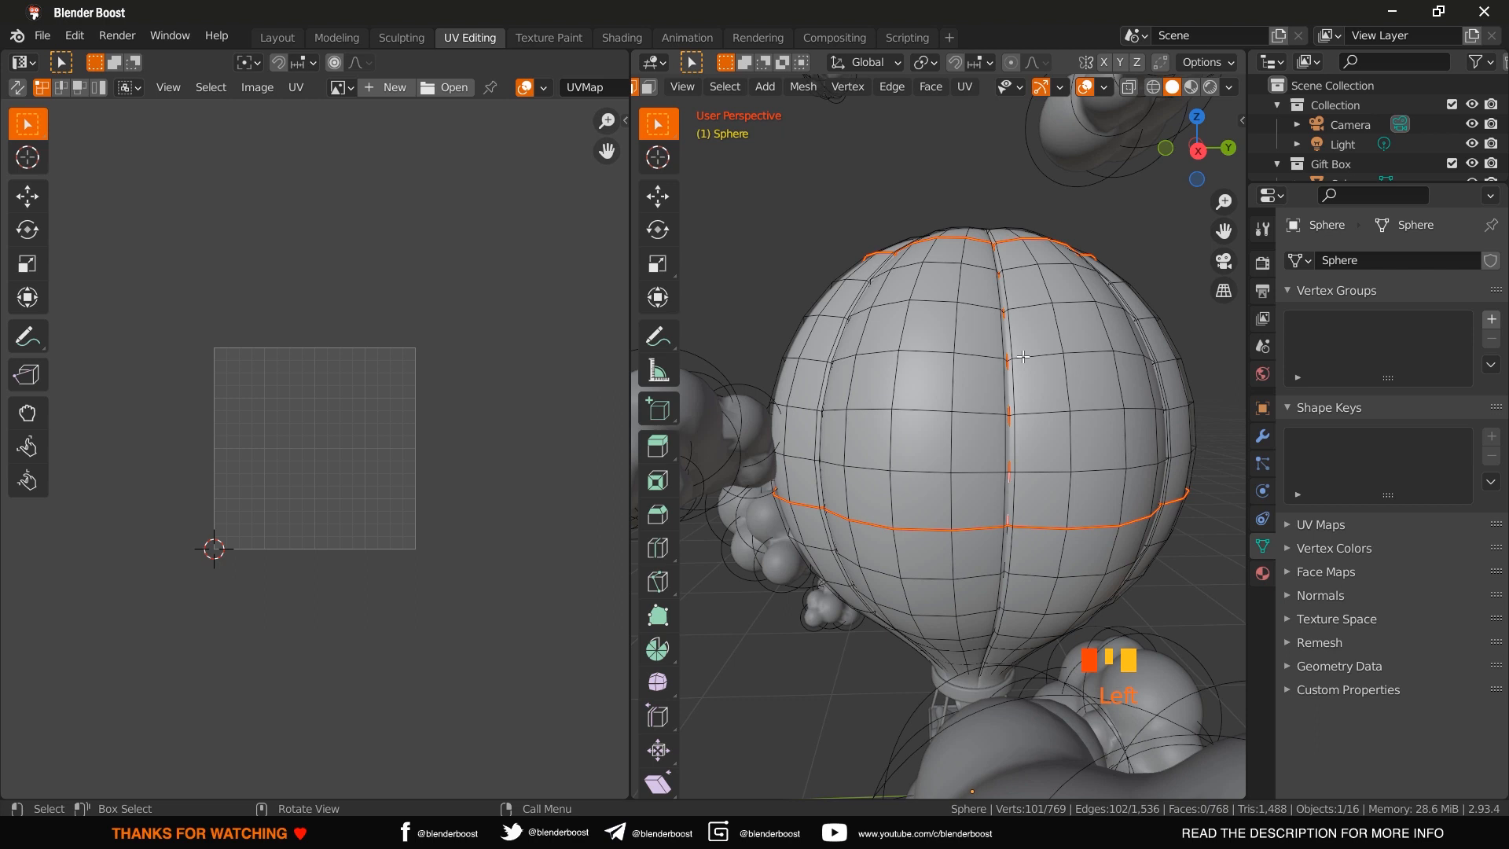
# - Select the whole balloon mesh and unwrap it into UV islands
pyautogui.press('a')
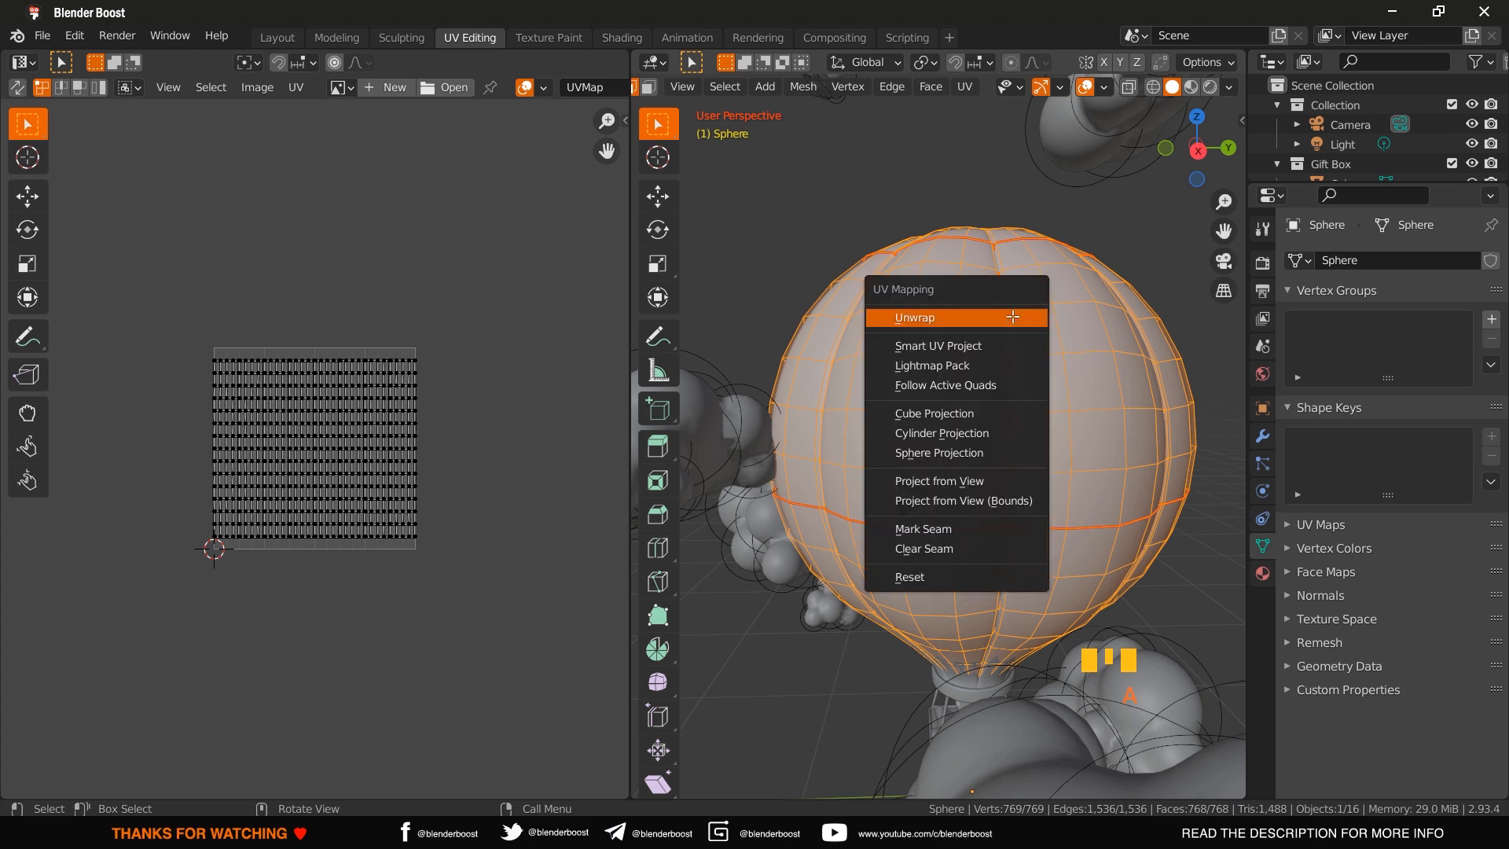
pyautogui.moveTo(957, 319)
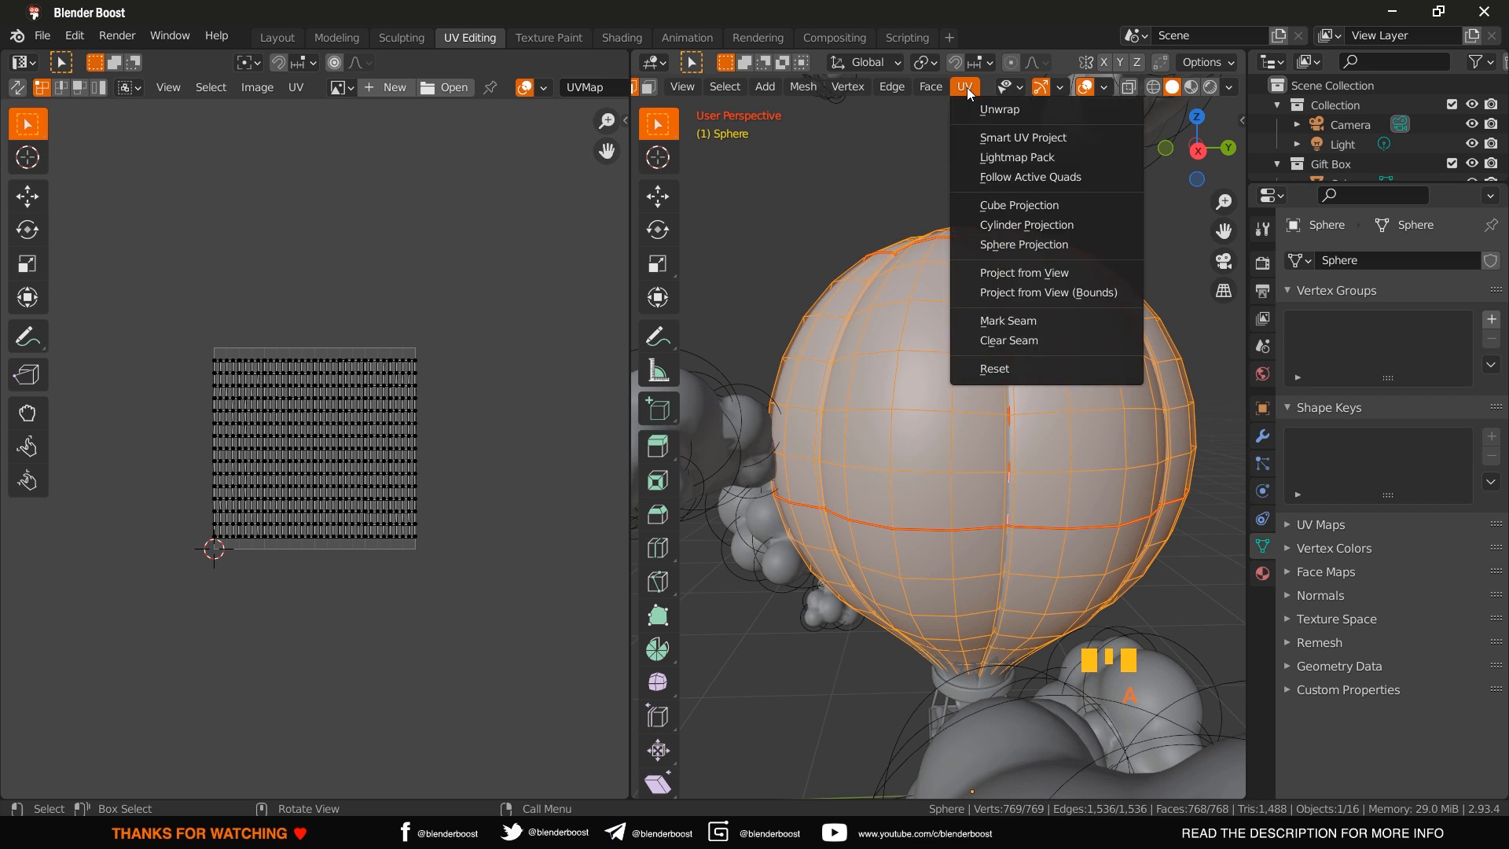
pyautogui.moveTo(1047, 108)
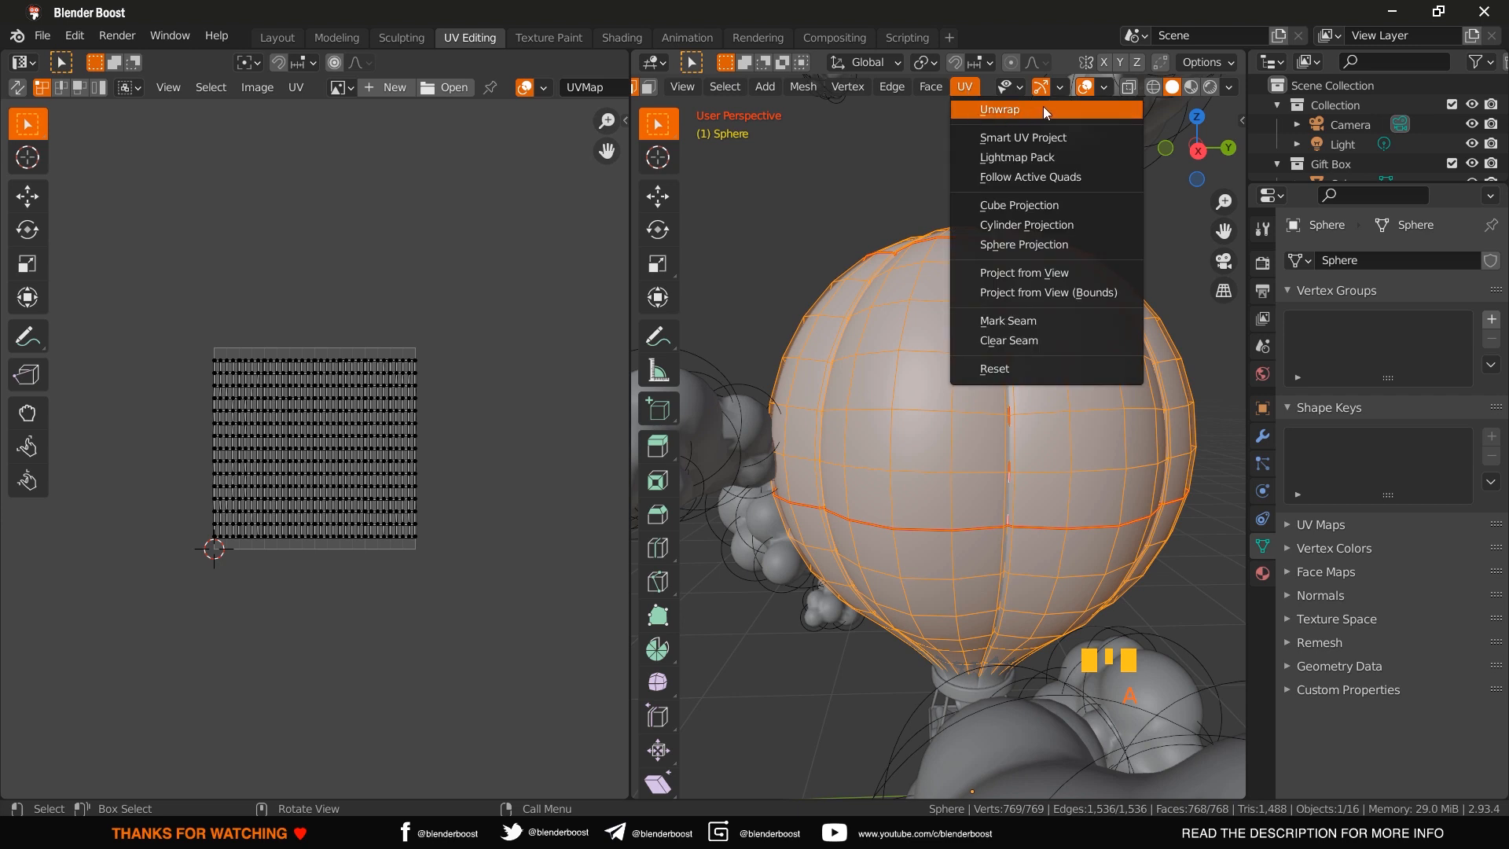
pyautogui.click(1001, 109)
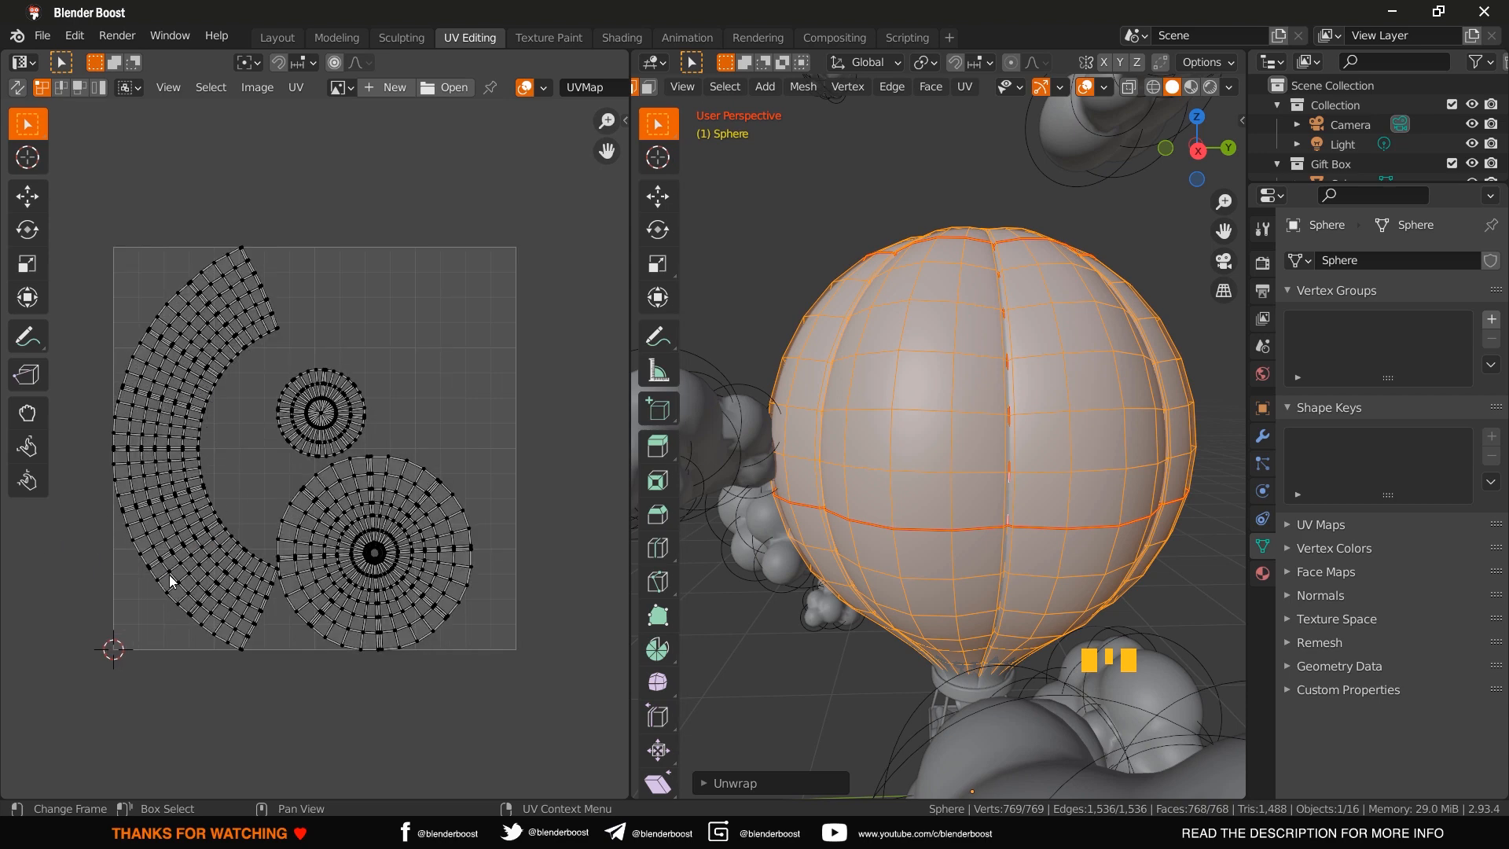
pyautogui.moveTo(187, 431)
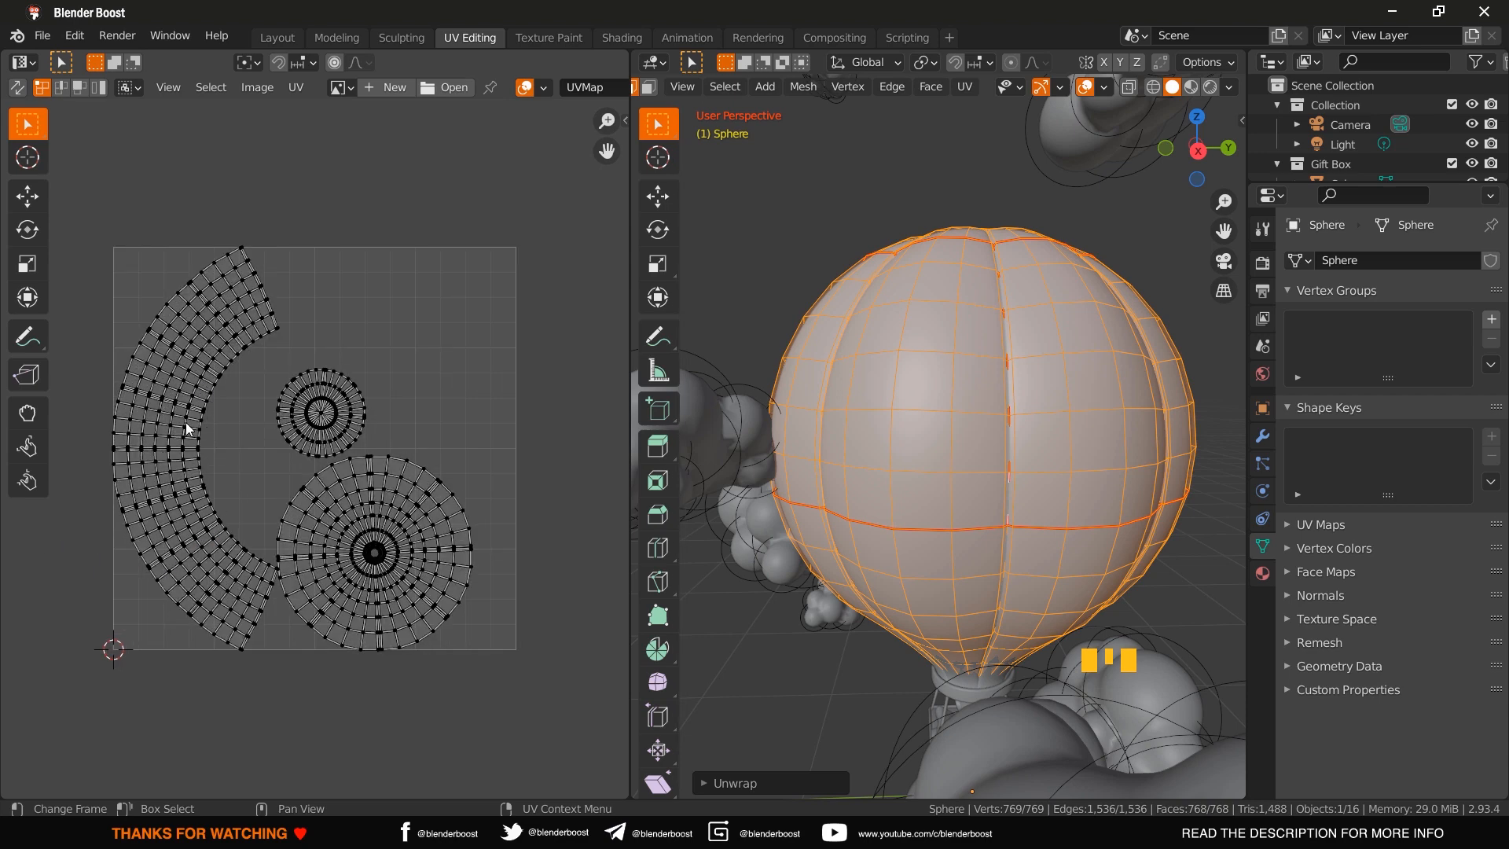
pyautogui.moveTo(941, 327)
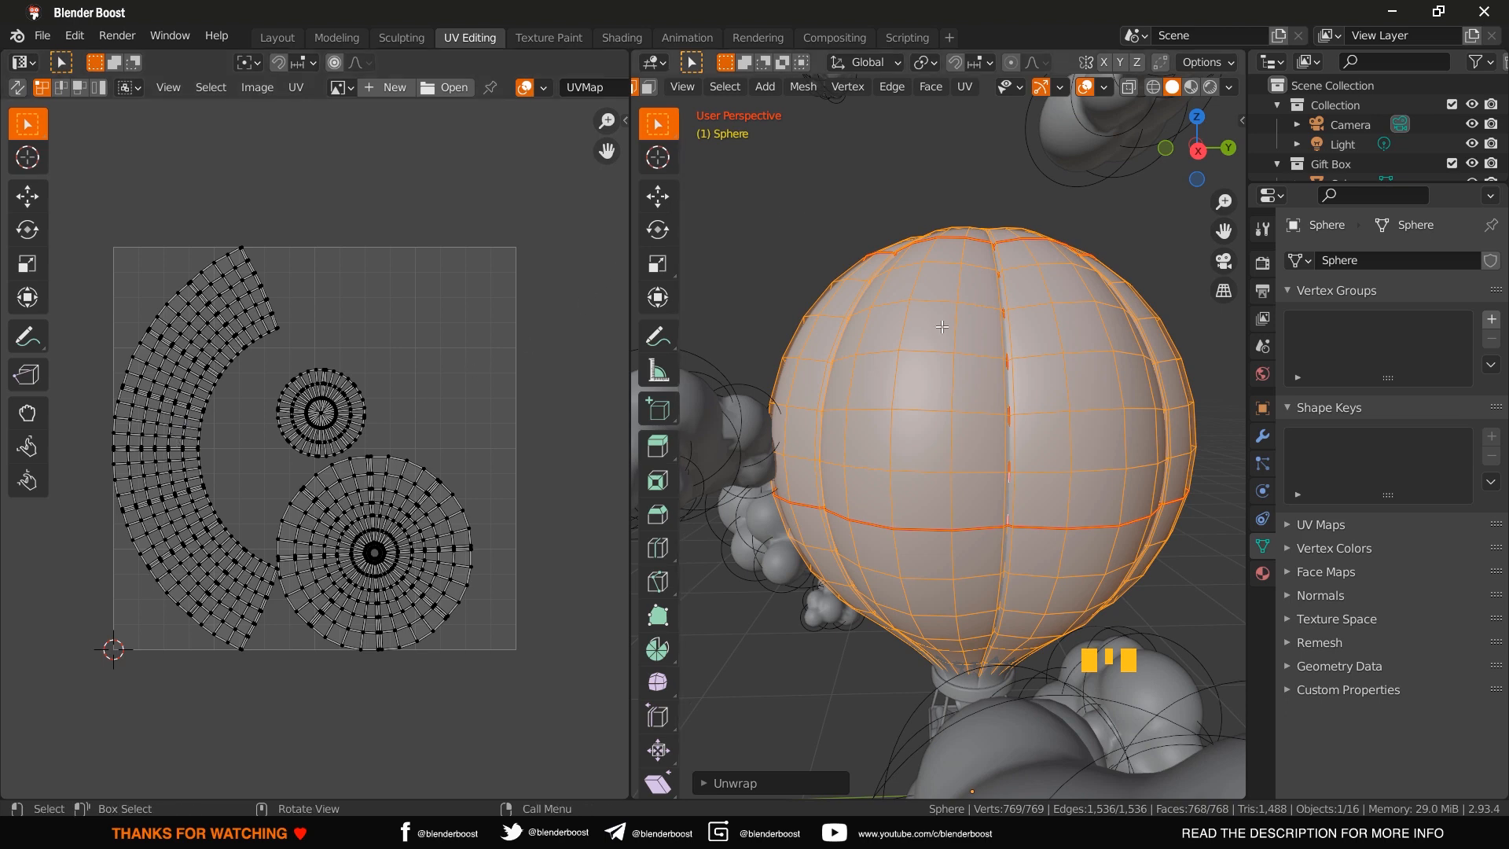
pyautogui.moveTo(991, 354)
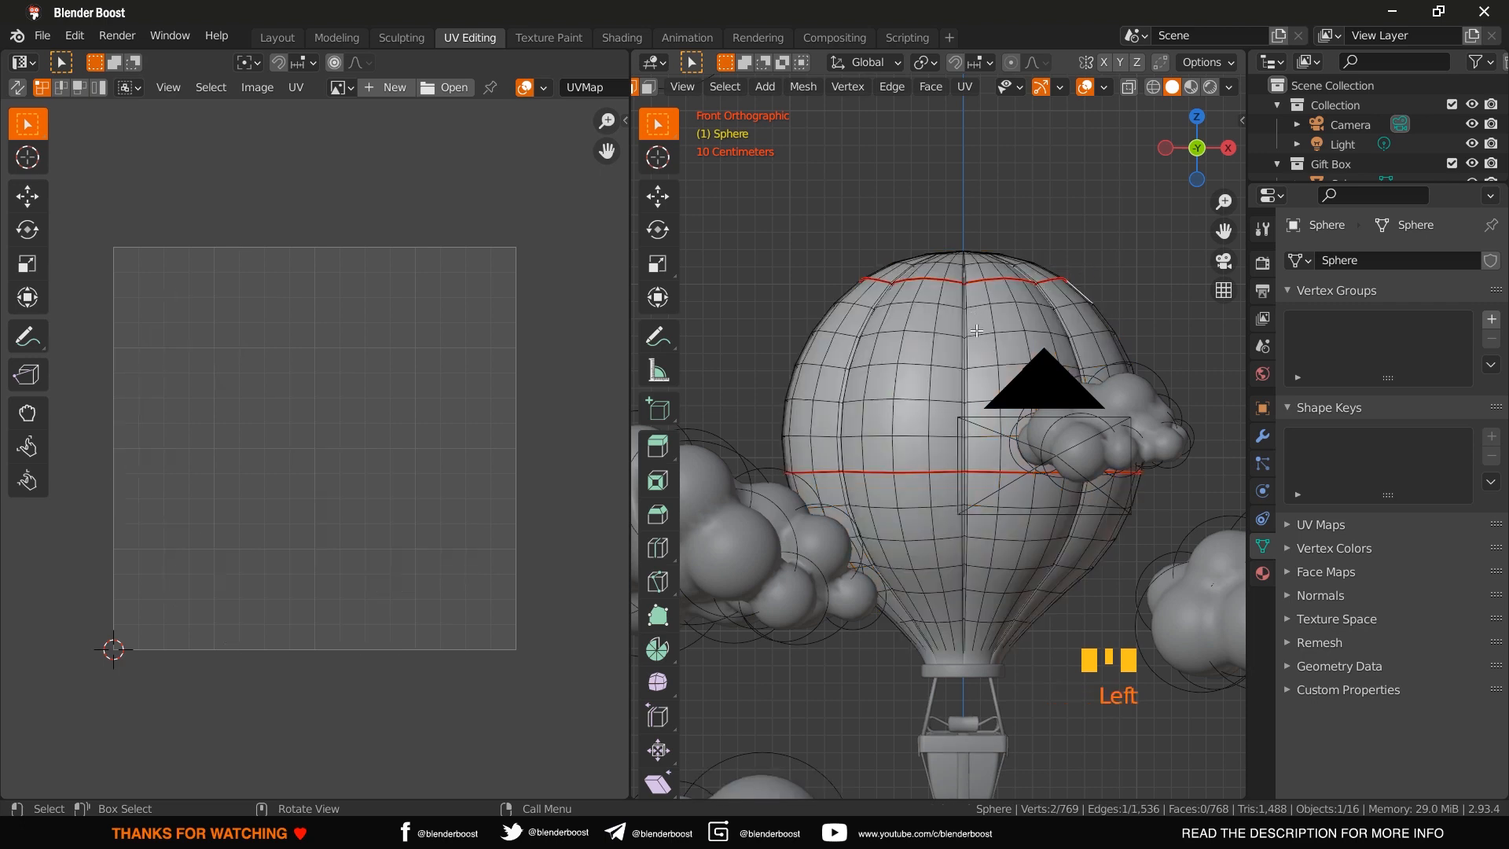
pyautogui.press('a')
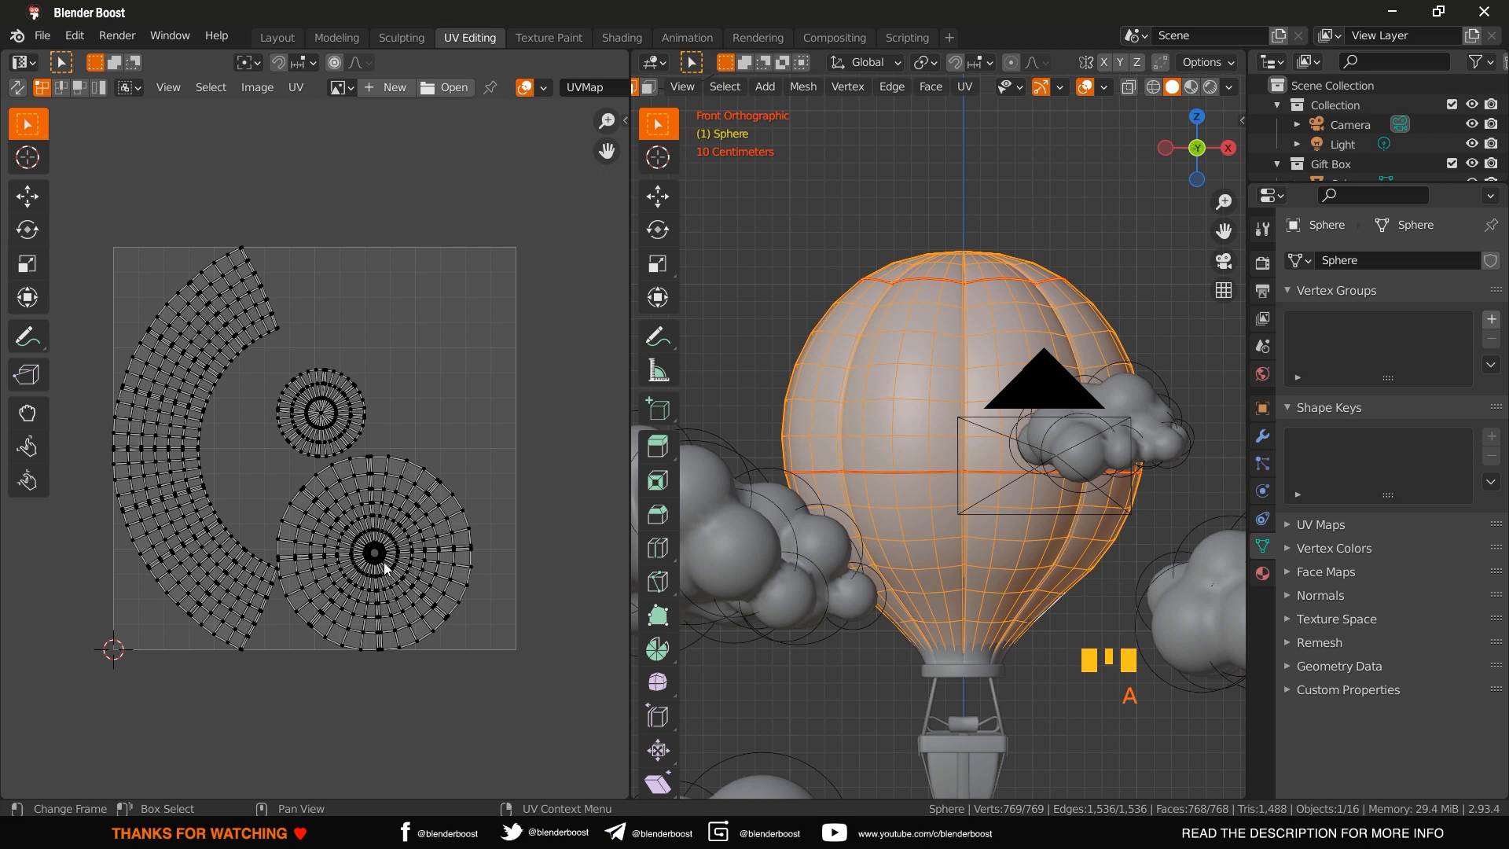
# - Scale the two round cap islands to zero and move them outside the UV area
pyautogui.click(384, 568)
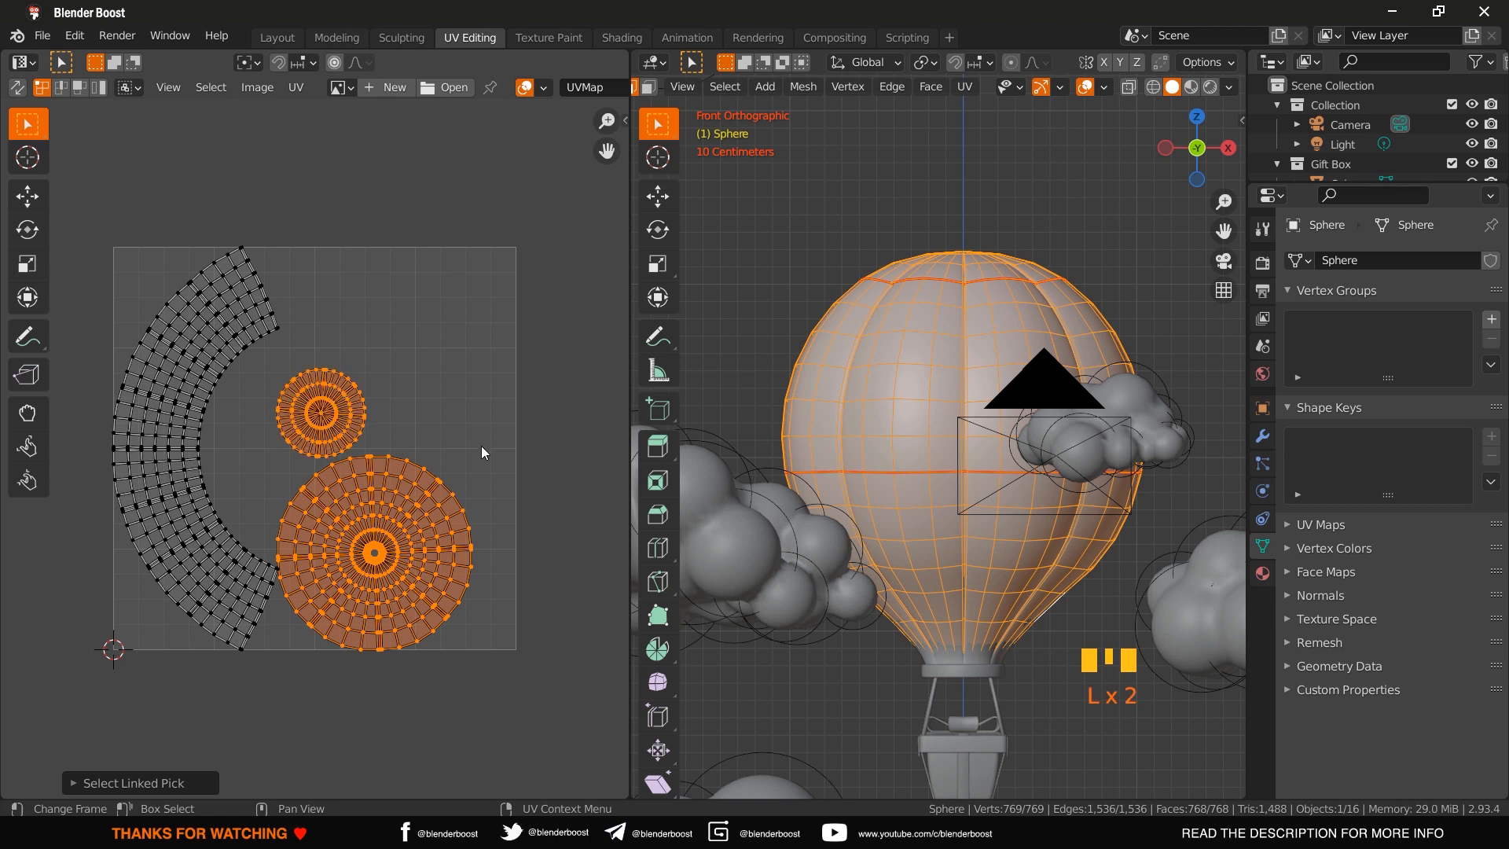
pyautogui.press('s')
pyautogui.write('0')
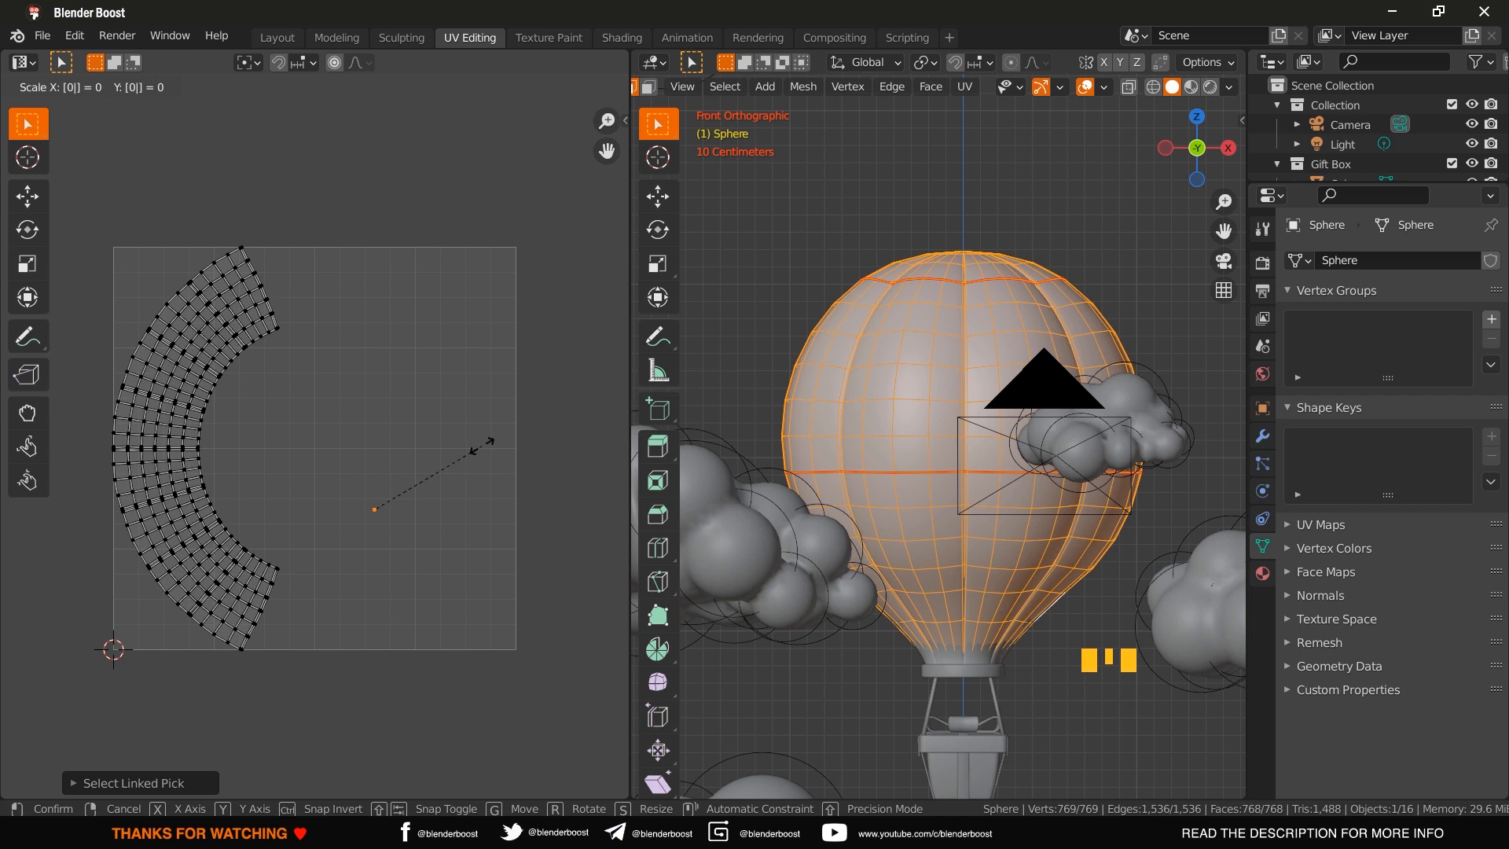
pyautogui.click(459, 483)
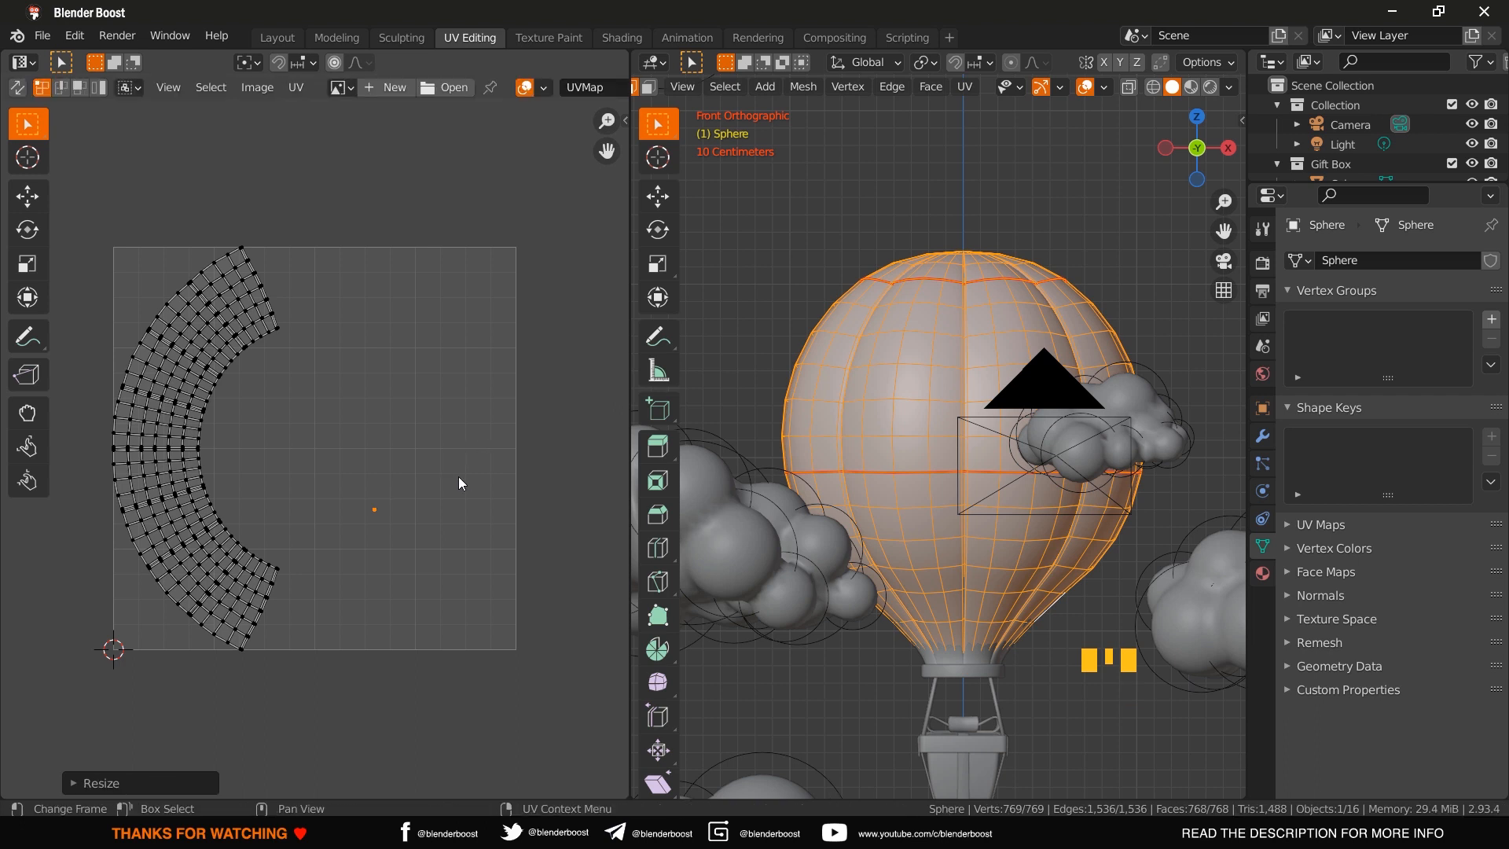
pyautogui.press('g')
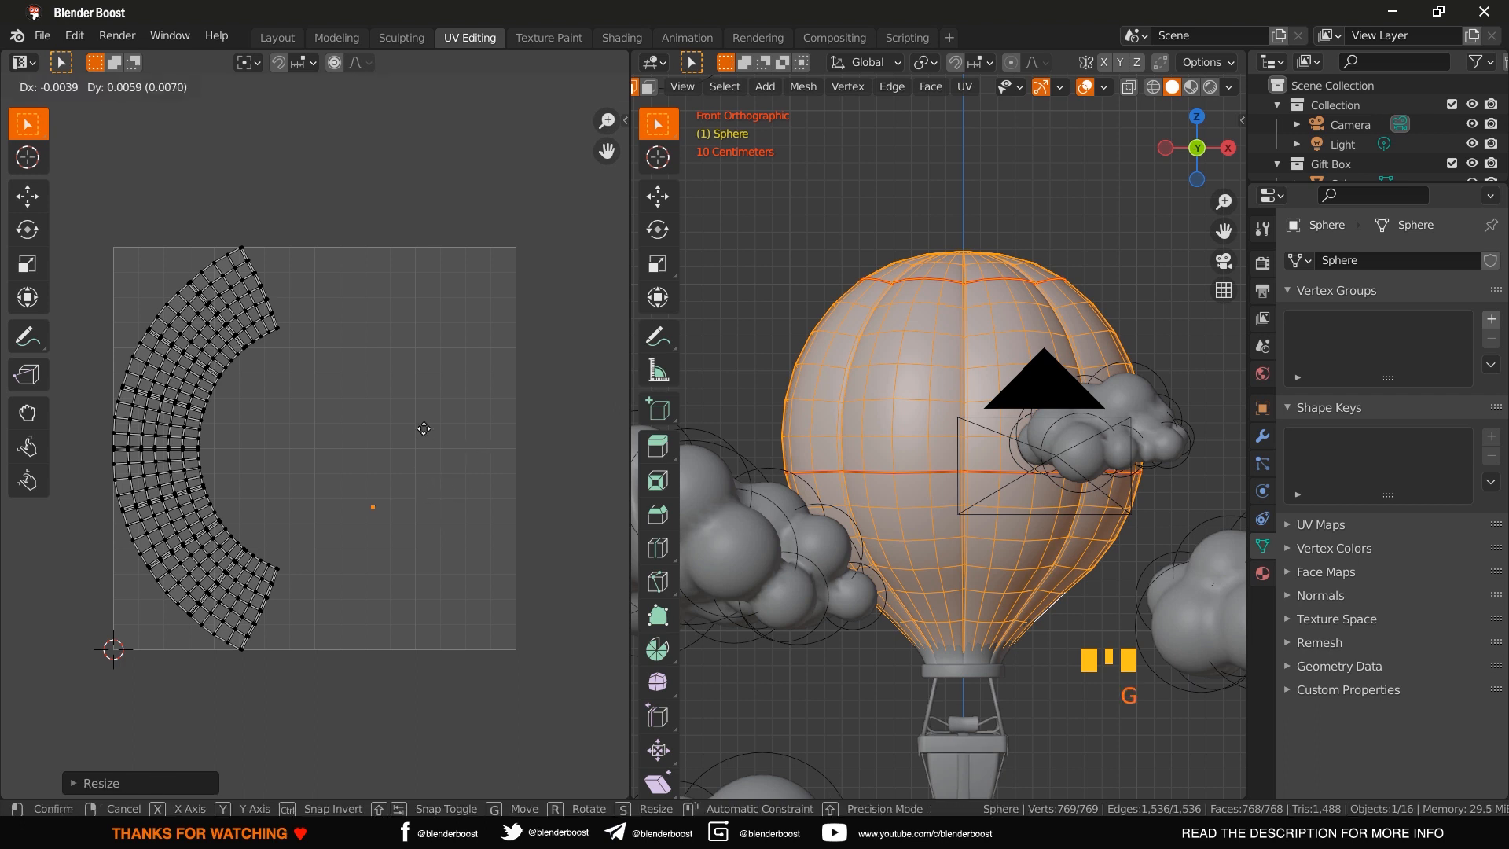
pyautogui.moveTo(457, 217)
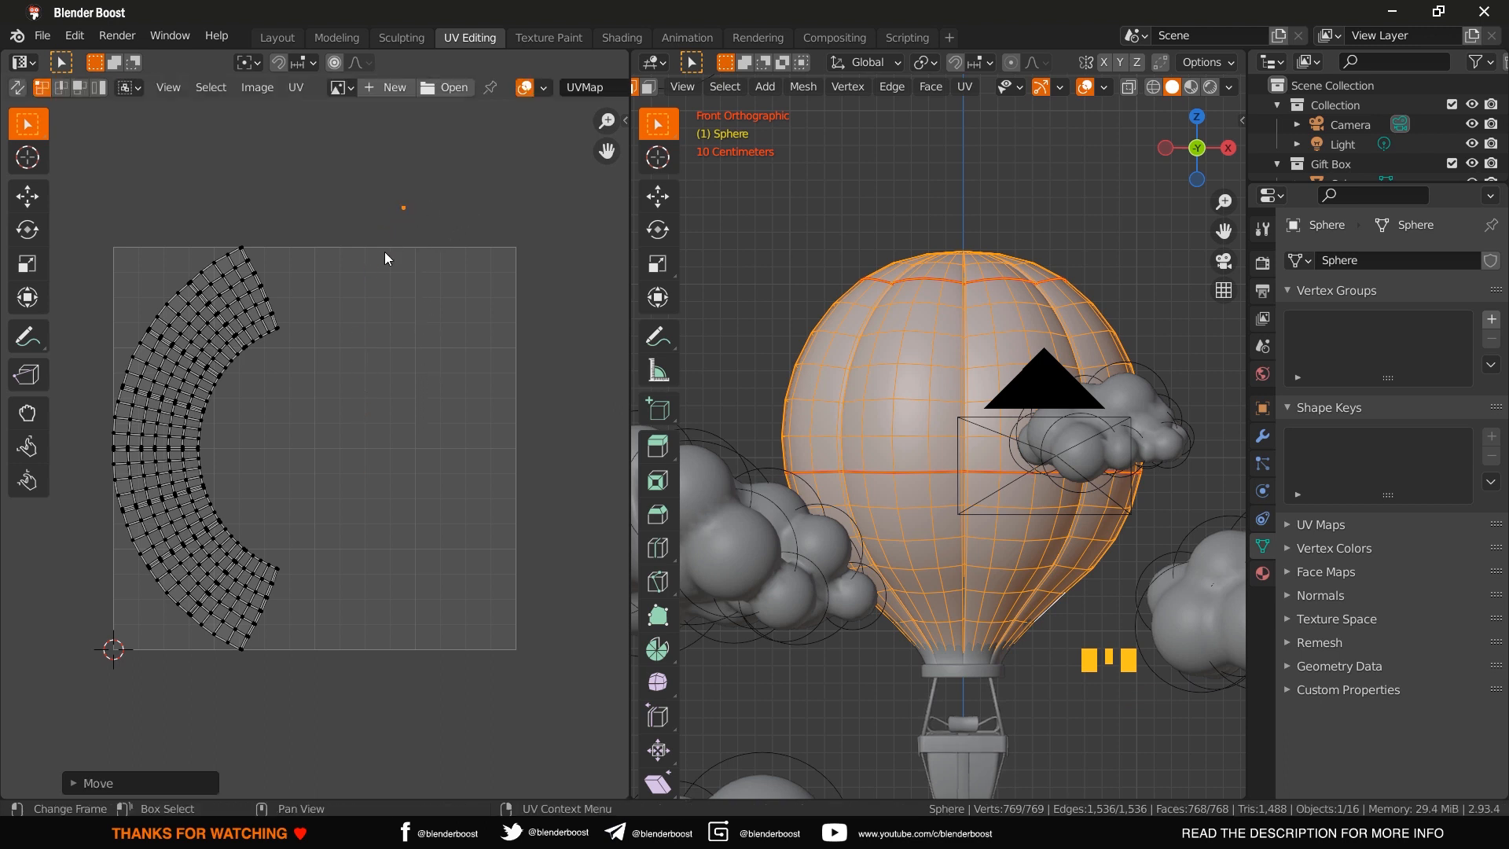
pyautogui.moveTo(499, 244)
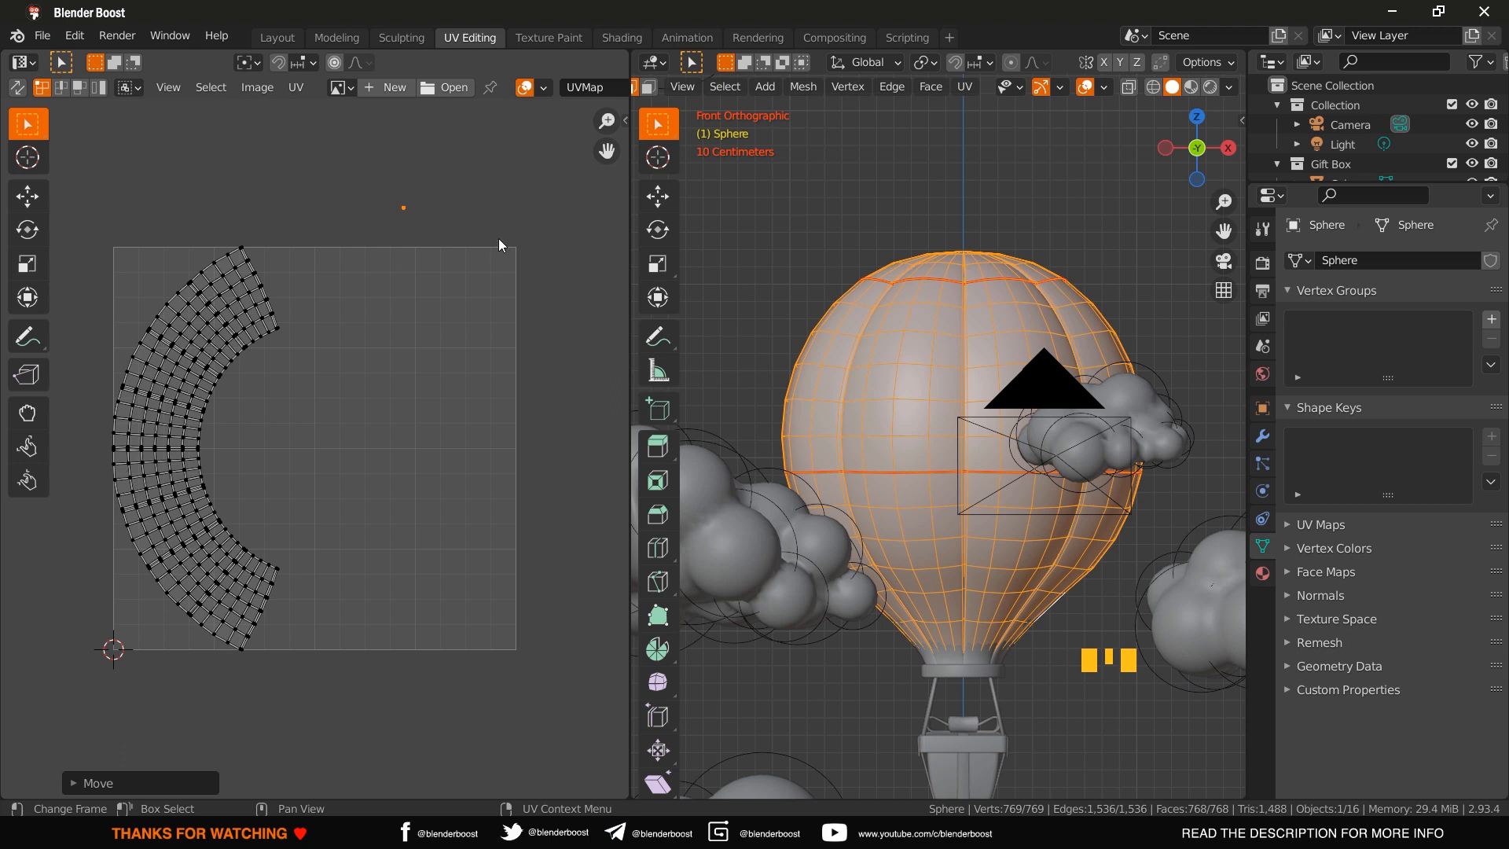
pyautogui.moveTo(171, 434)
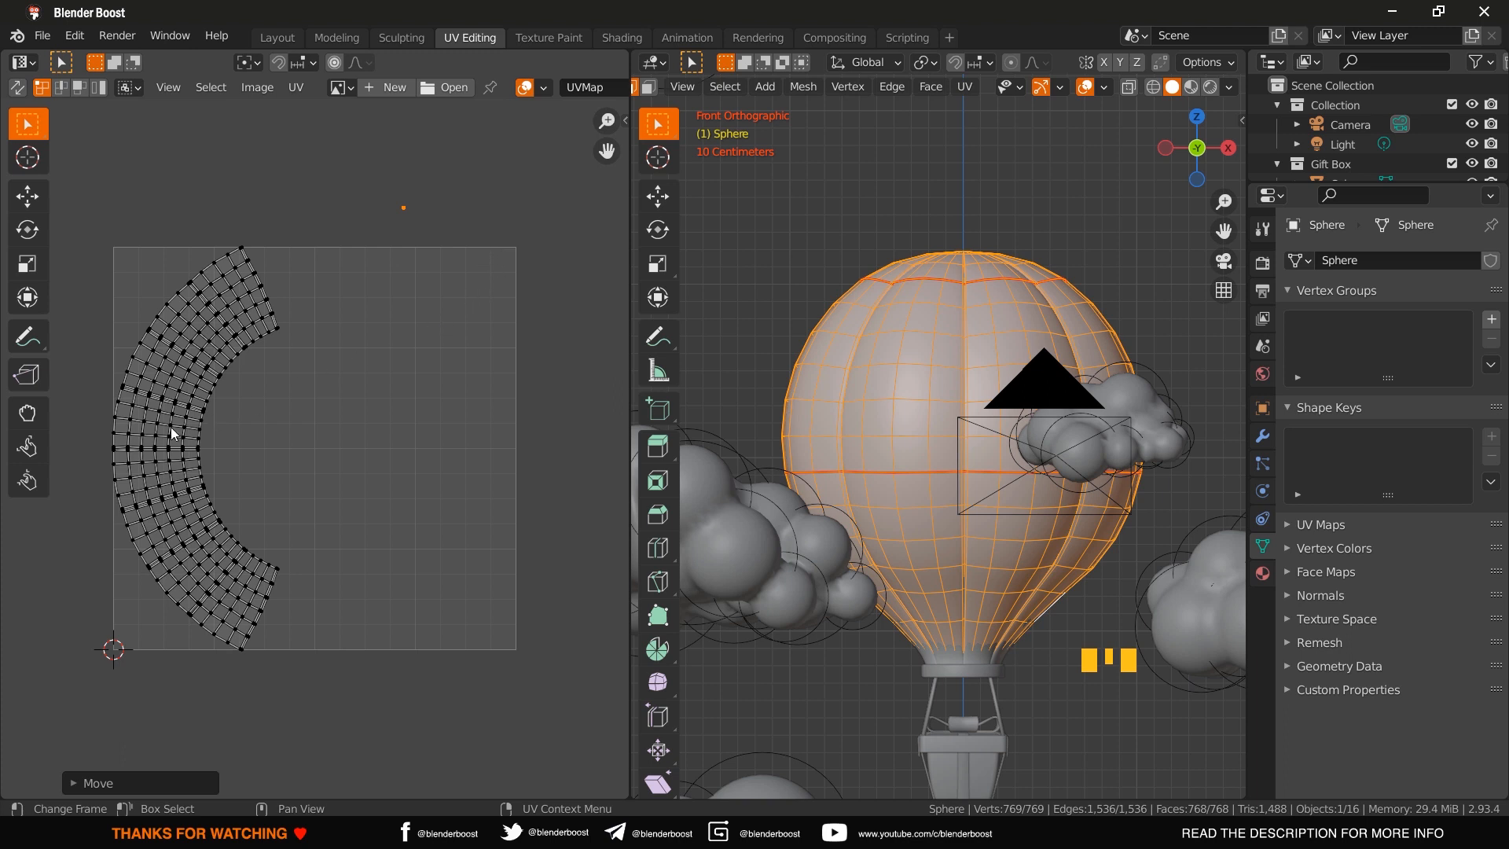
pyautogui.moveTo(177, 423)
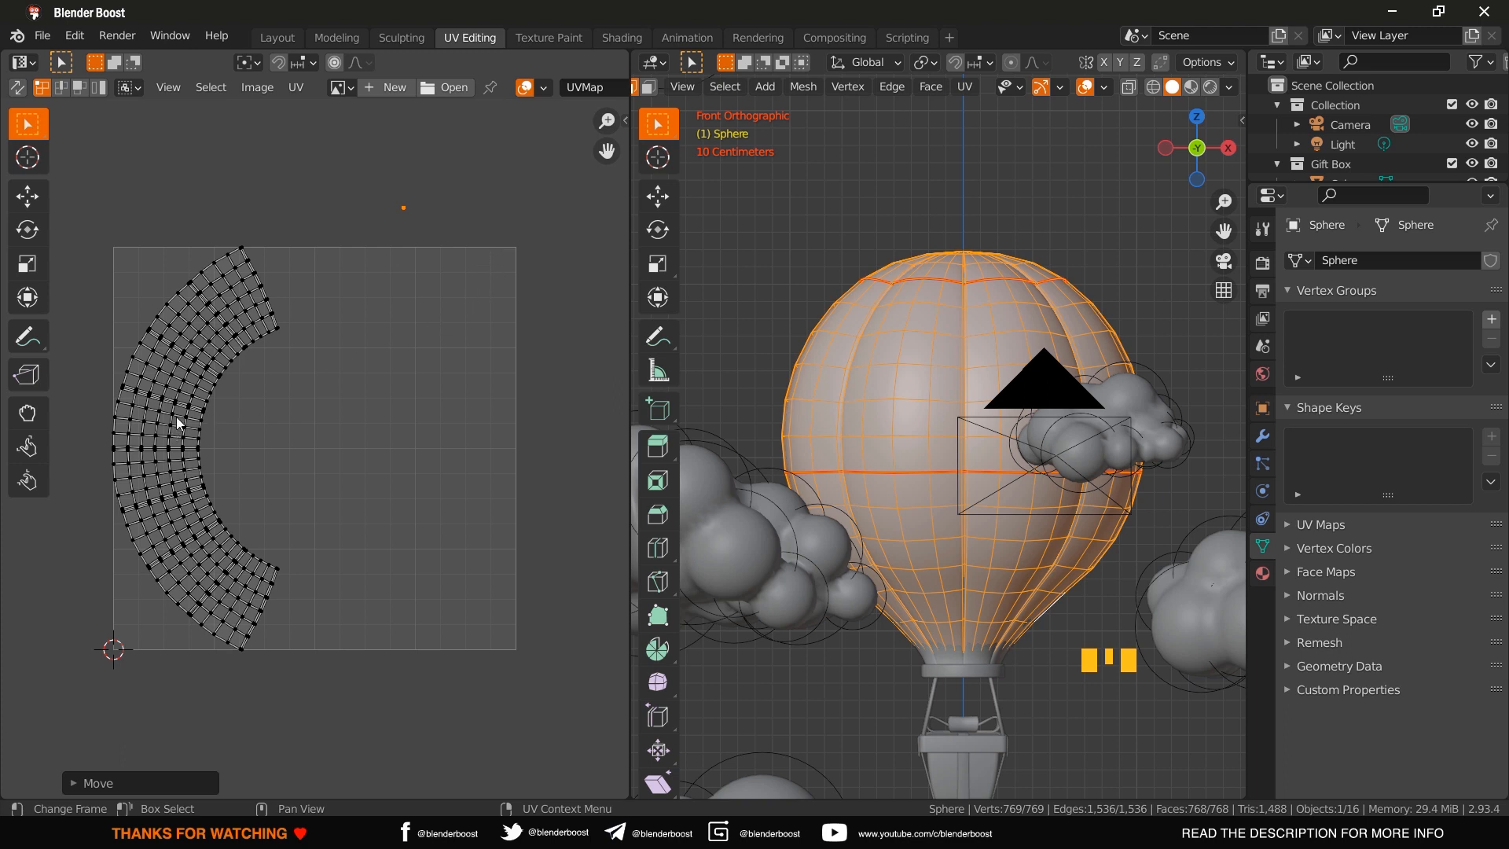
pyautogui.moveTo(376, 406)
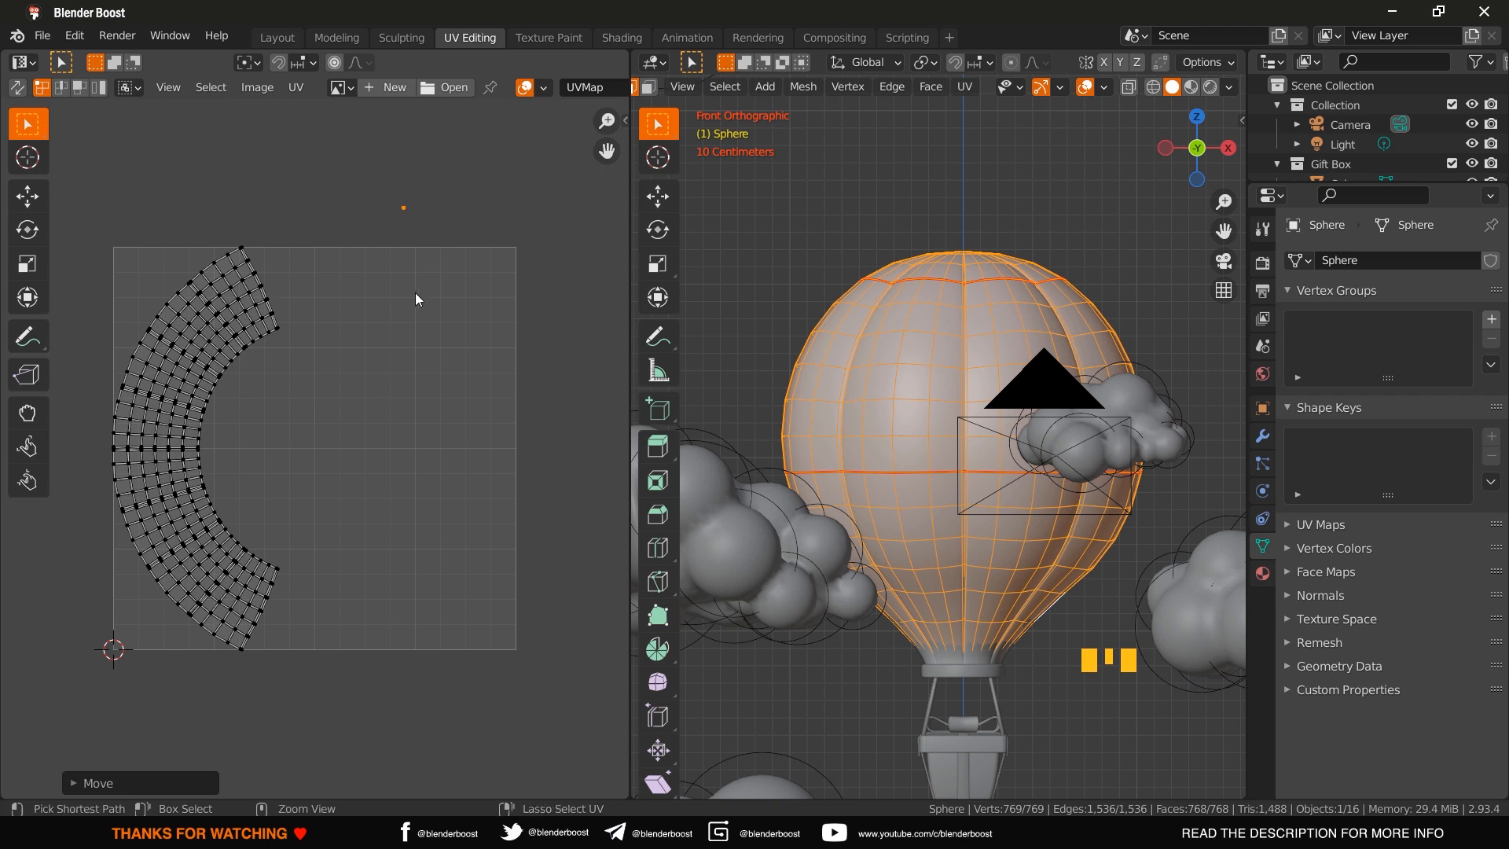
# - Move the side strip island toward the centre and begin rotating it 90°
pyautogui.press('alt+a')
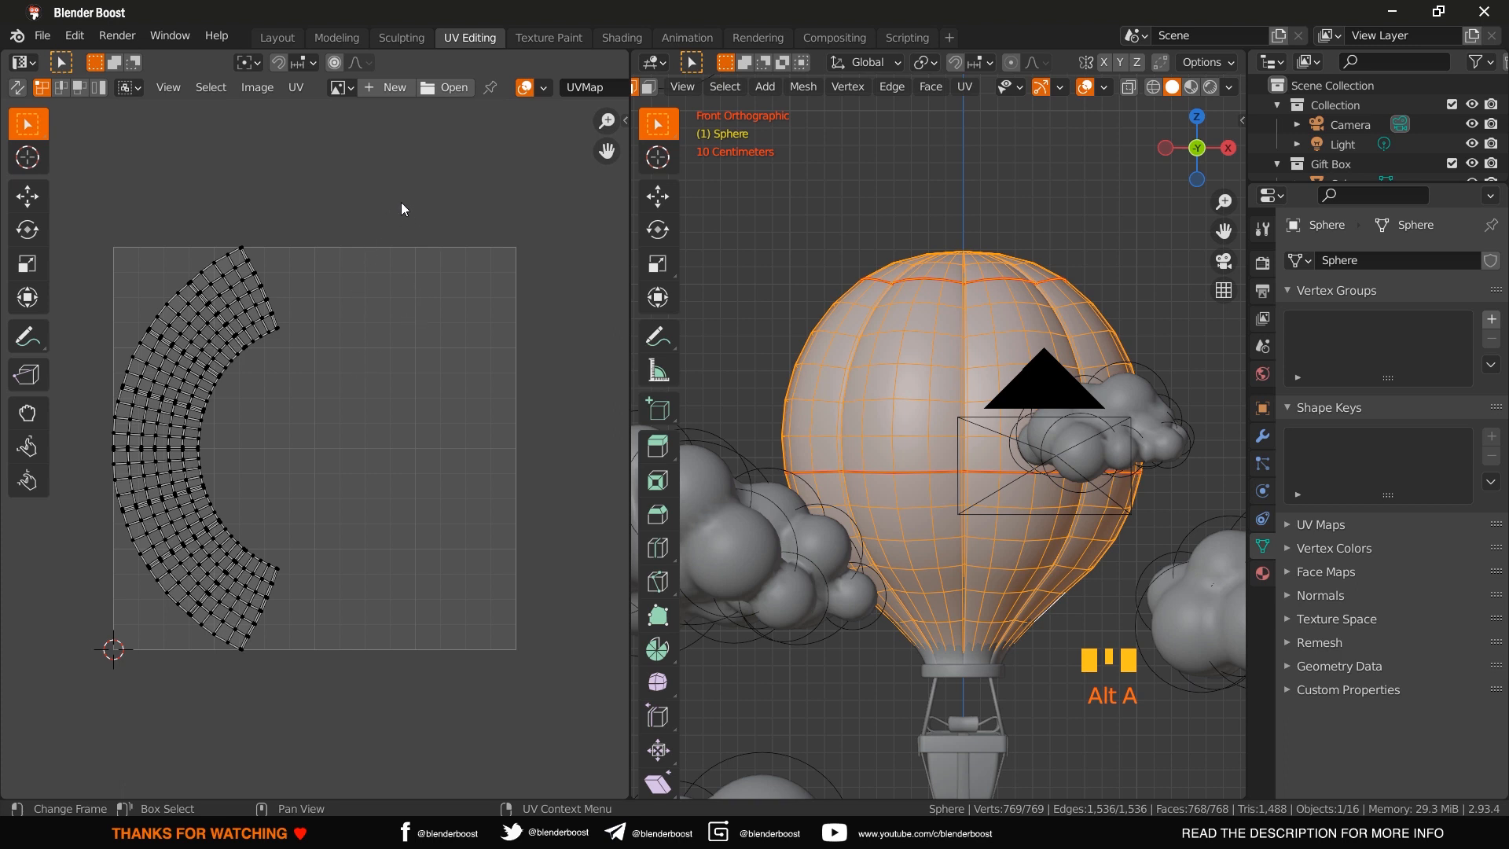
pyautogui.moveTo(222, 344)
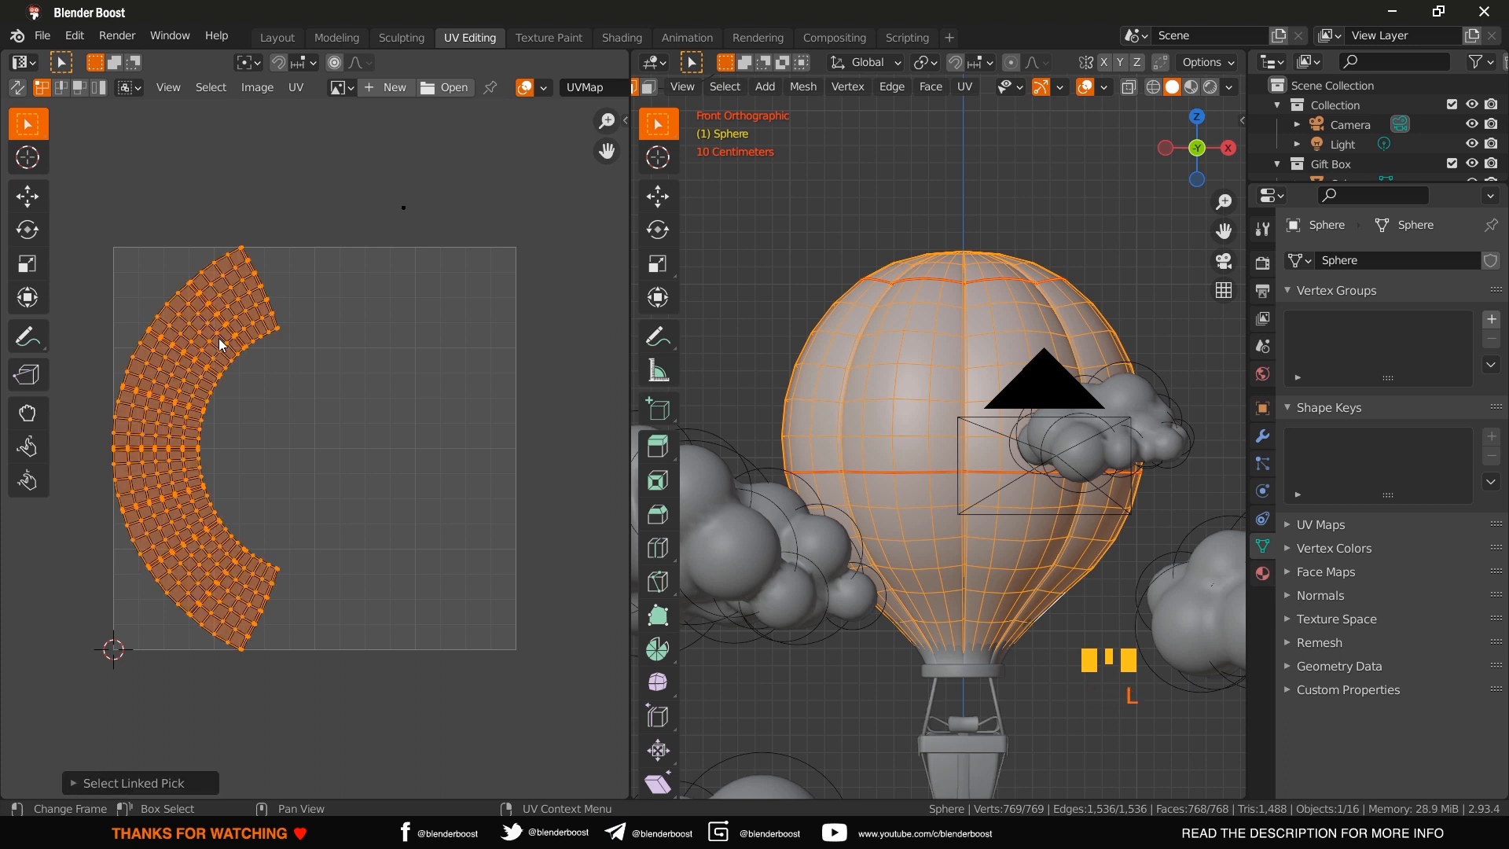
pyautogui.moveTo(349, 538)
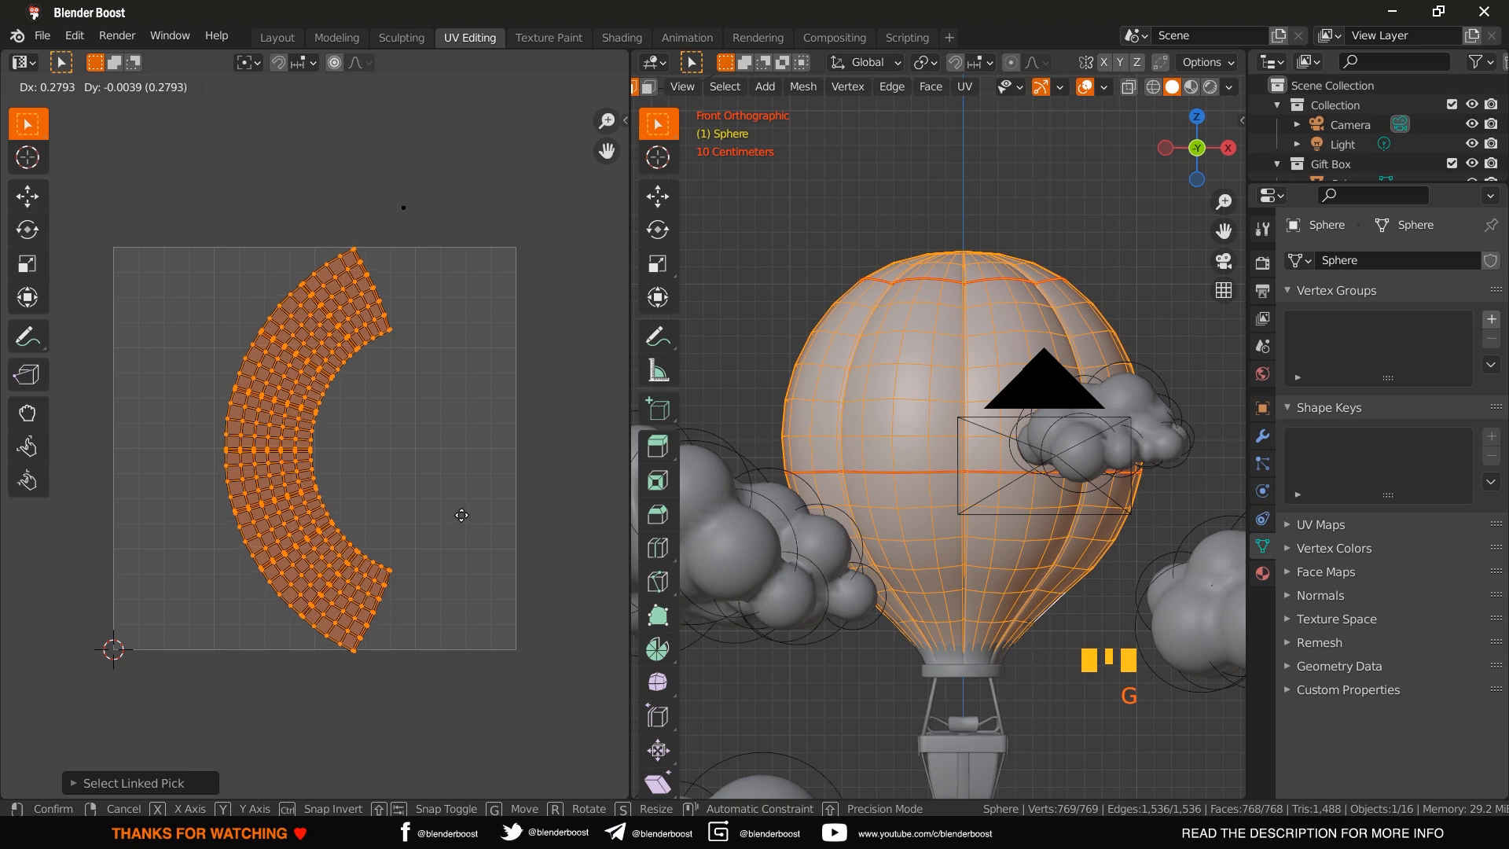
pyautogui.click(472, 530)
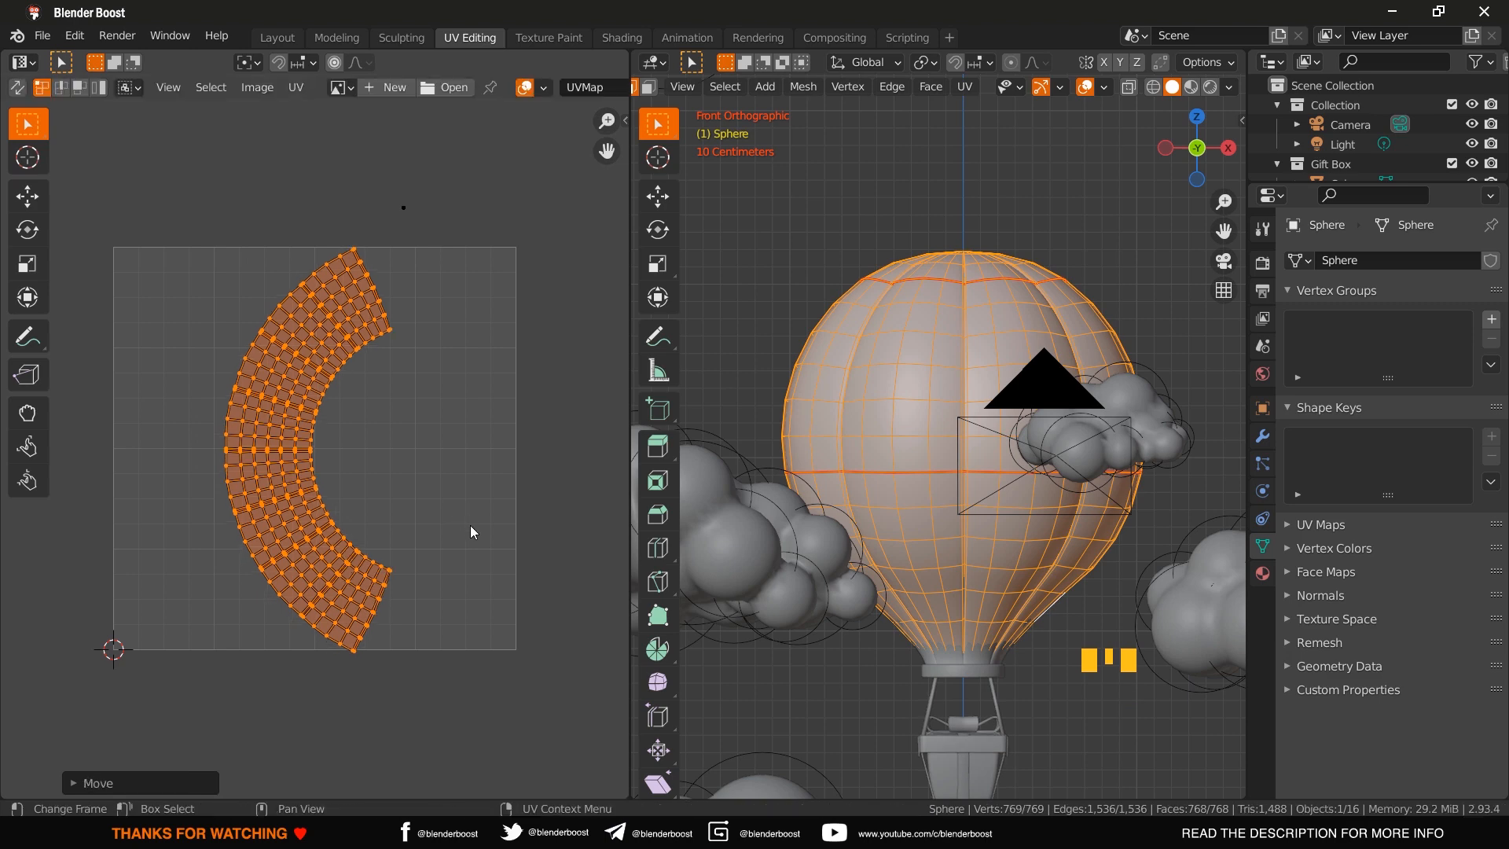
pyautogui.press('r')
pyautogui.write('-9')
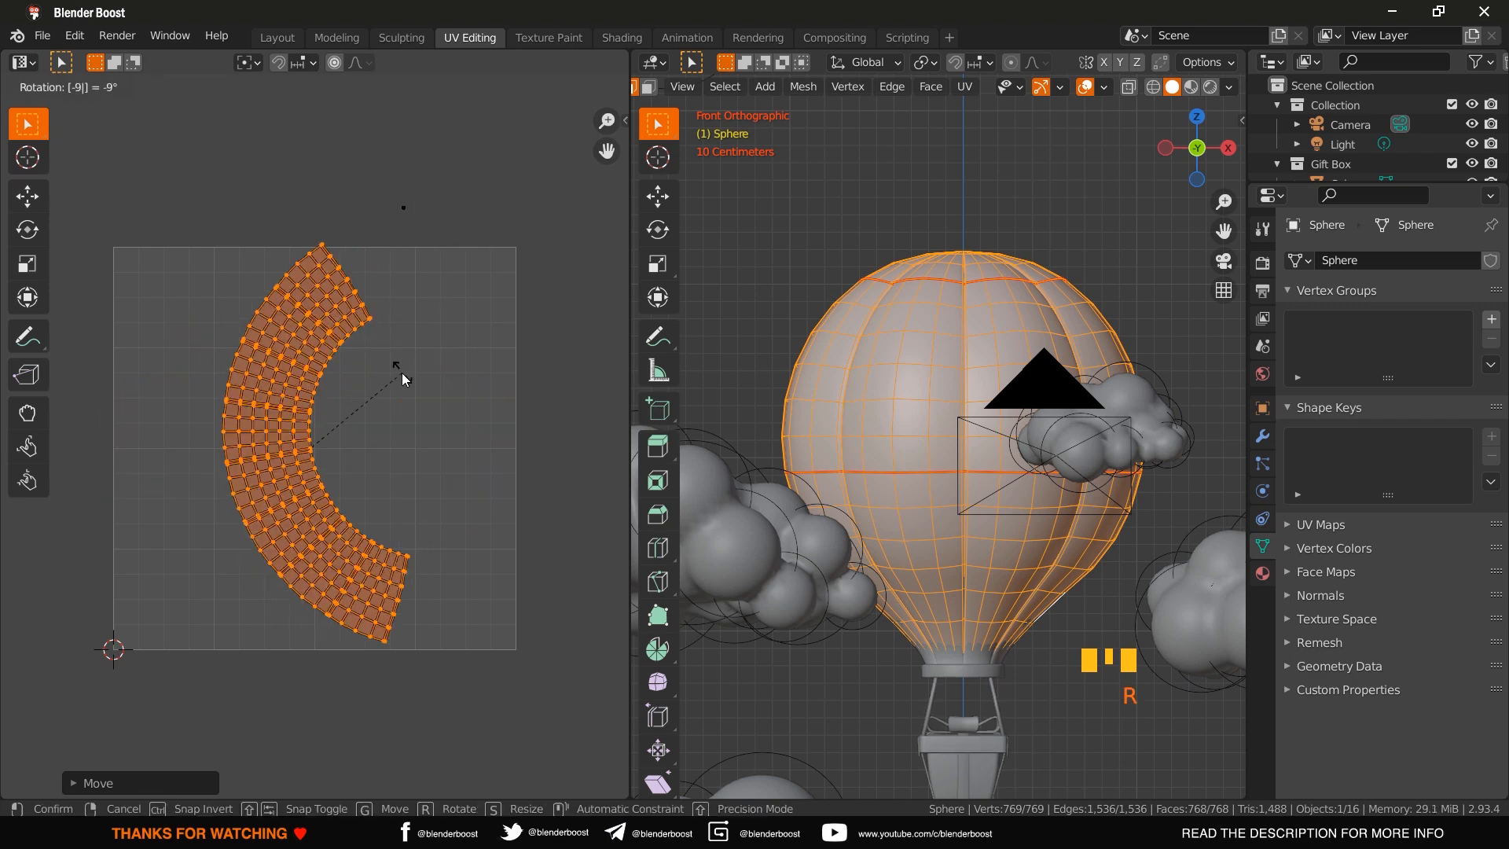
pyautogui.moveTo(403, 379)
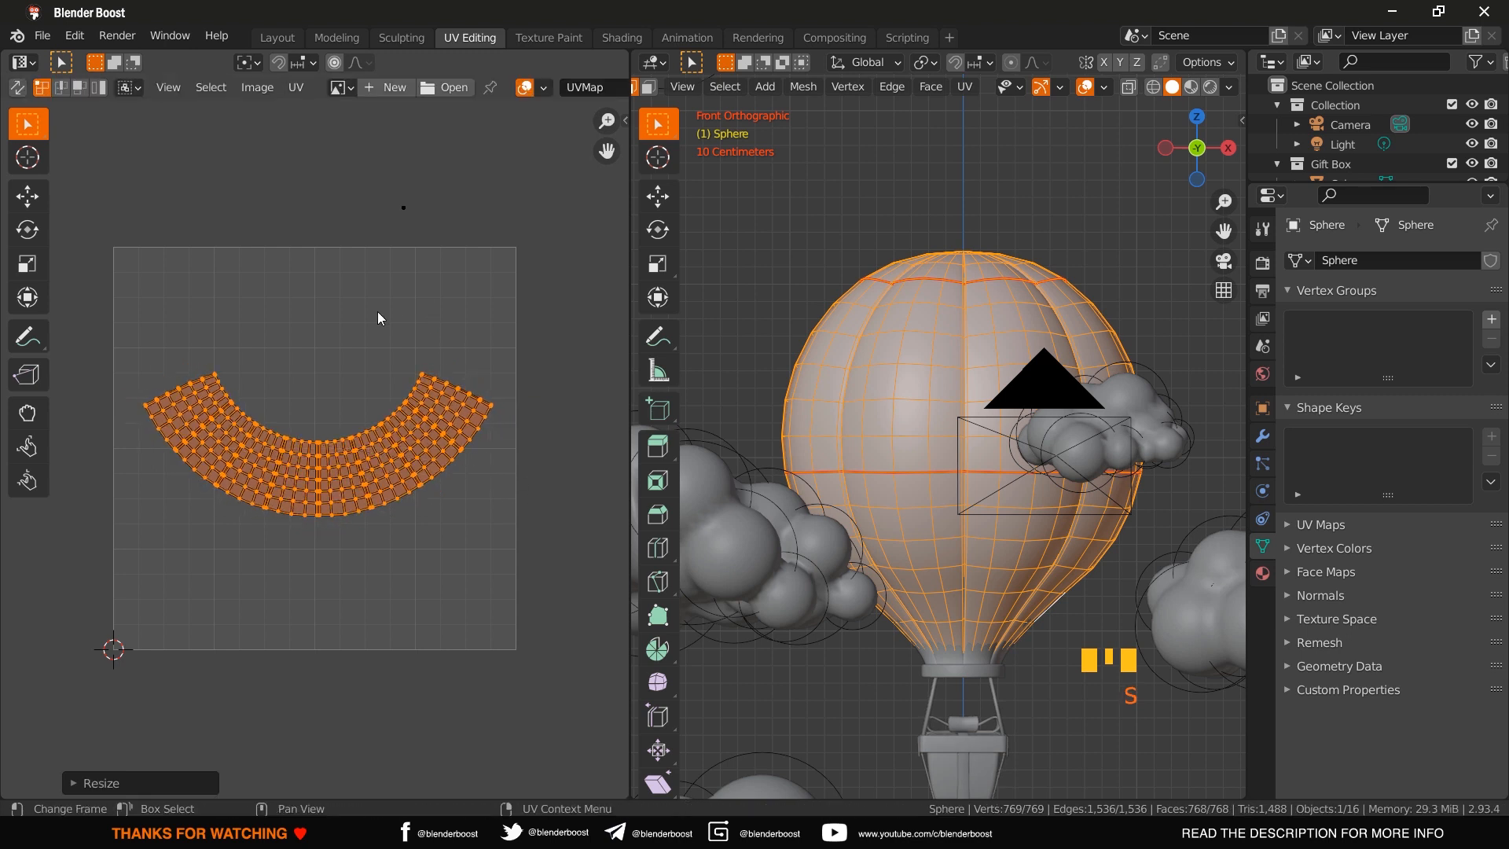
pyautogui.moveTo(443, 522)
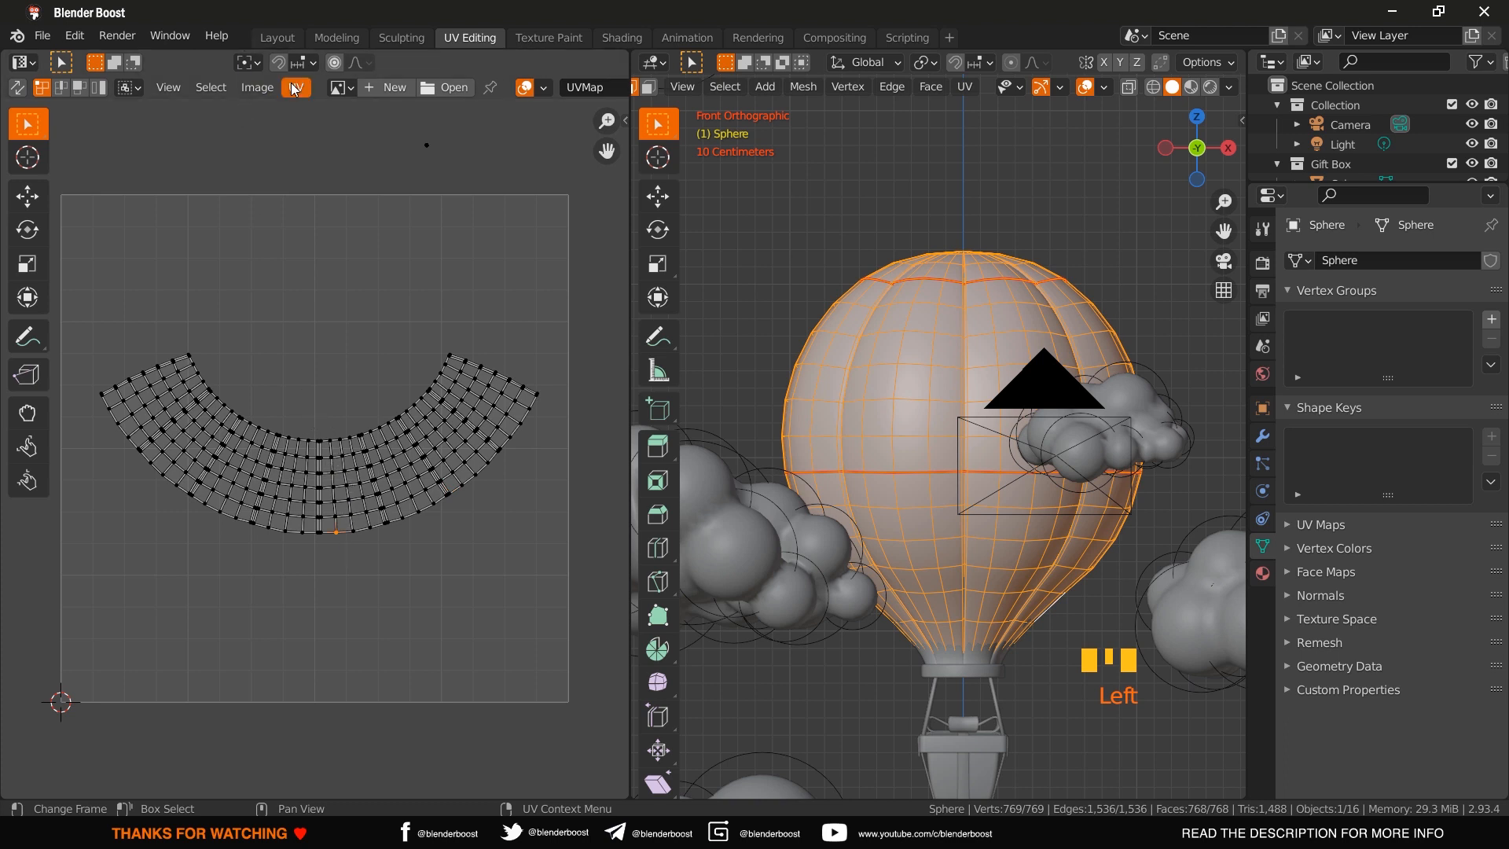
# - Show the UV menu containing the Export UV Layout option
pyautogui.click(294, 86)
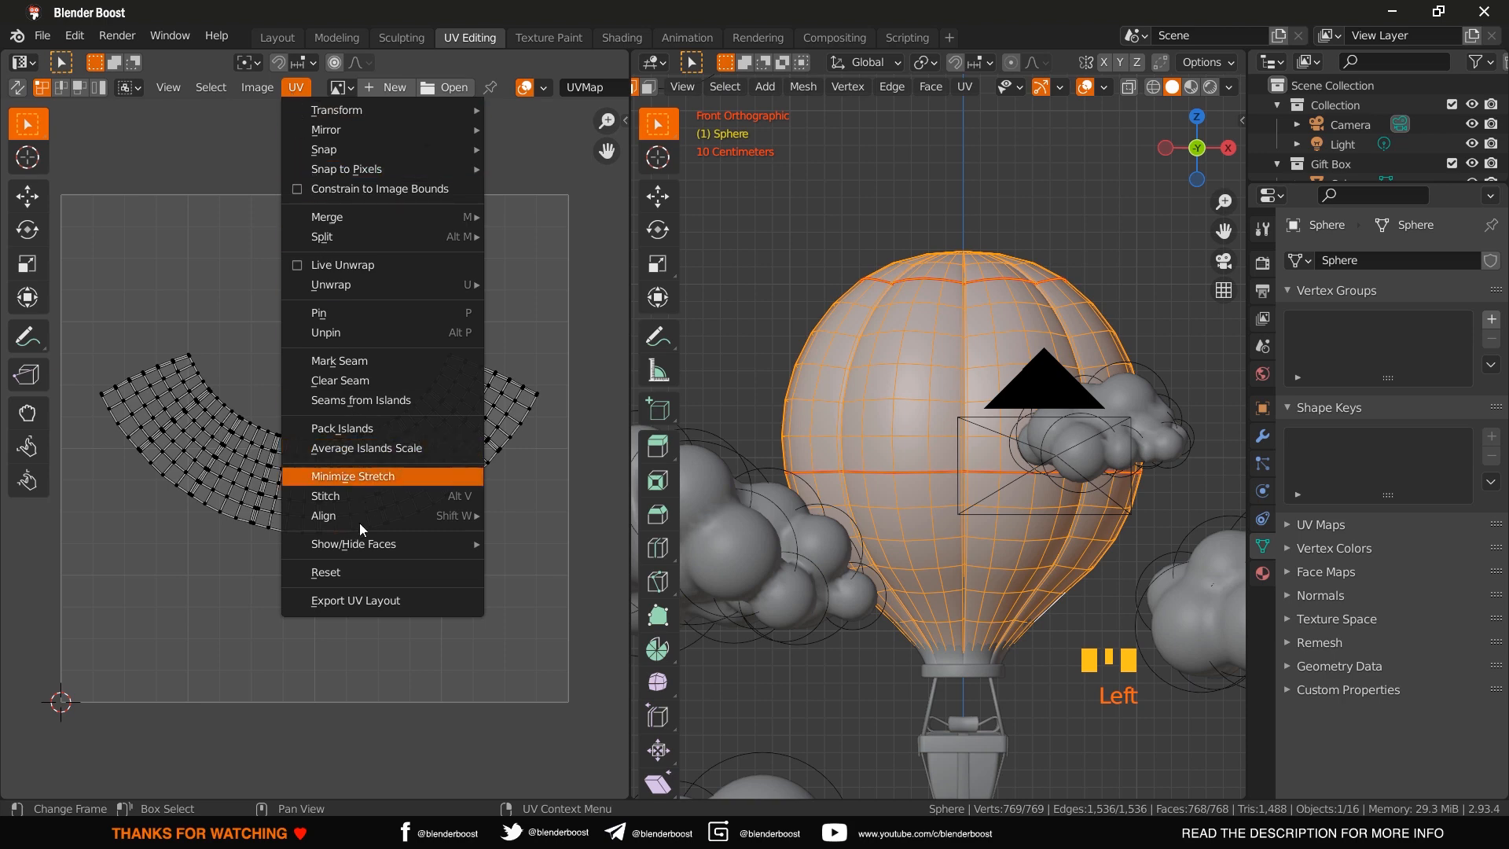
pyautogui.moveTo(357, 599)
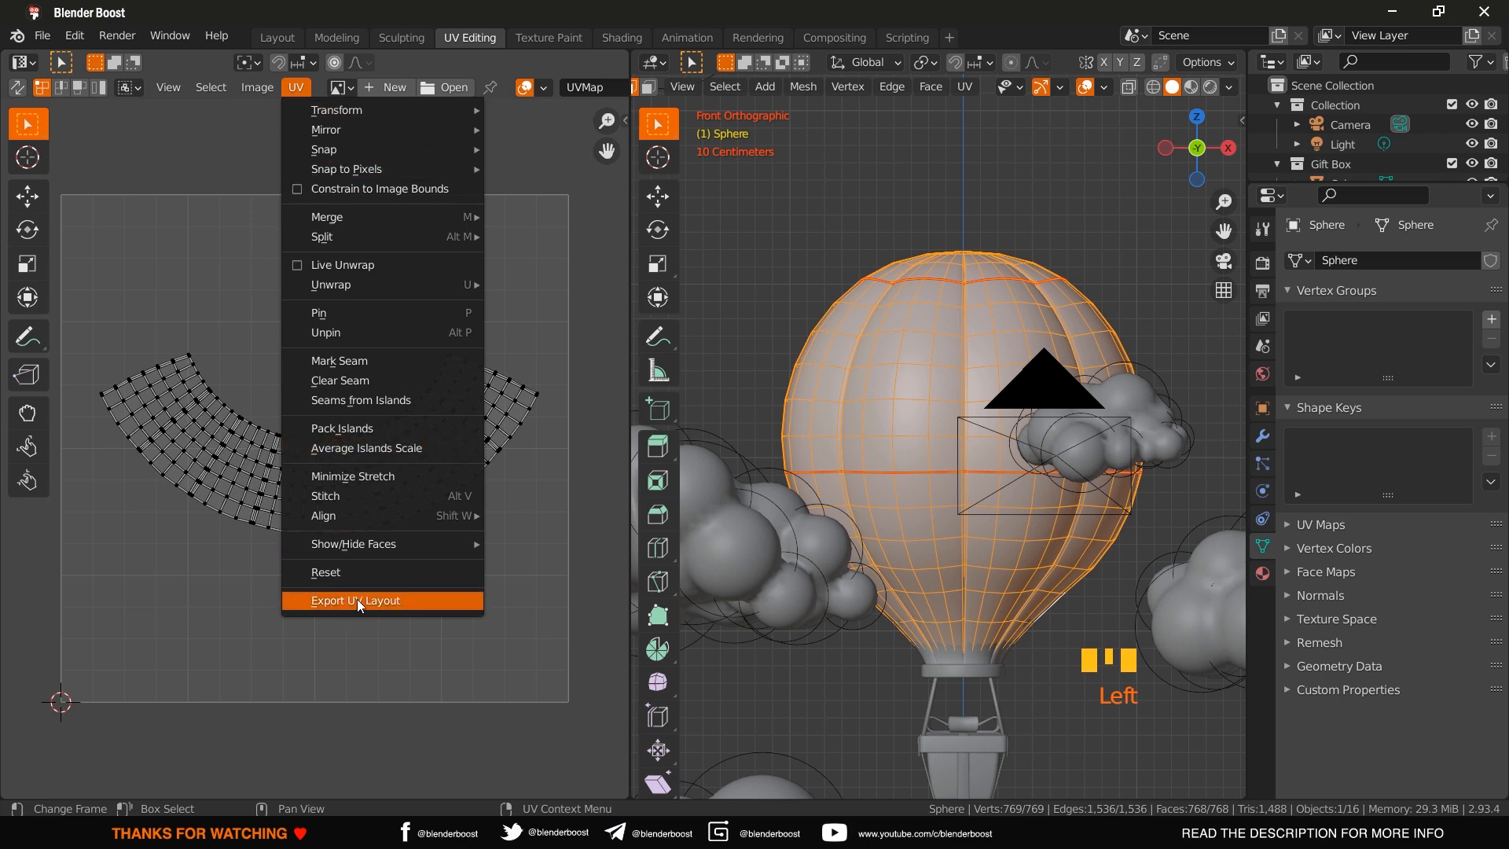
# - Export the UV layout as UVlayout.png into the HBD 05 project folder
pyautogui.click(353, 601)
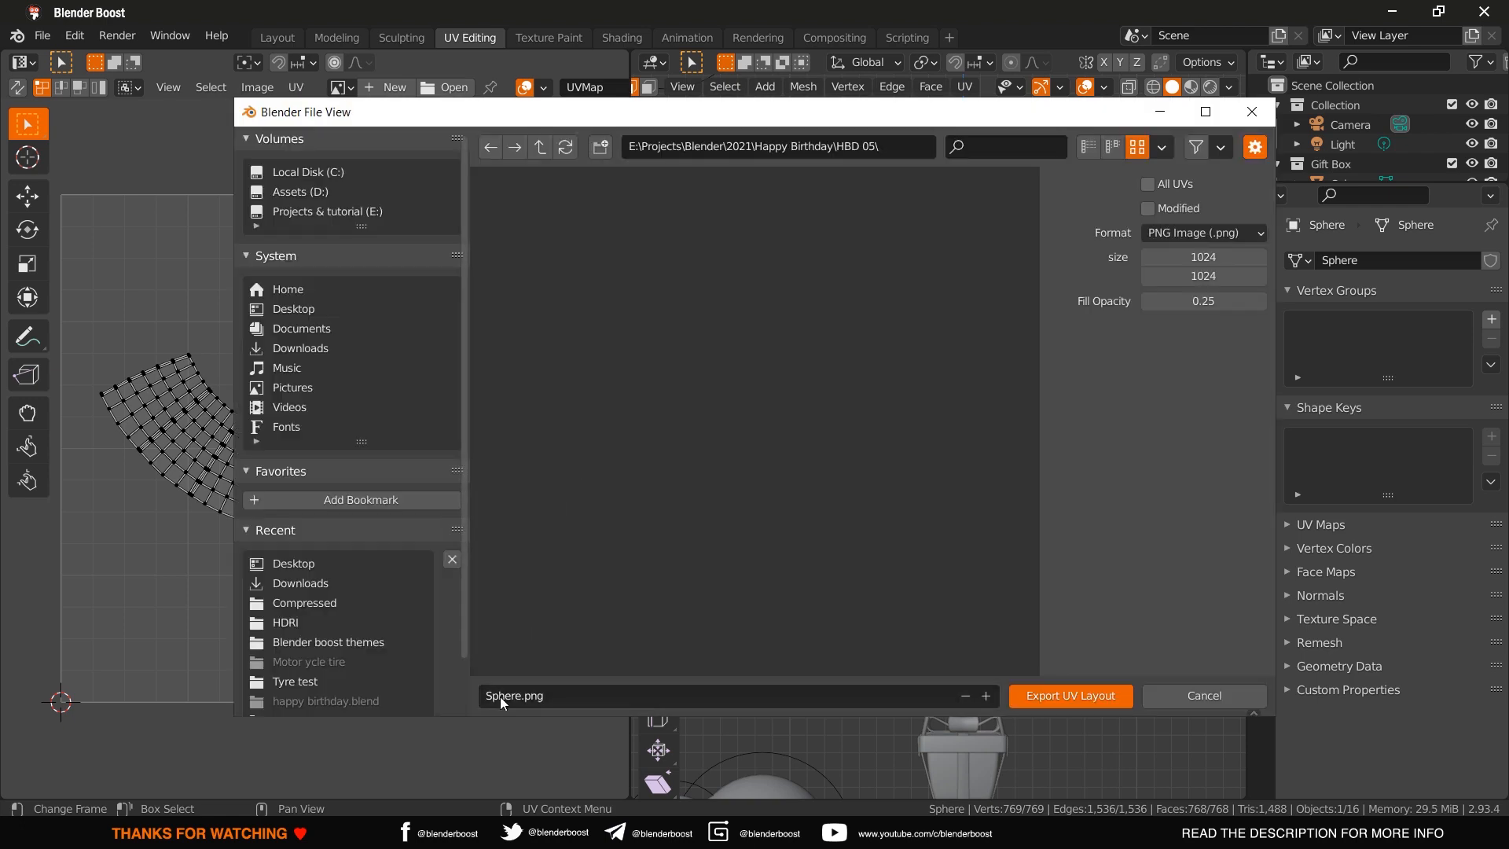
pyautogui.click(500, 697)
pyautogui.write('UV')
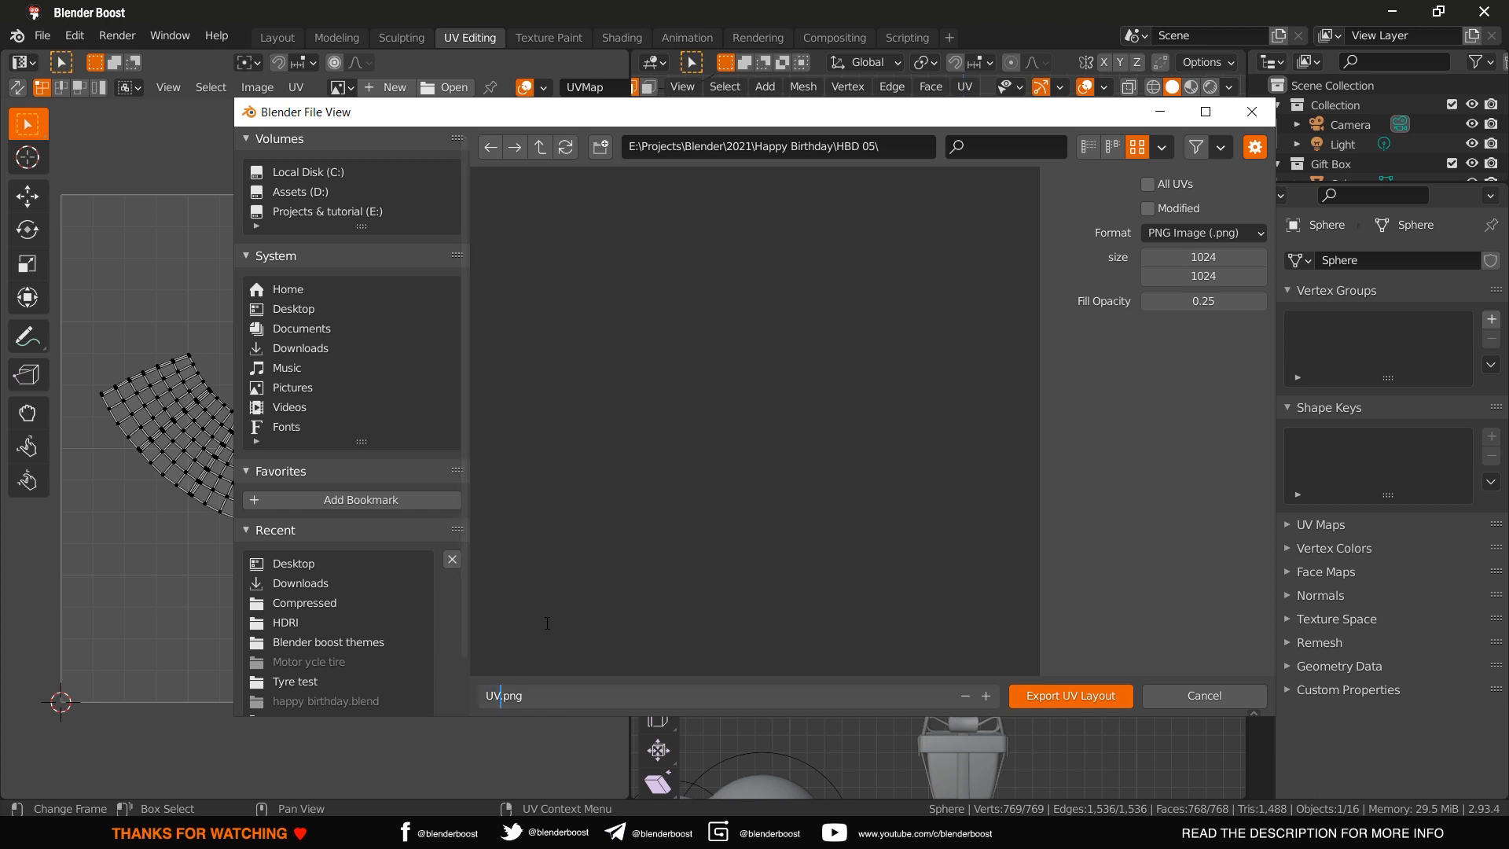
pyautogui.write('layout')
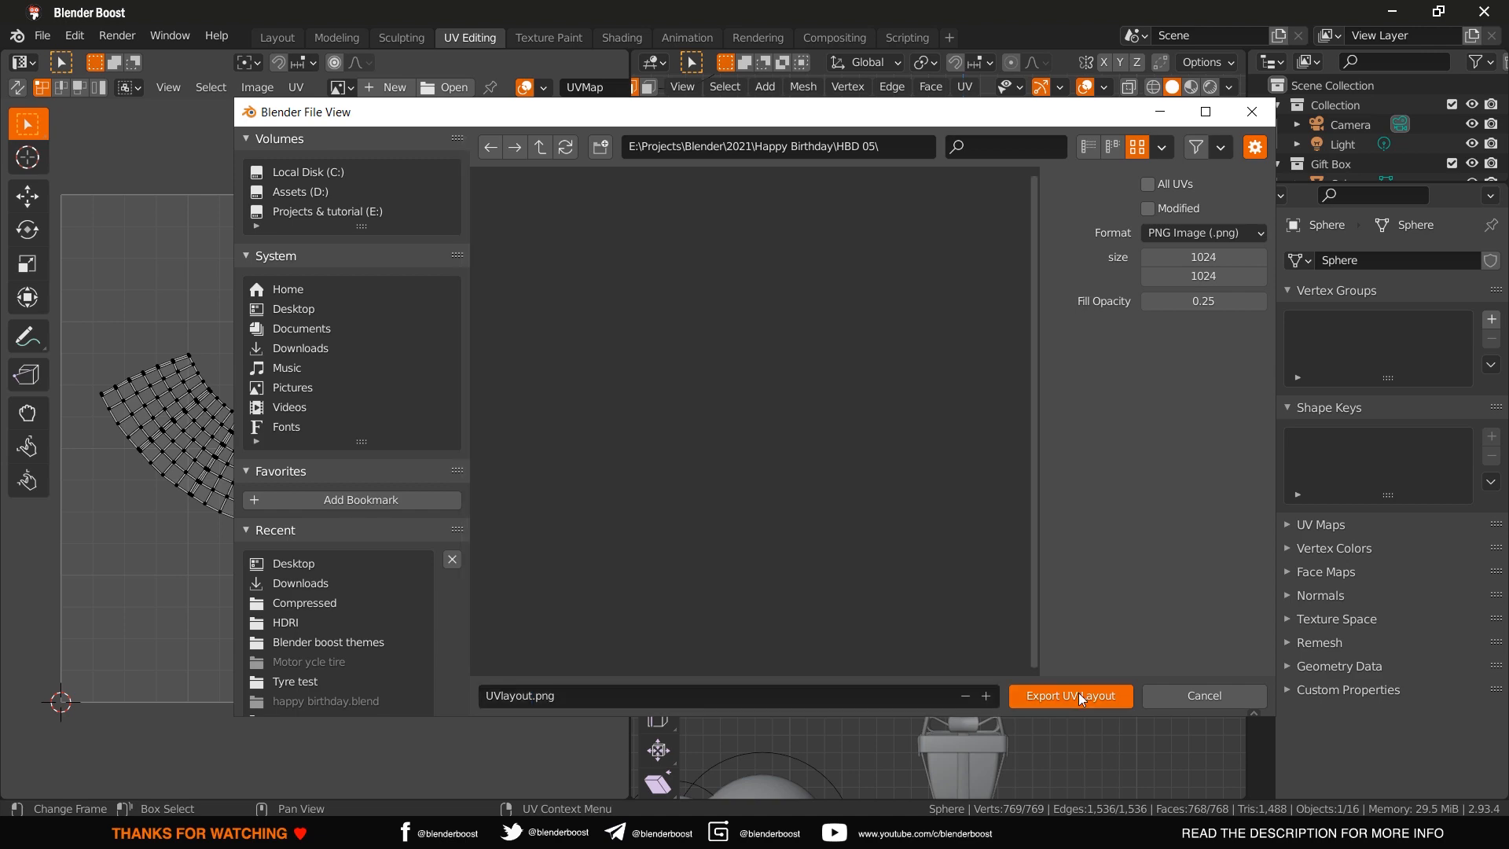
pyautogui.click(1069, 695)
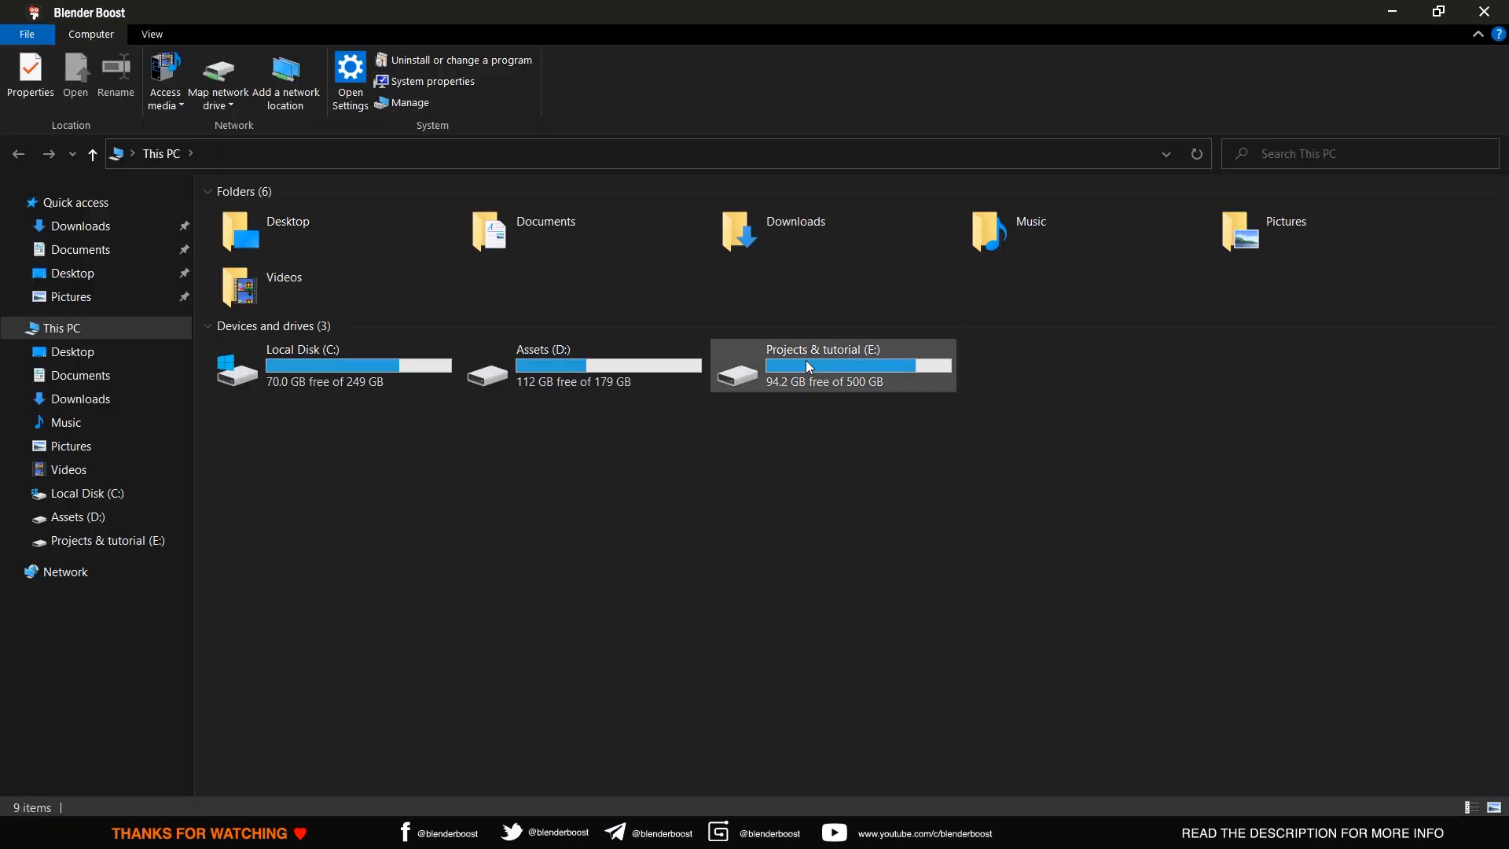
# - Browse the E: drive to HBD 05 and open UVlayout.png in Photoshop
pyautogui.doubleClick(822, 366)
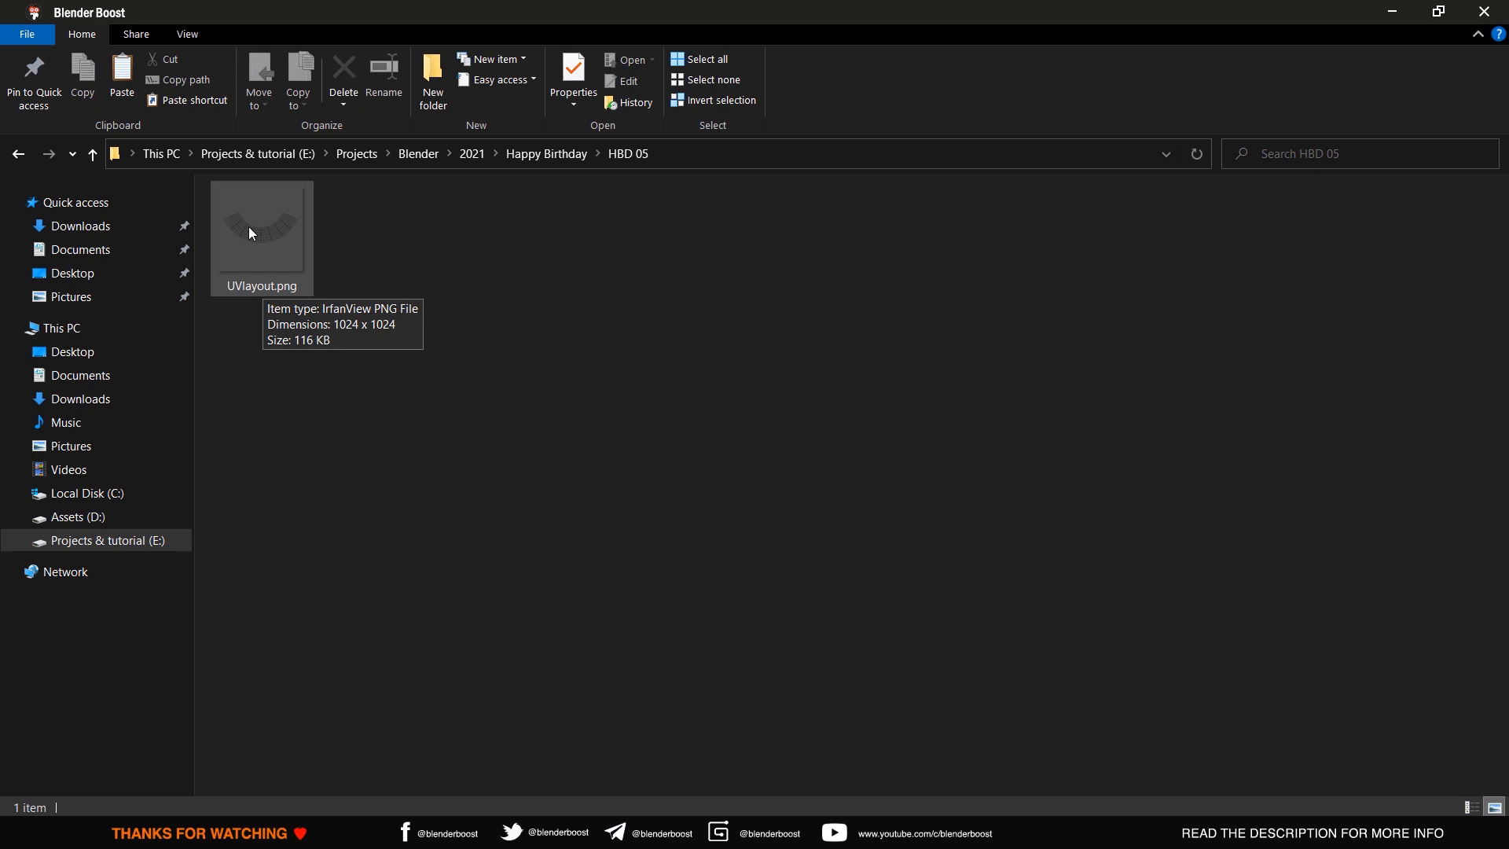
pyautogui.click(259, 236)
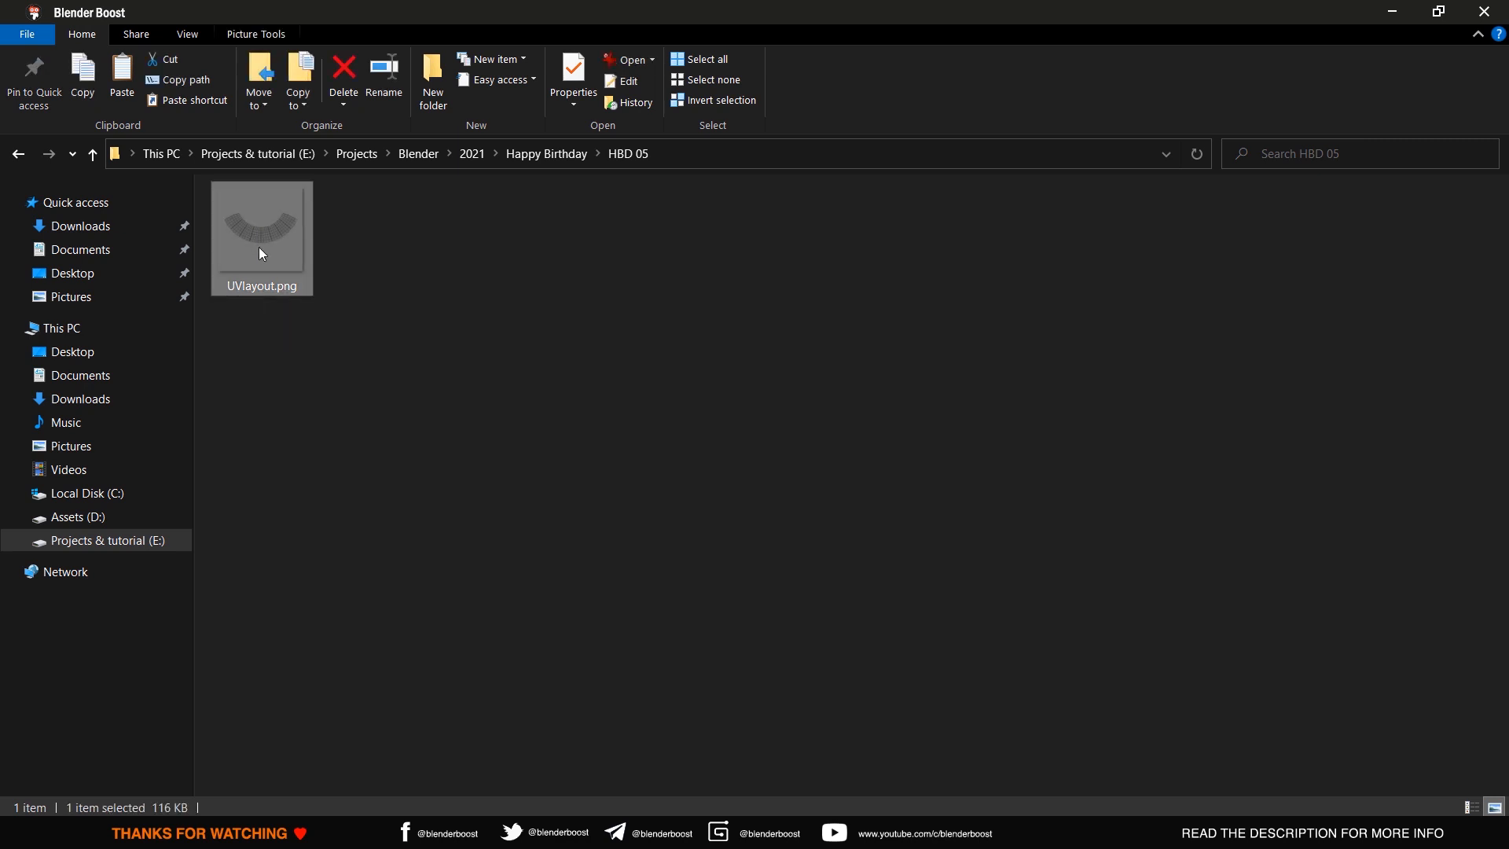
pyautogui.doubleClick(259, 237)
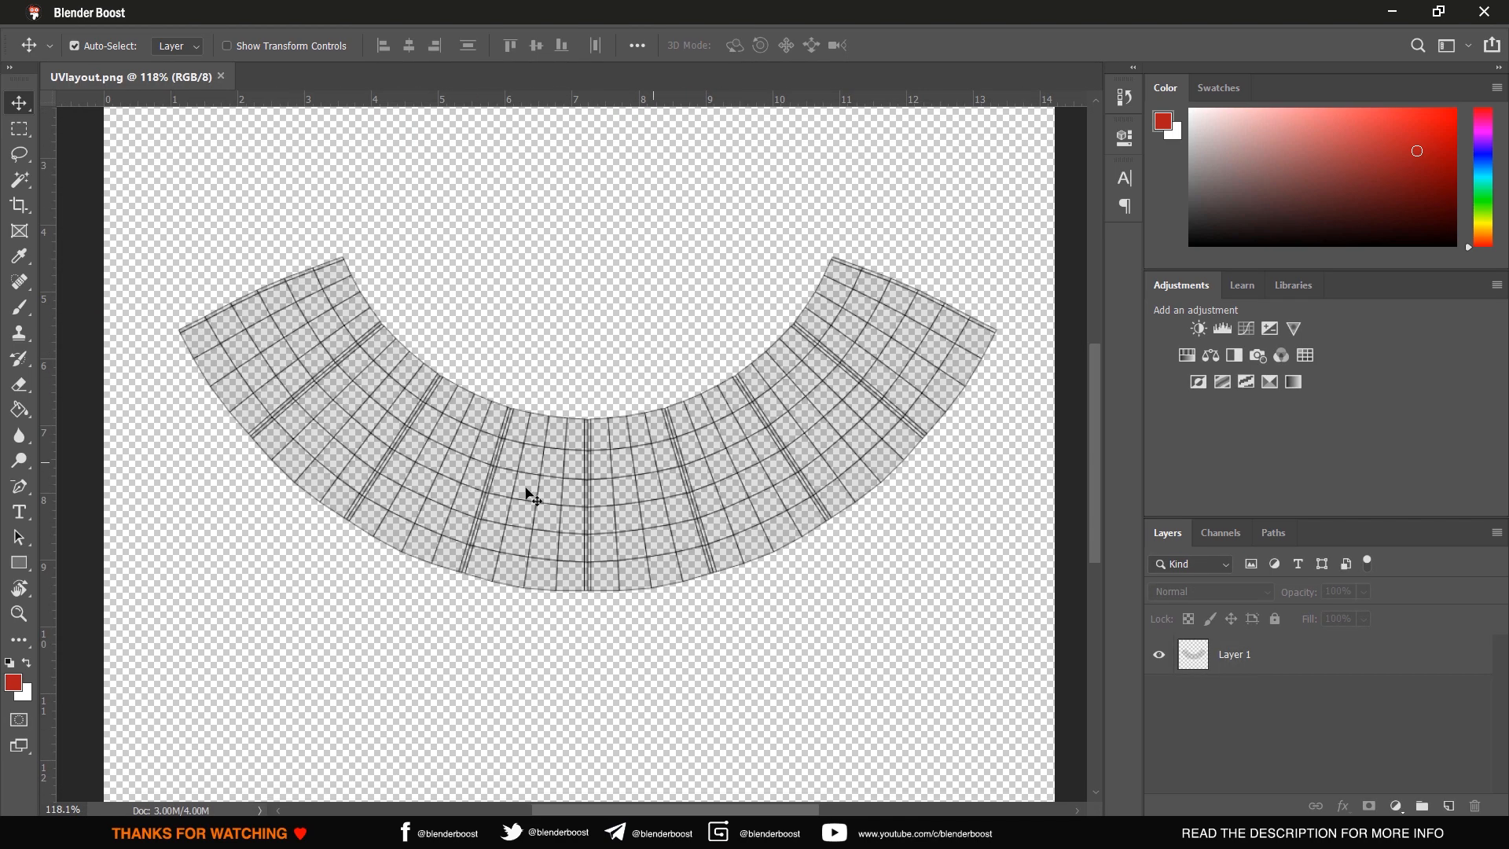
# - Add 'Happy Birthday Buddy' text over the UV layout and begin exporting the design as PNG
pyautogui.write('Happy Birthday Buddy')
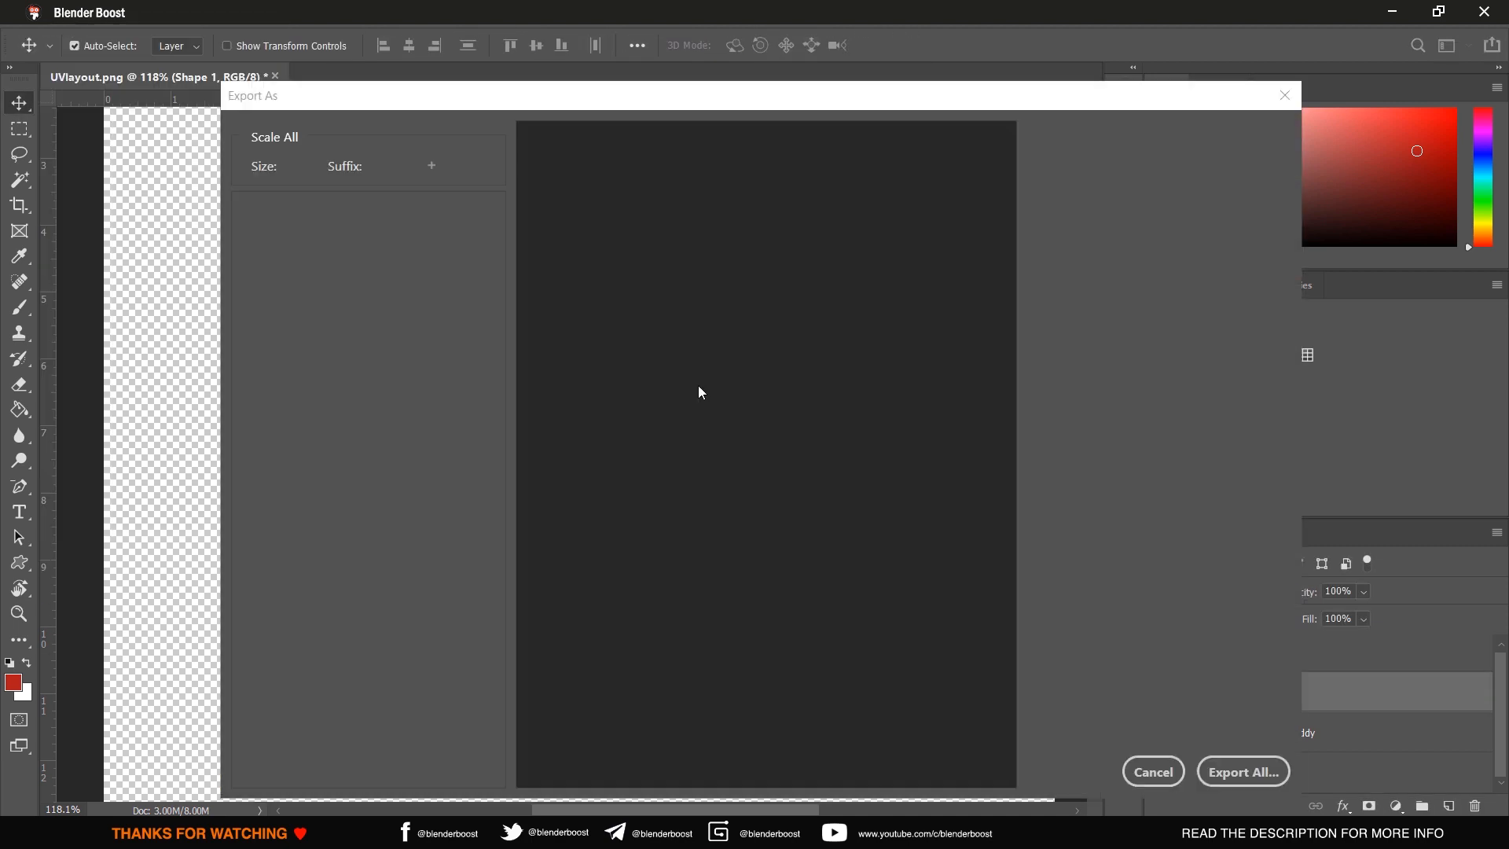
pyautogui.click(1242, 770)
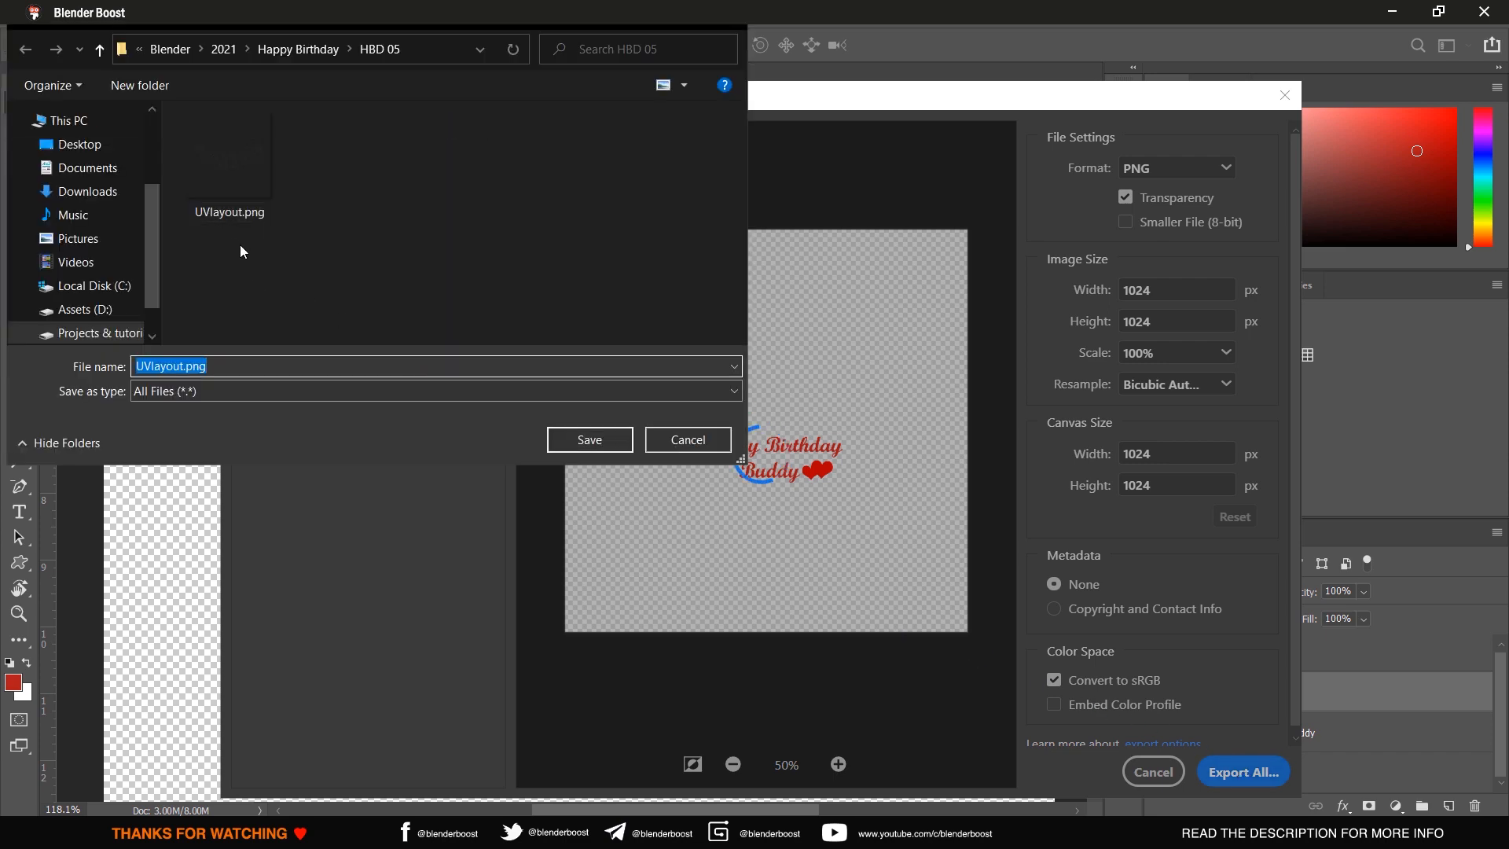
pyautogui.moveTo(205, 341)
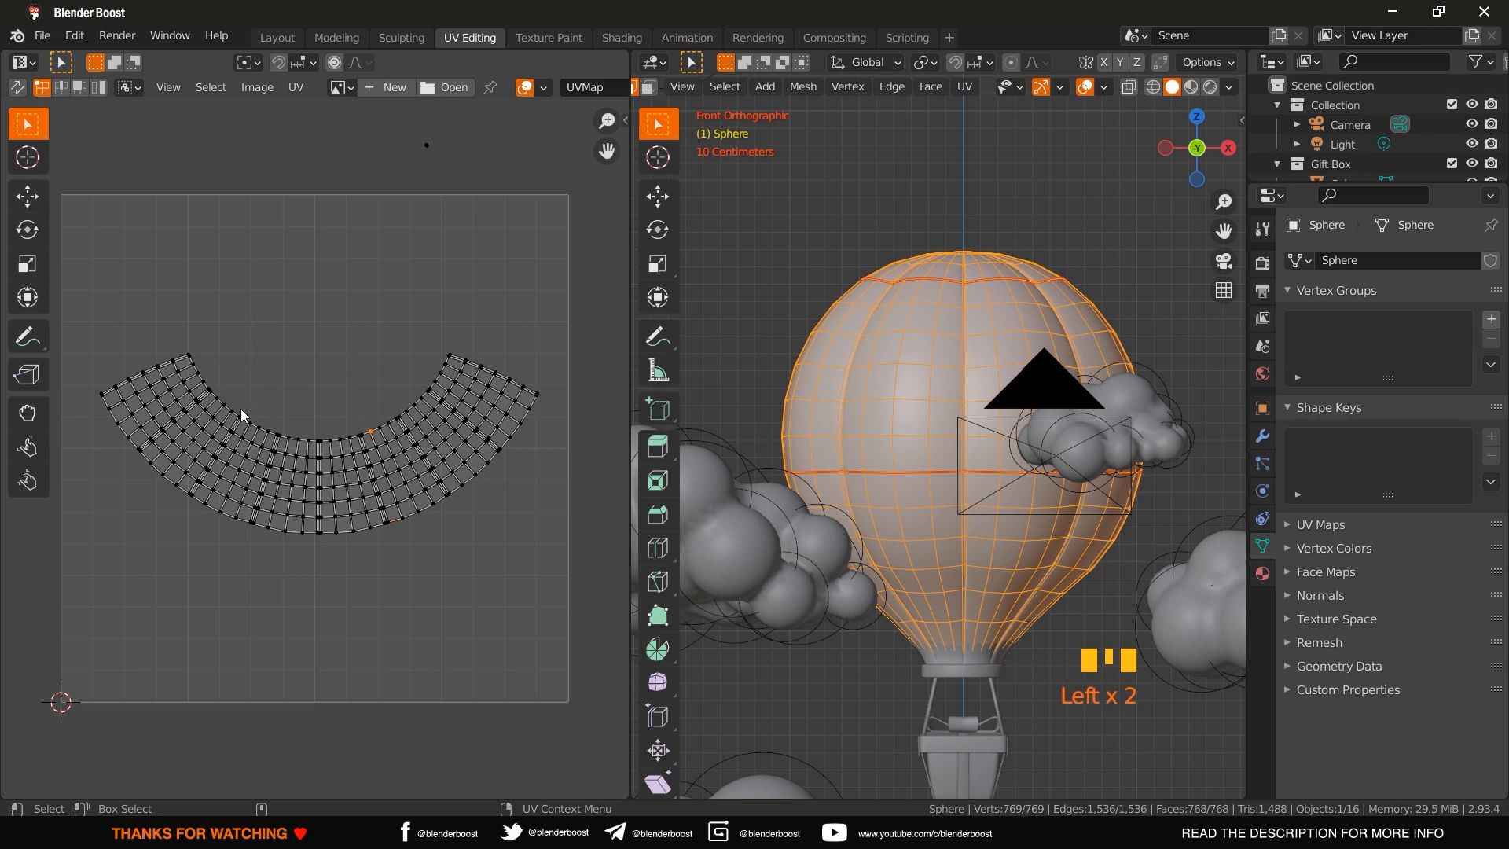
# - Load HBD.png into the UV editor behind the balloon's arc-shaped stripe layout
pyautogui.click(450, 87)
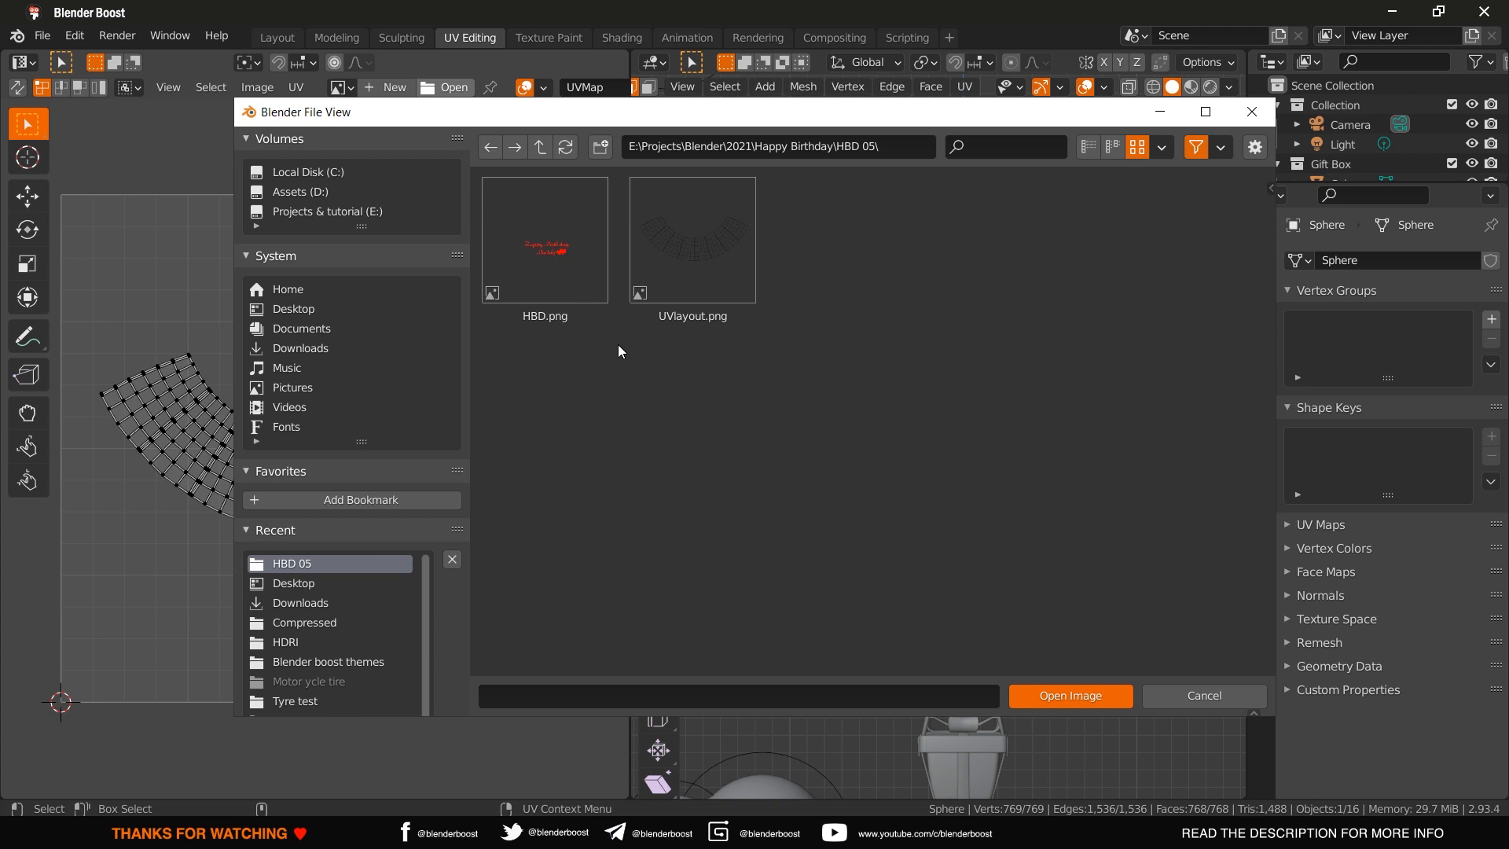
pyautogui.click(544, 239)
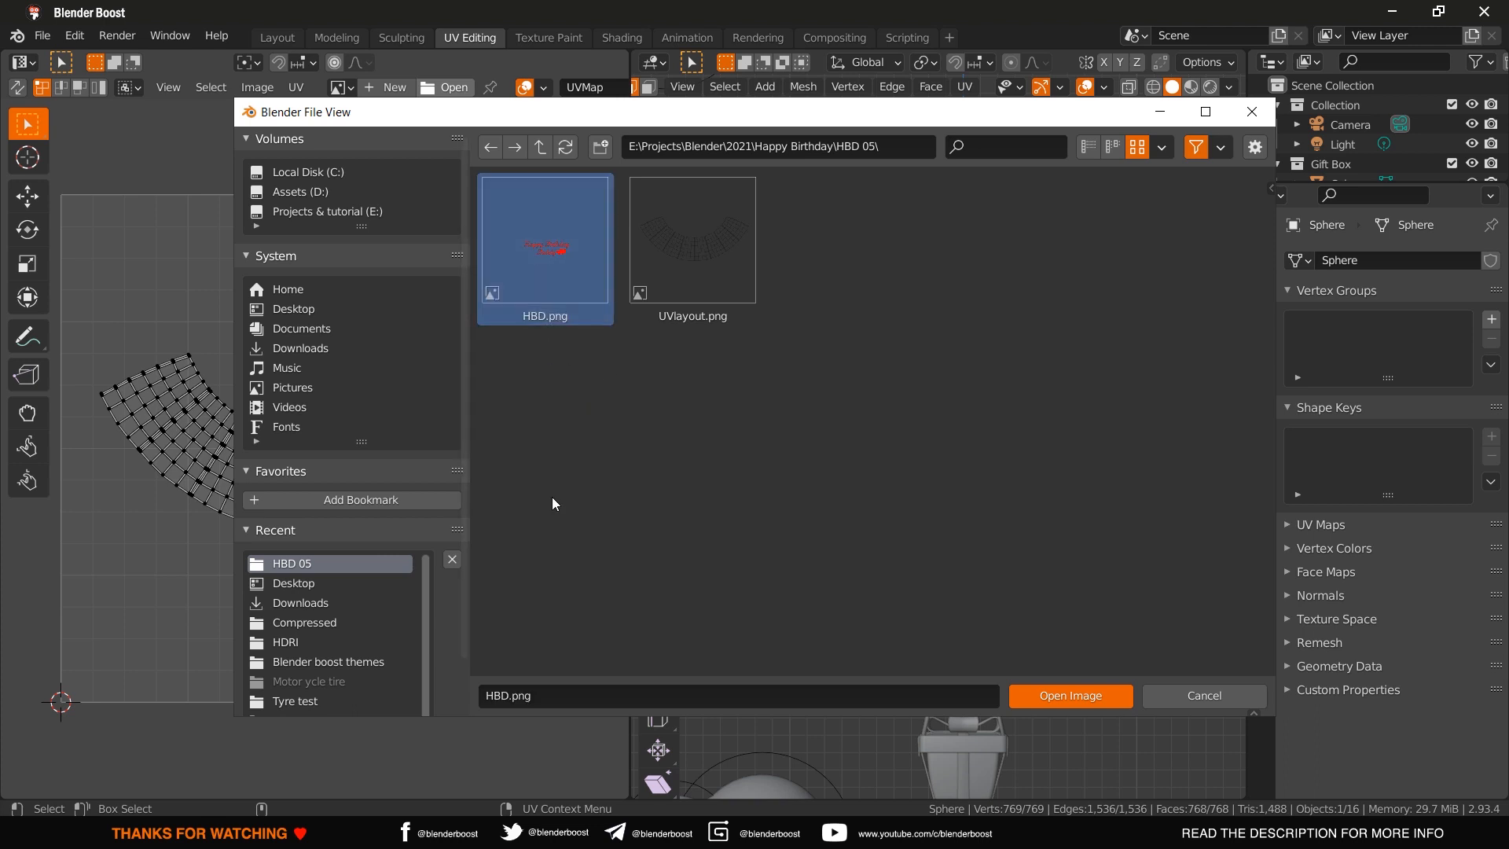
pyautogui.moveTo(1069, 695)
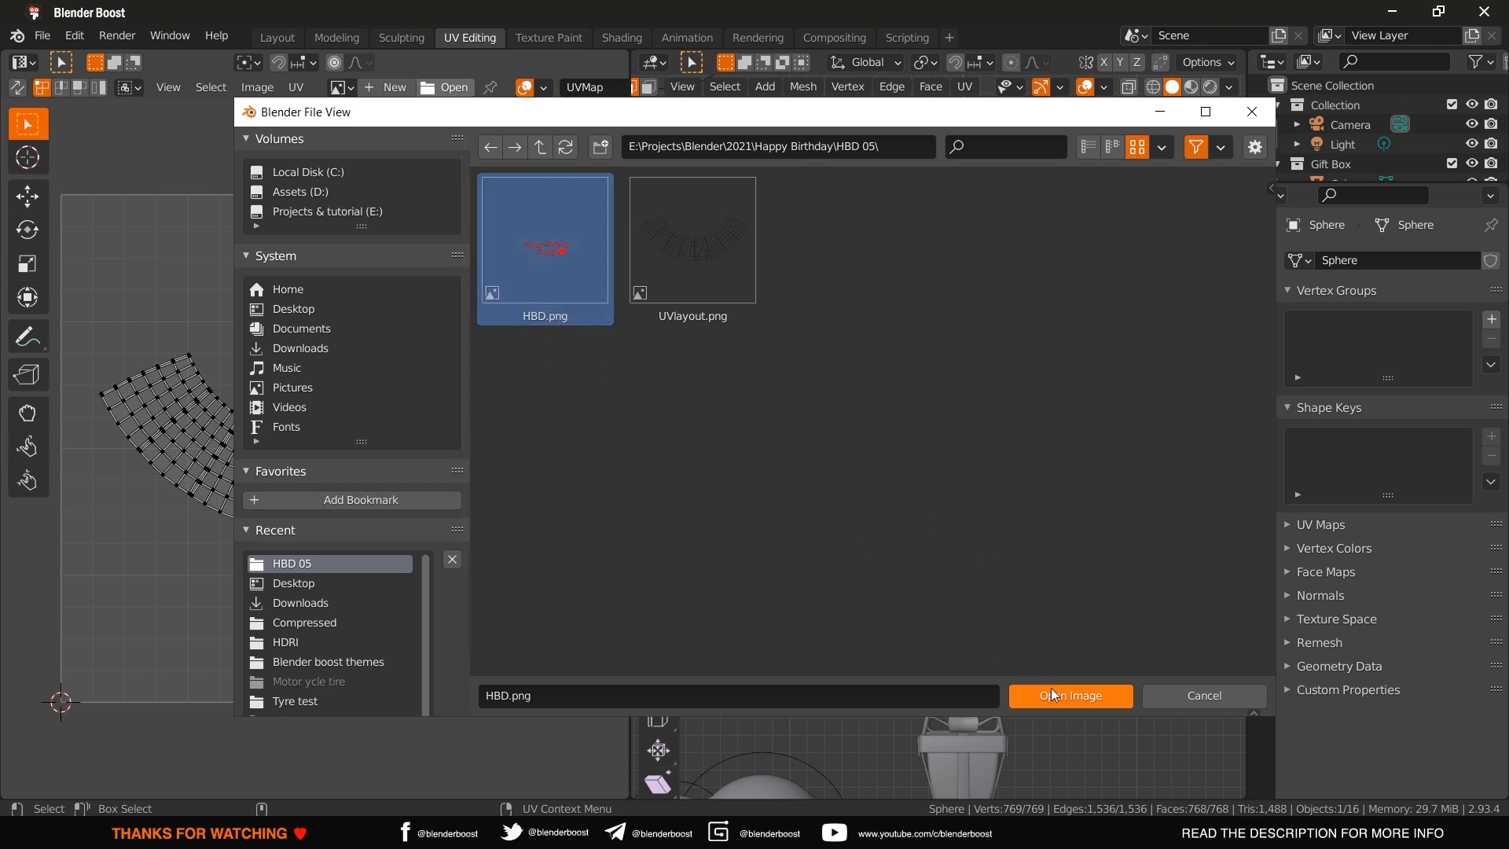
pyautogui.click(1069, 695)
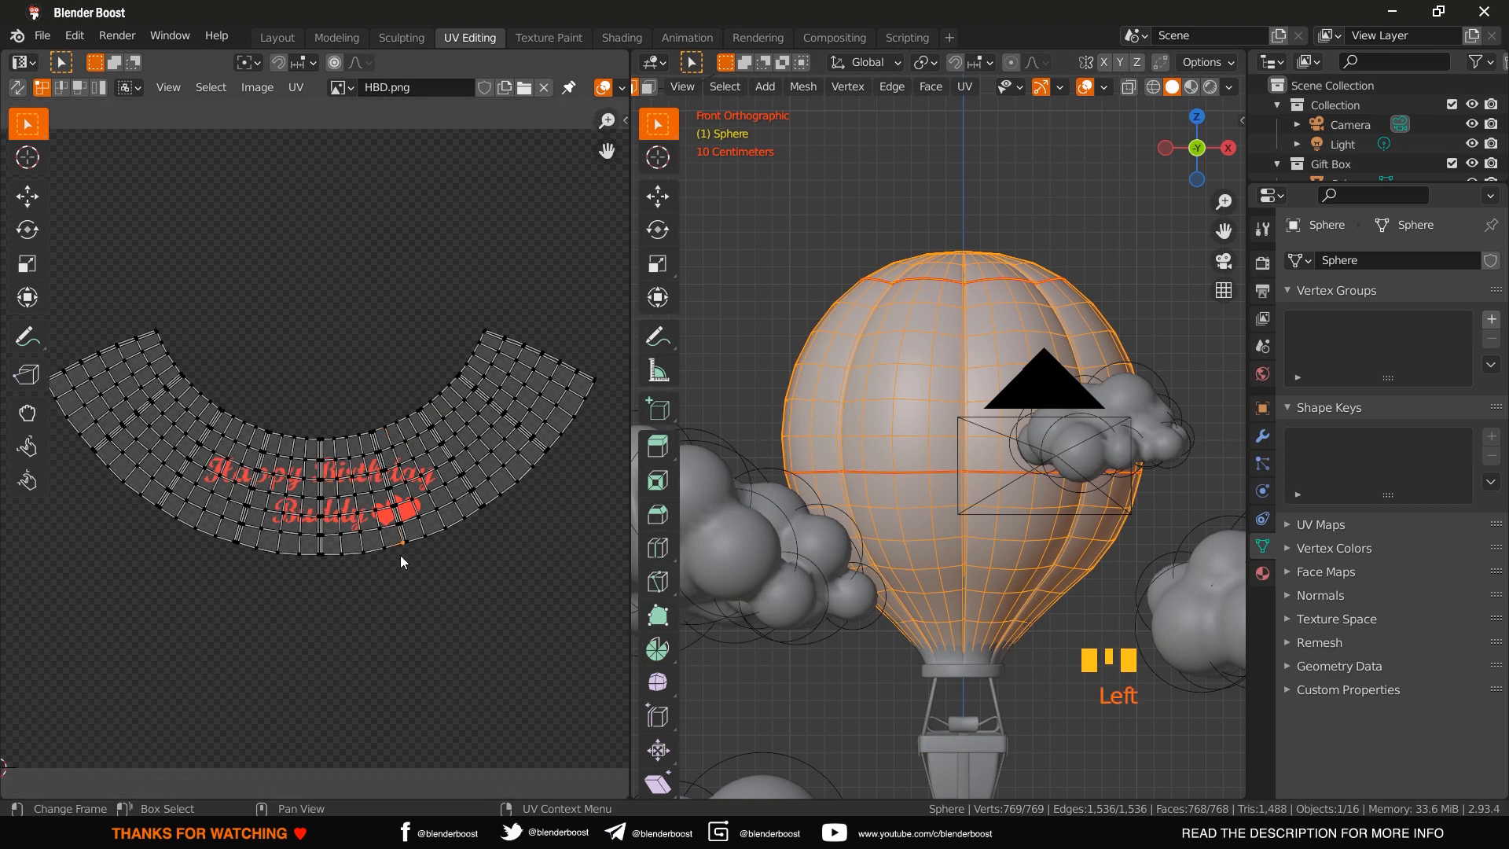
pyautogui.moveTo(473, 382)
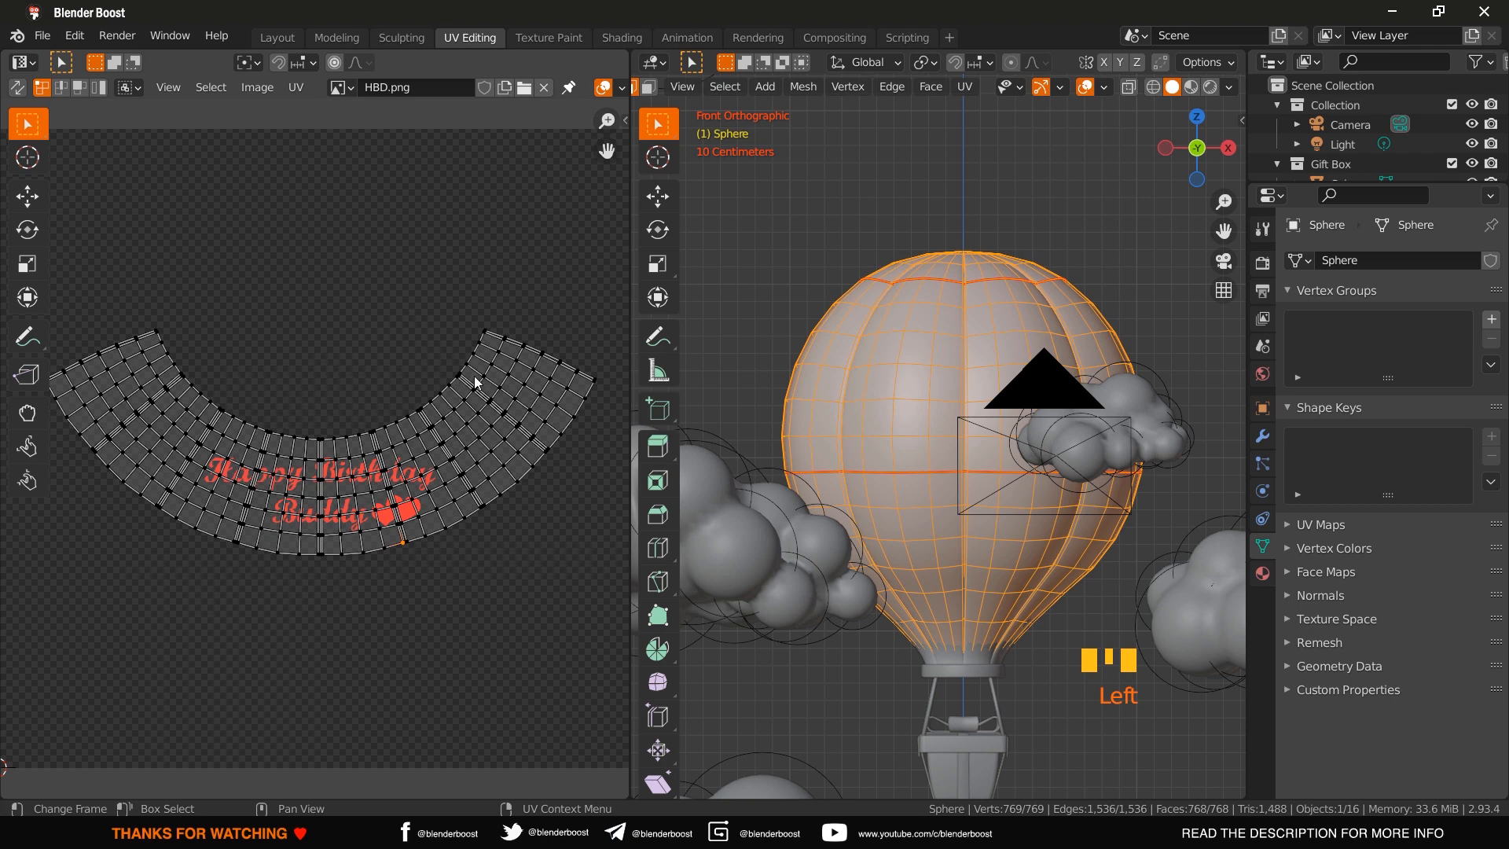
pyautogui.moveTo(540, 239)
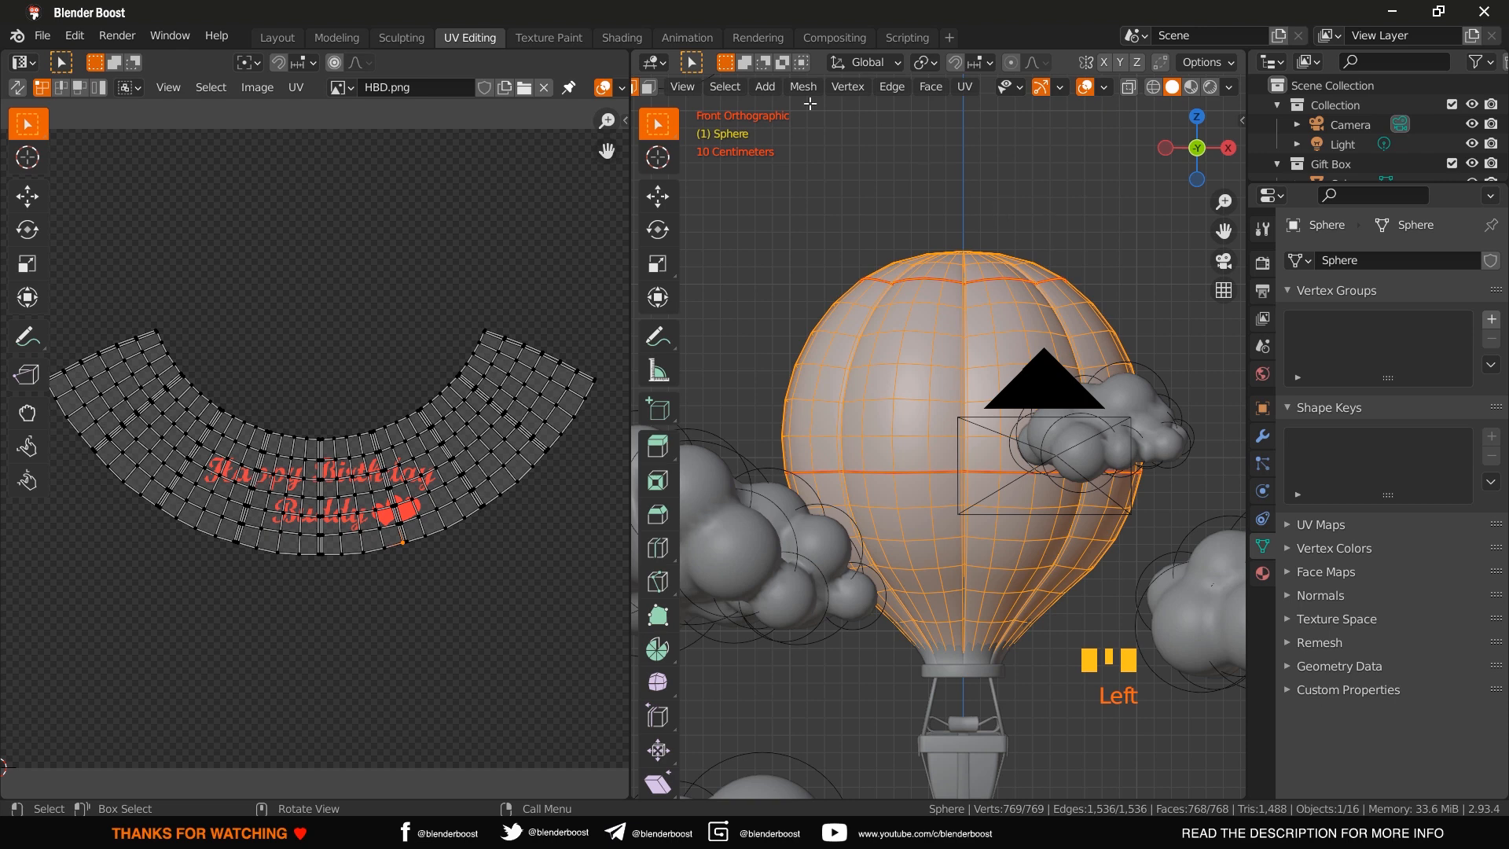
# - Enter the Shading workspace and select the Balloon White material slot for editing
pyautogui.click(621, 37)
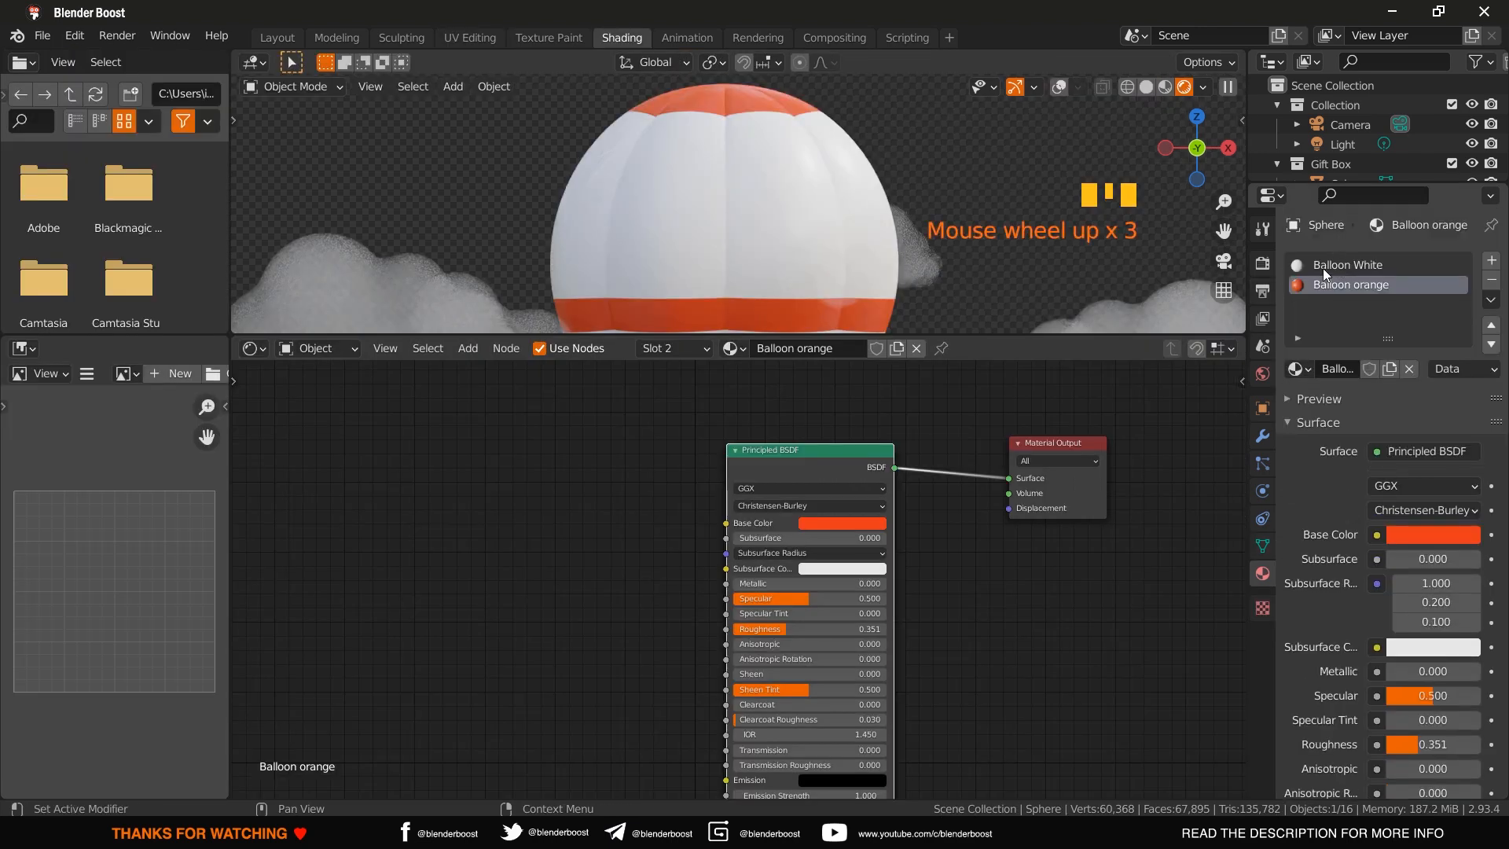
pyautogui.click(1349, 264)
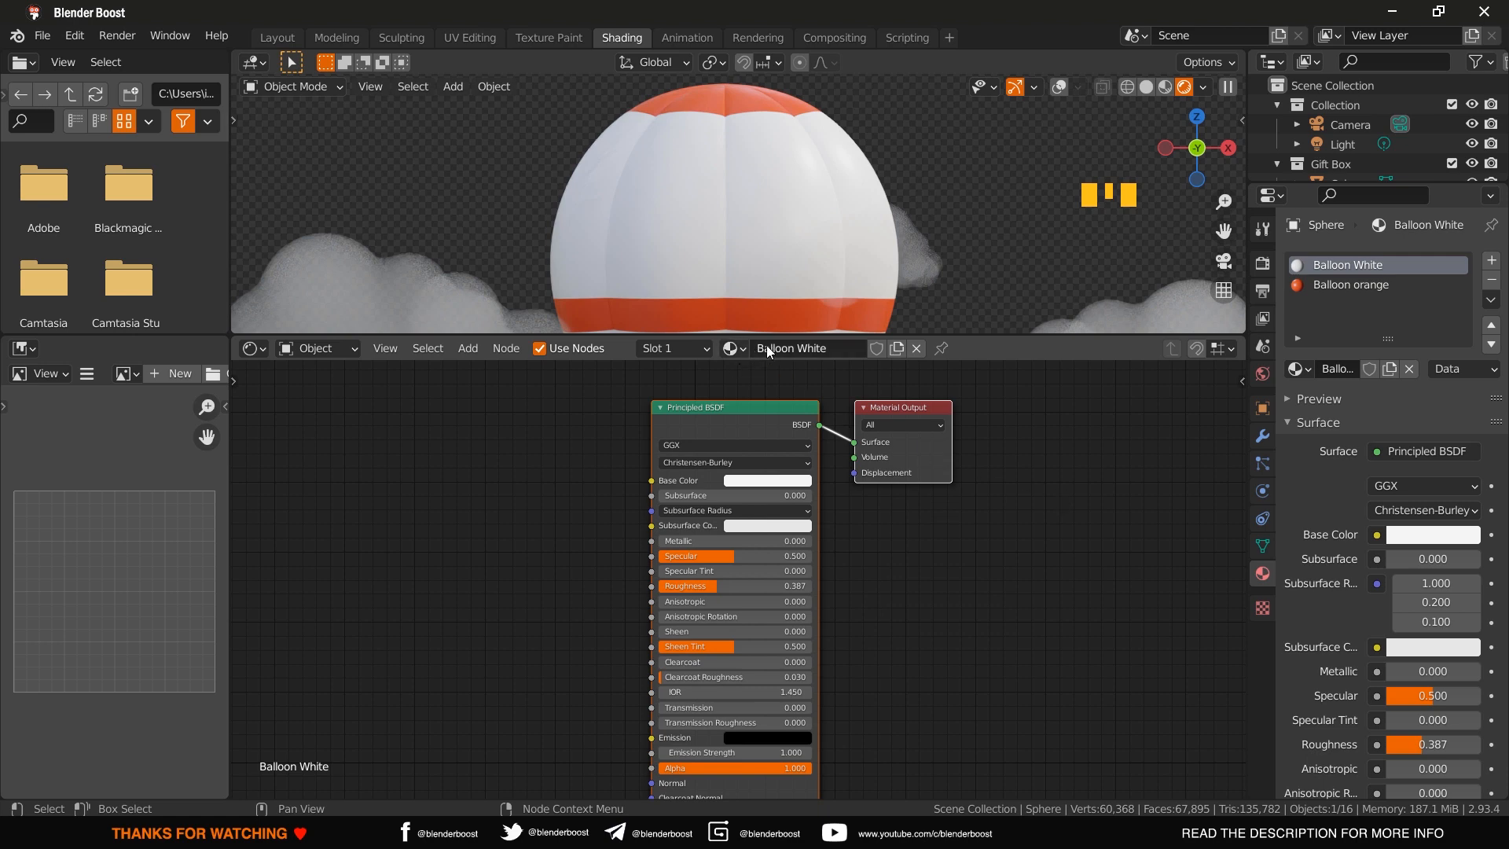
pyautogui.moveTo(629, 492)
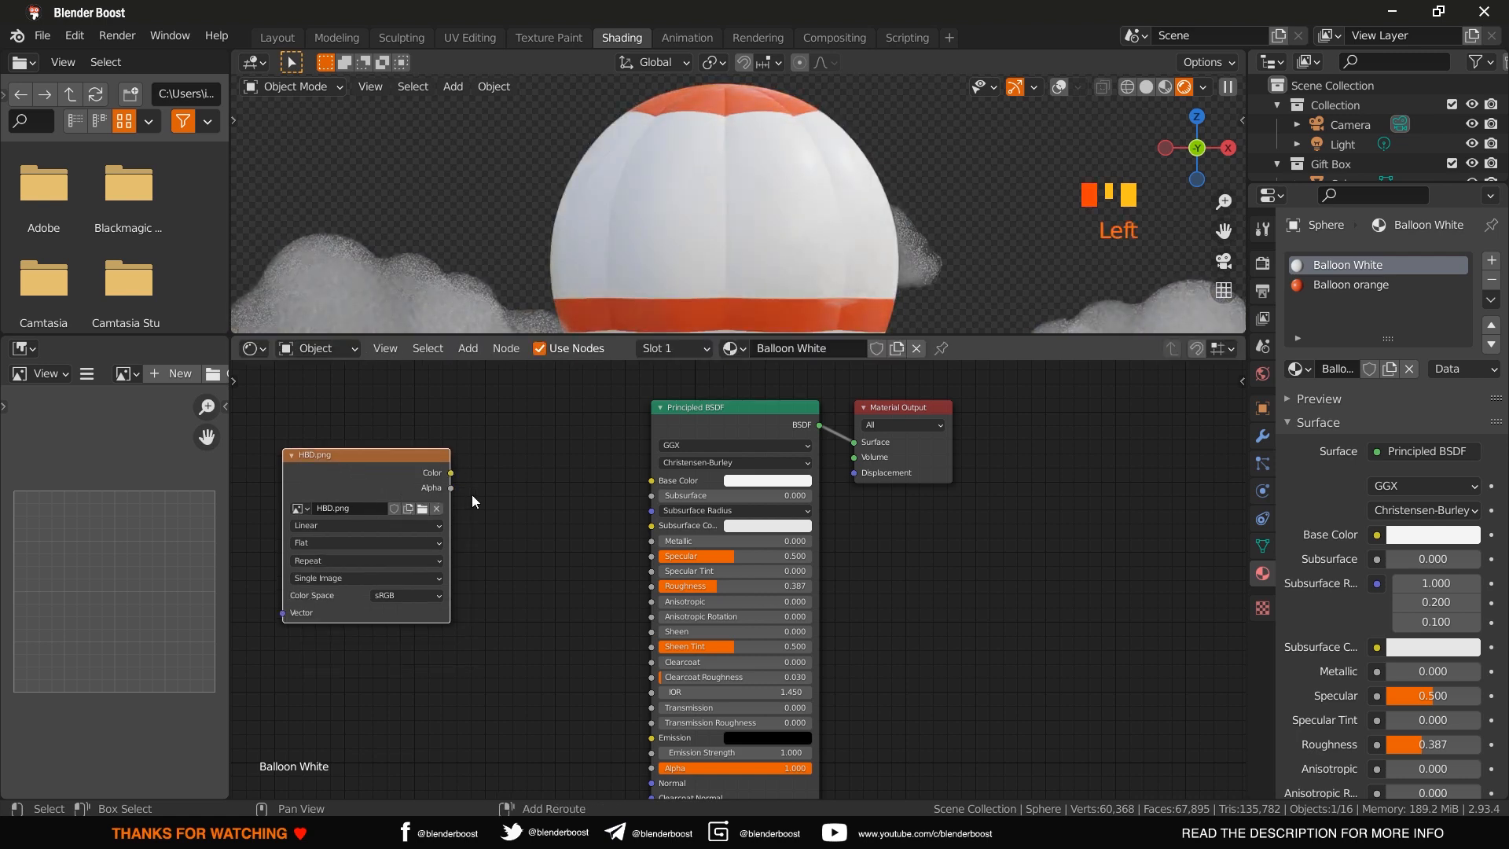
# - Add a MixRGB node to the Balloon White node tree
pyautogui.press('shift+a')
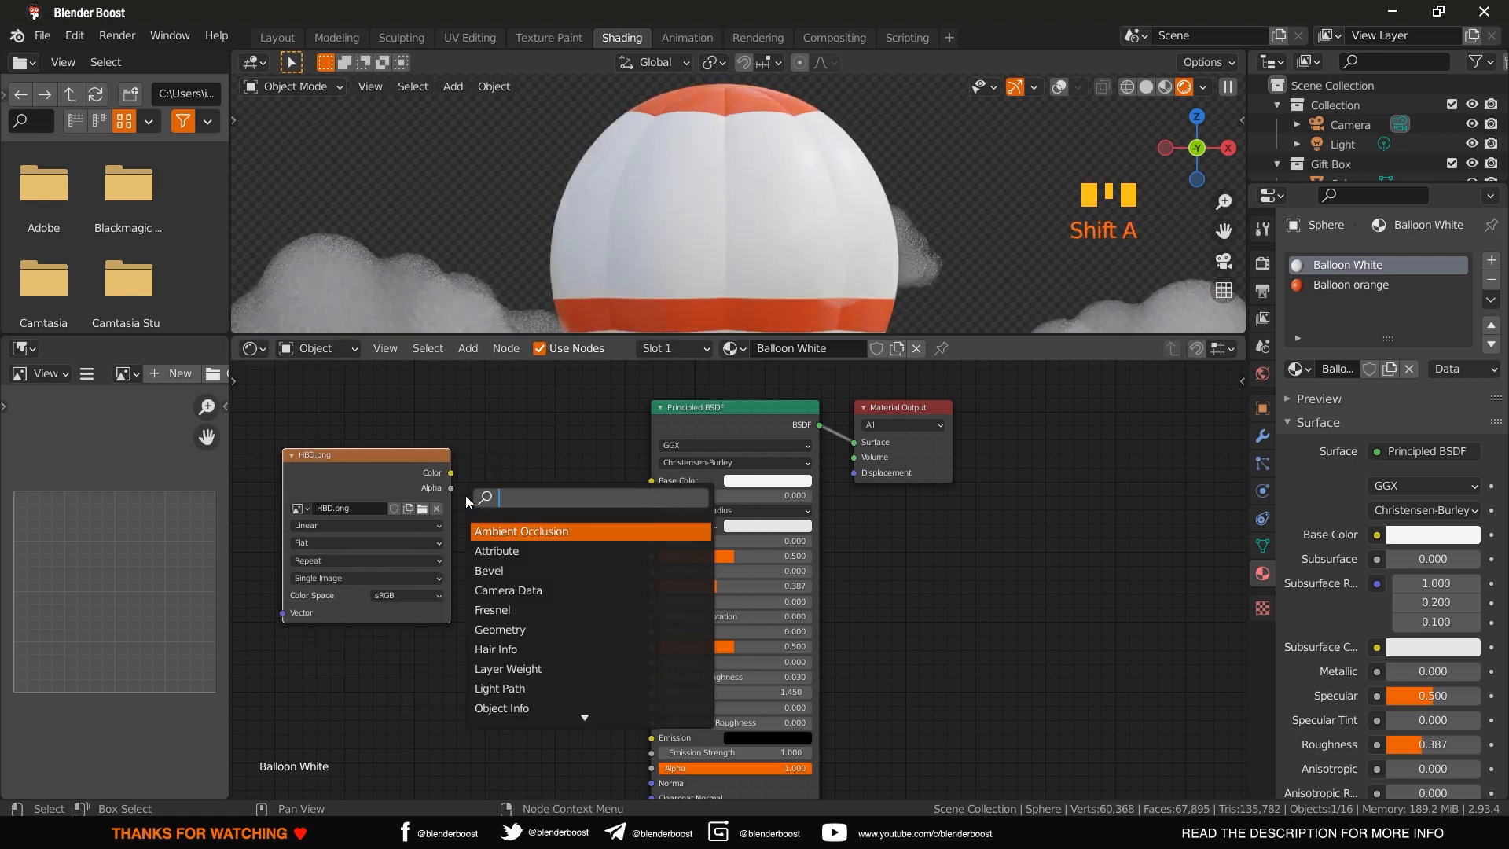
pyautogui.write('mix')
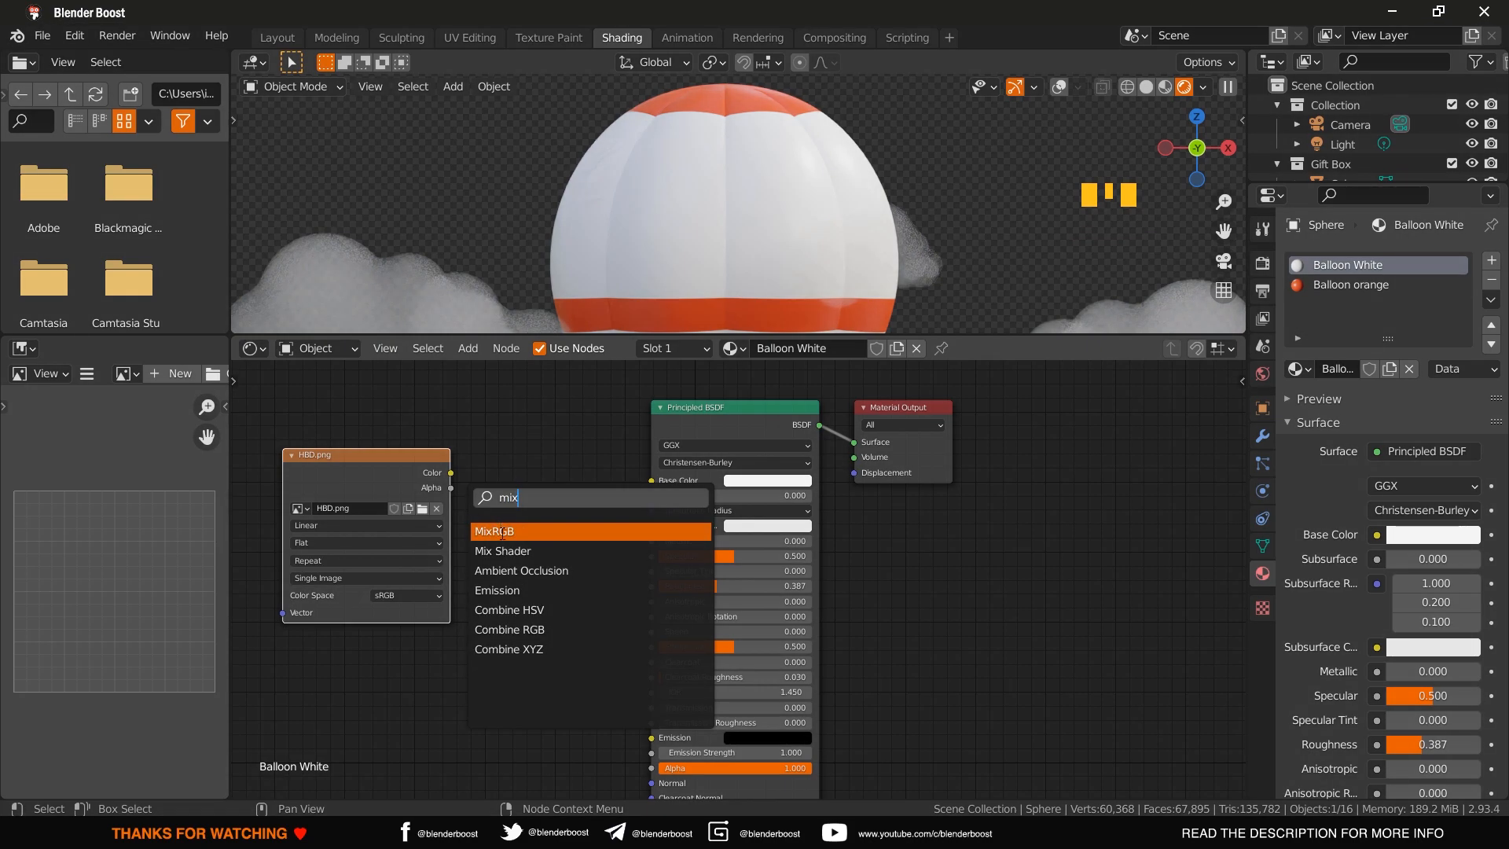
pyautogui.click(493, 530)
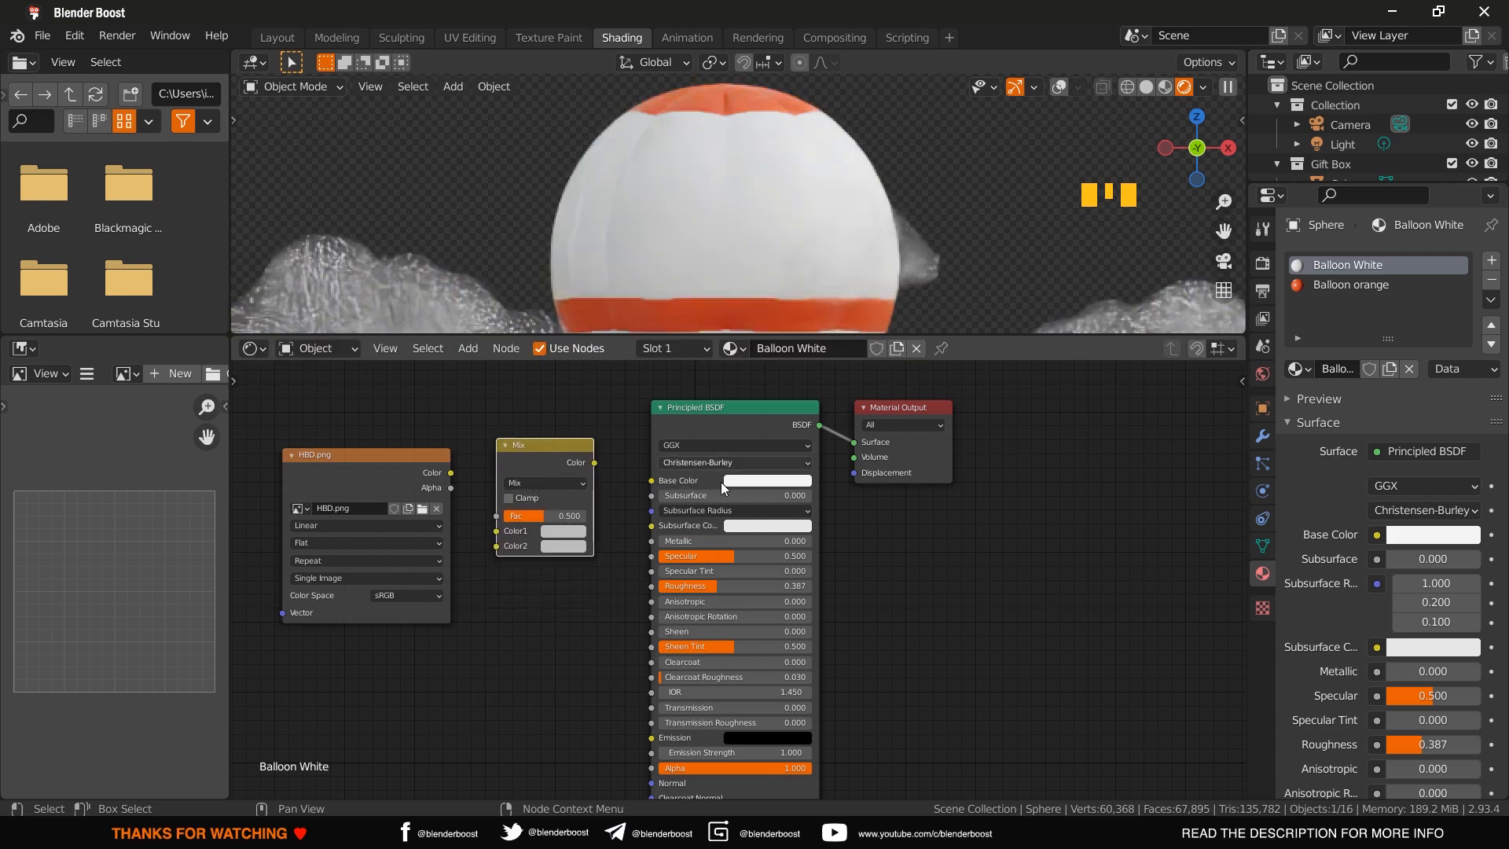
pyautogui.moveTo(739, 484)
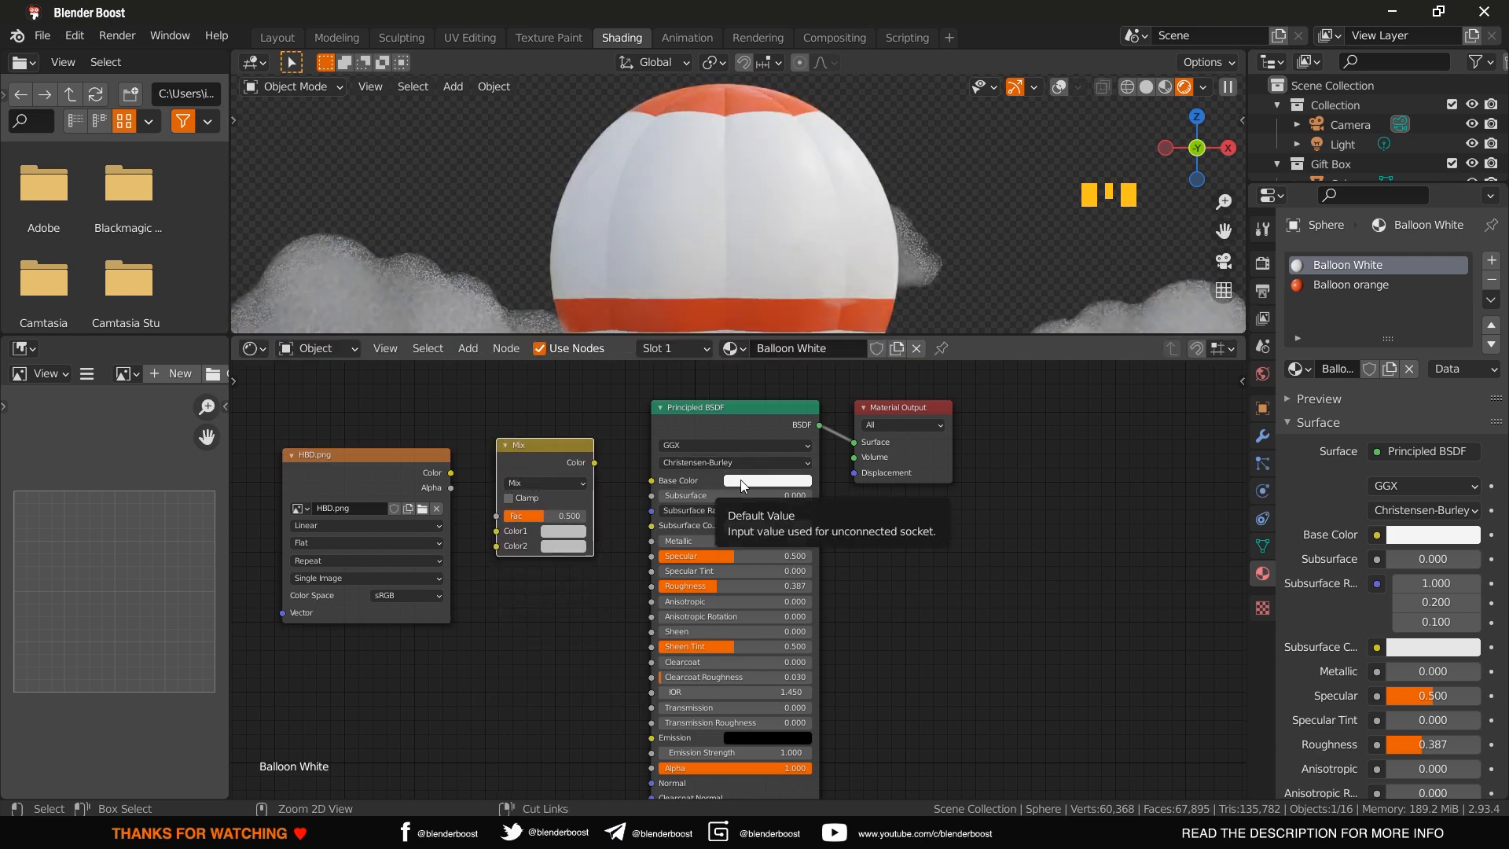
# - Set mix Color1 to the copied white, wire HBD.png into Color2 and the mix into Base Color
pyautogui.press('ctrl+c')
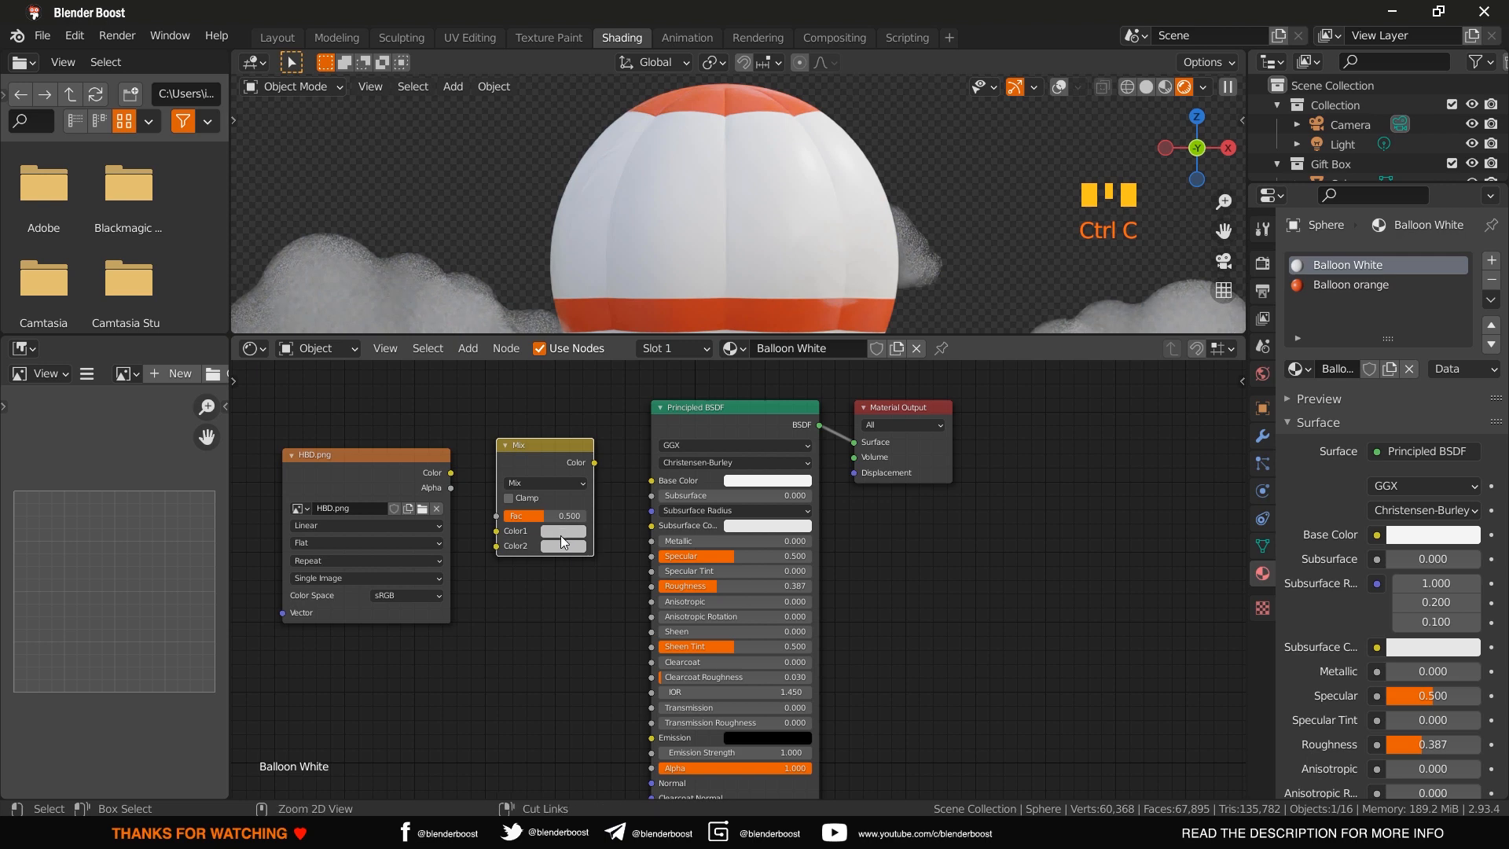
pyautogui.press('ctrl+v')
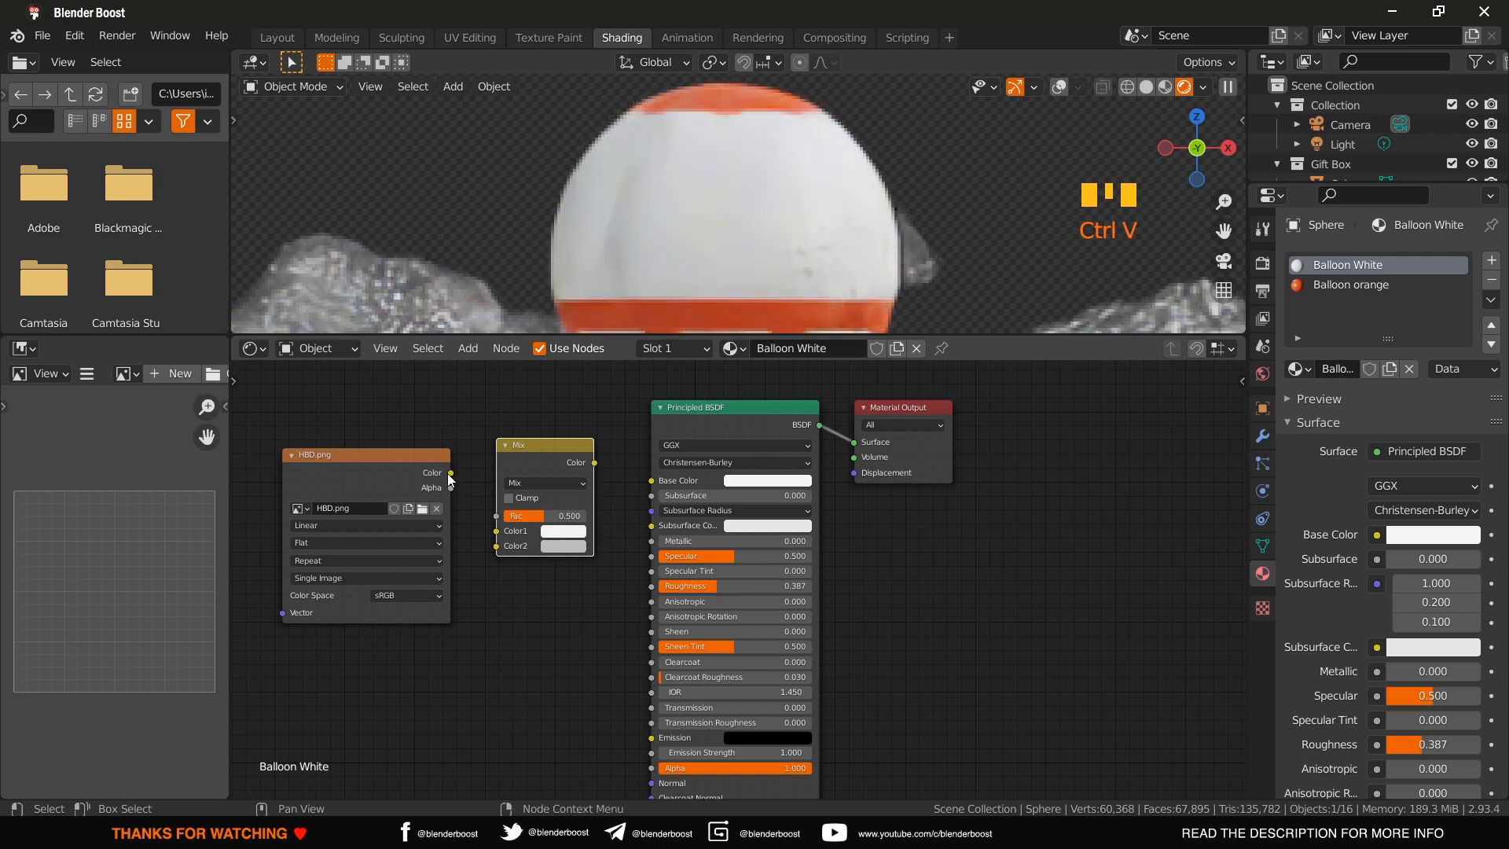
pyautogui.moveTo(450, 473); pyautogui.dragTo(495, 530)
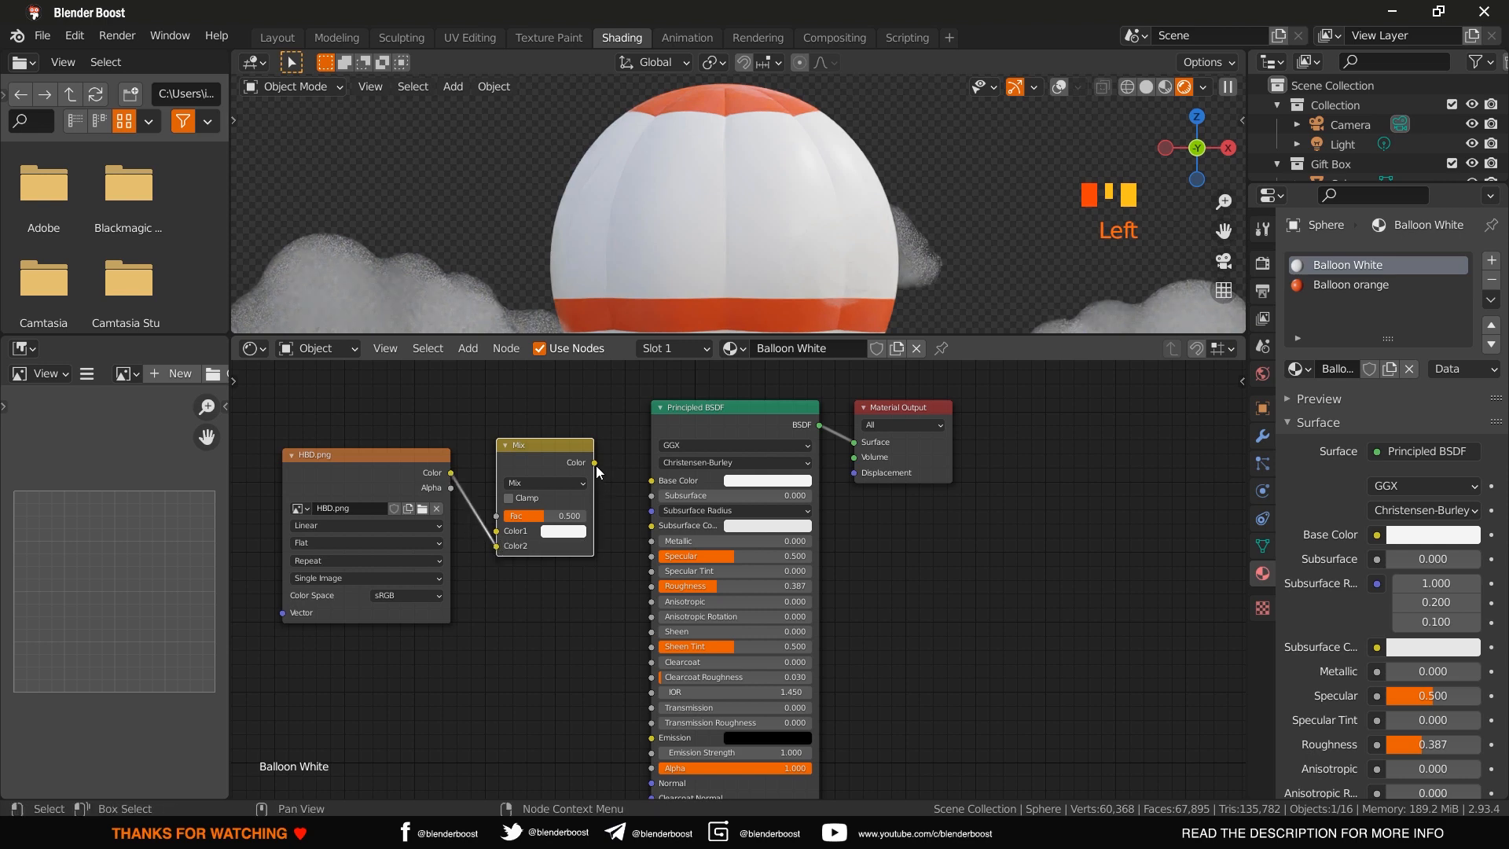
pyautogui.moveTo(594, 462); pyautogui.dragTo(658, 482)
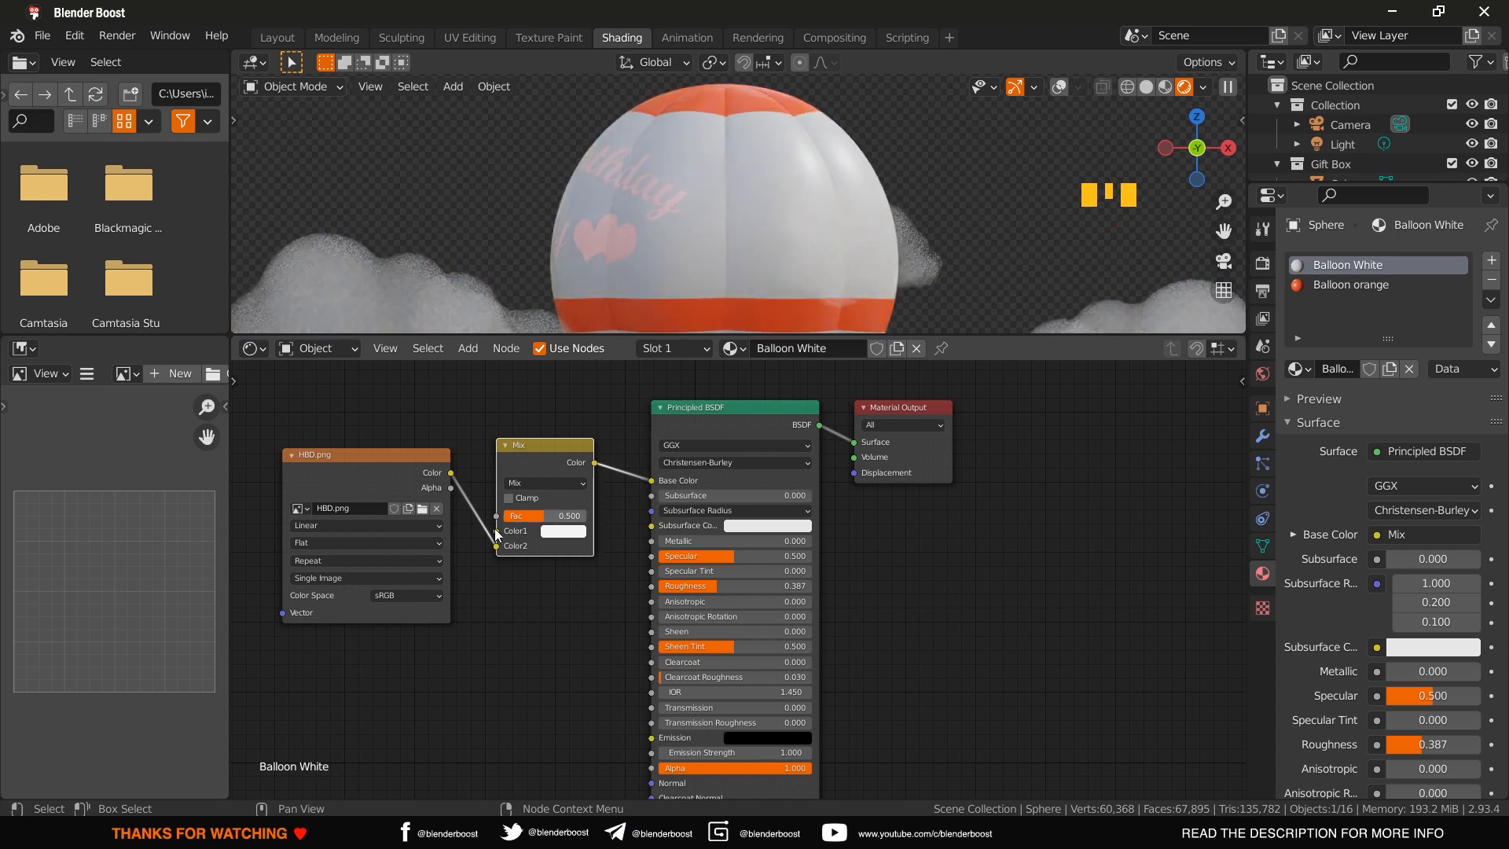
# - Duplicate the image texture node and connect its Alpha to the Mix factor
pyautogui.moveTo(367, 454); pyautogui.dragTo(323, 536)
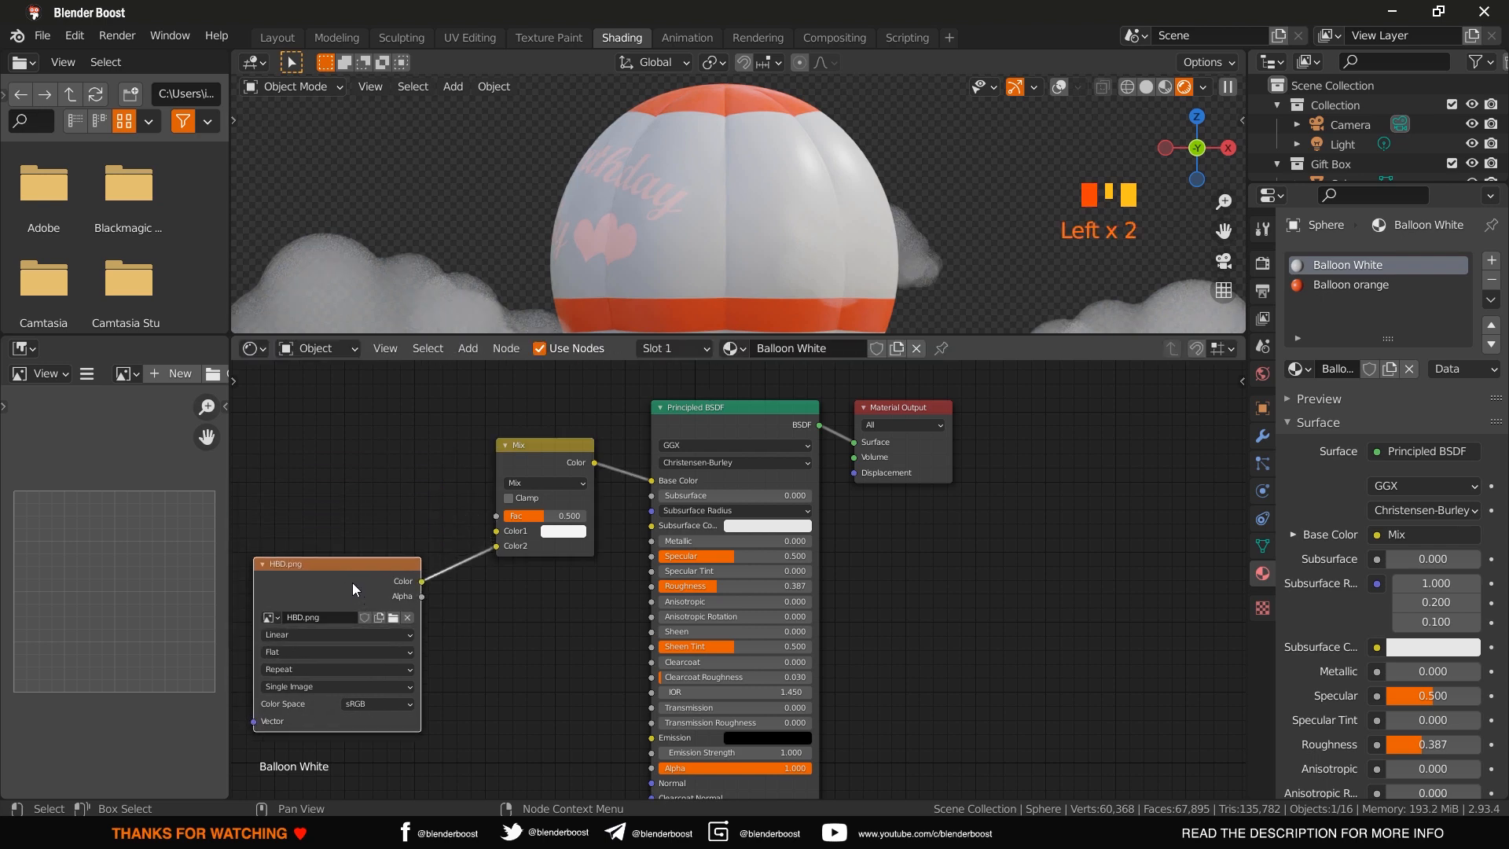
pyautogui.press('shift+d')
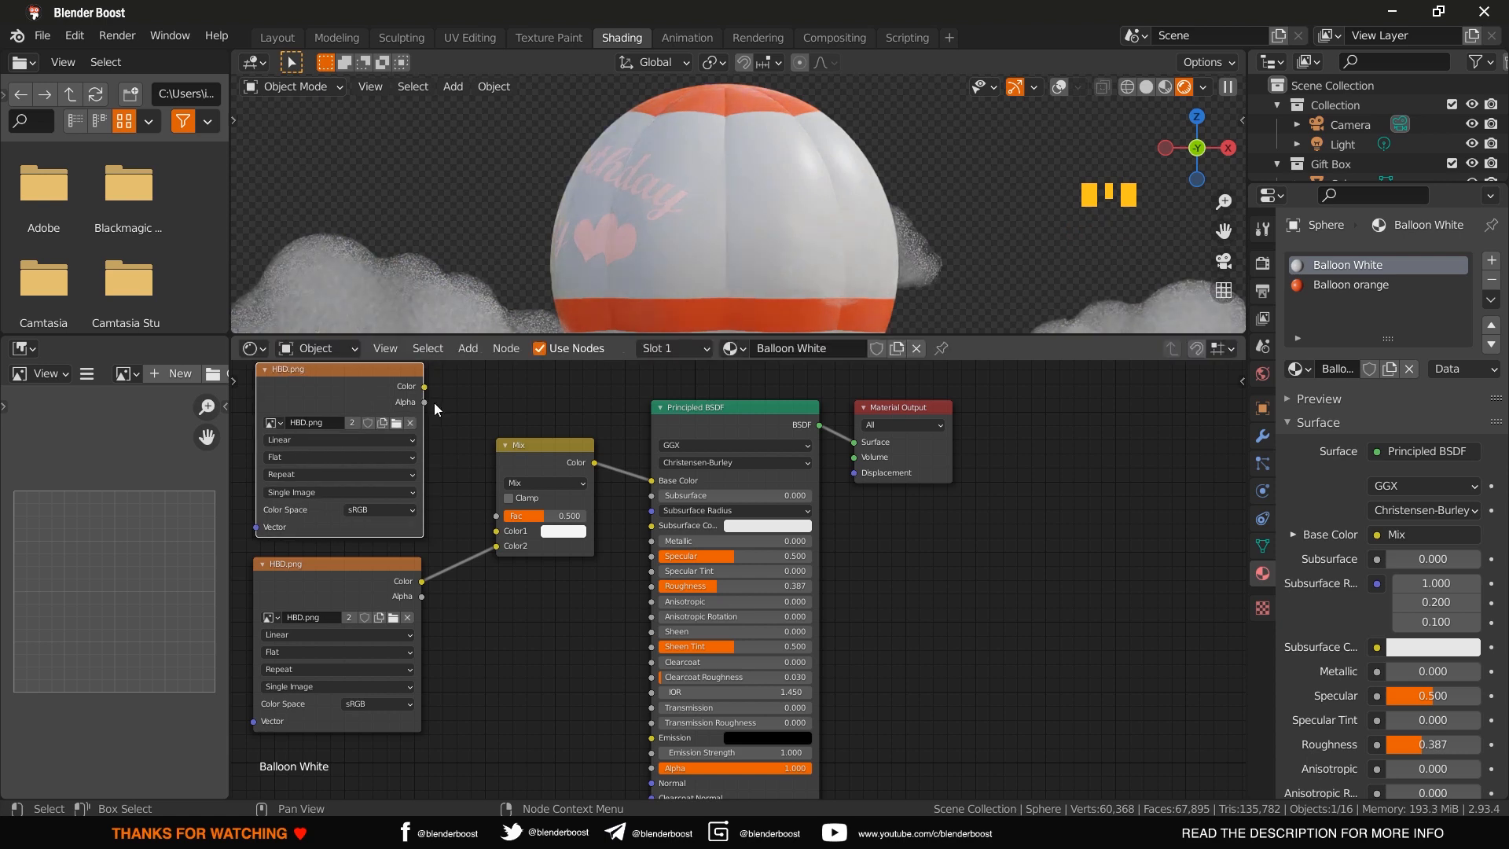
pyautogui.moveTo(423, 401); pyautogui.dragTo(490, 520)
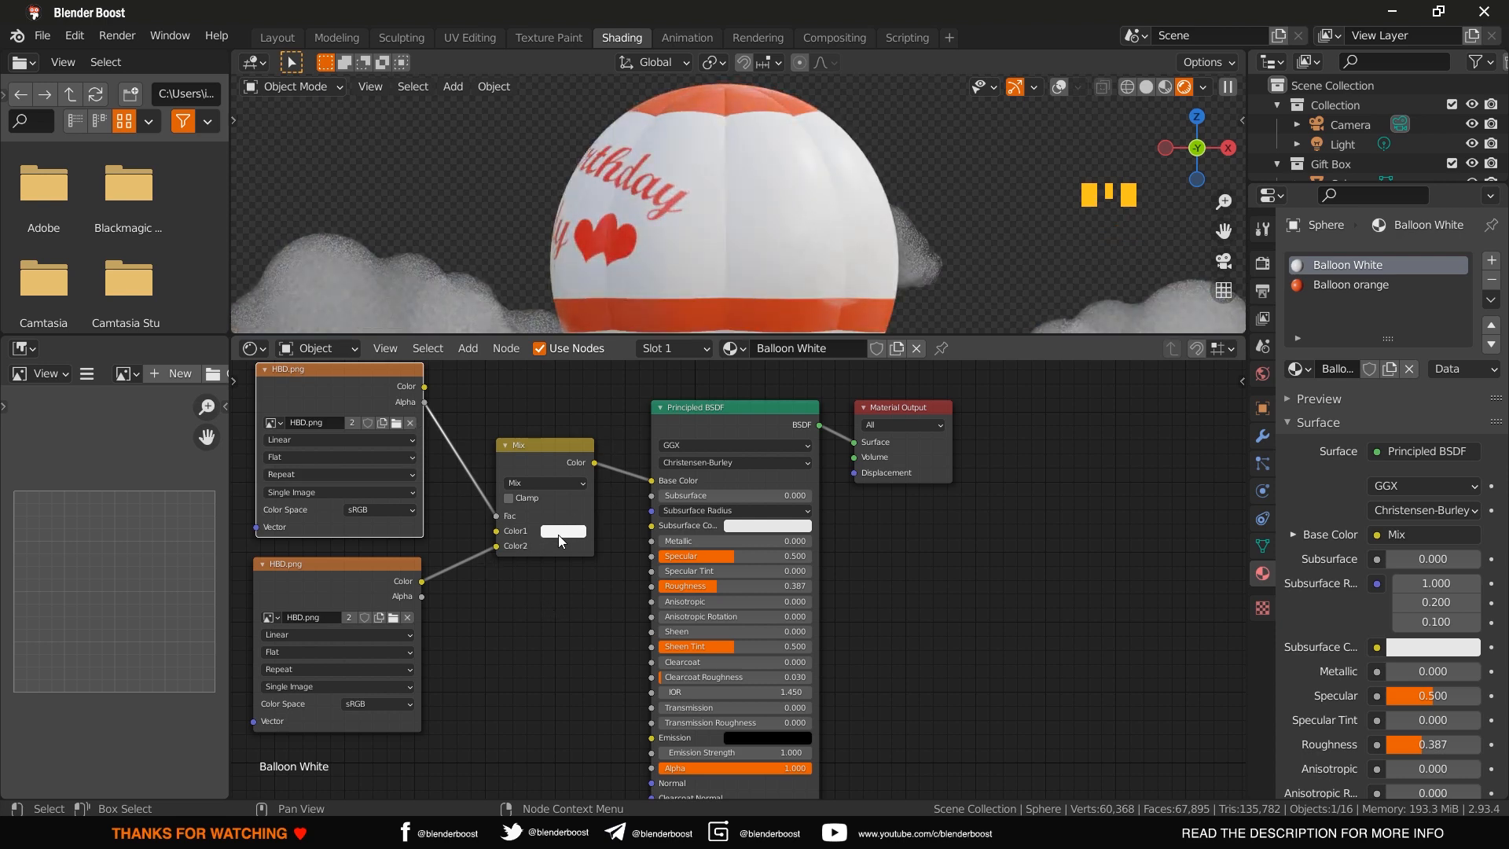
# - Try orange and blue Color1 tints on the balloon, then set Color1 back to white
pyautogui.click(563, 529)
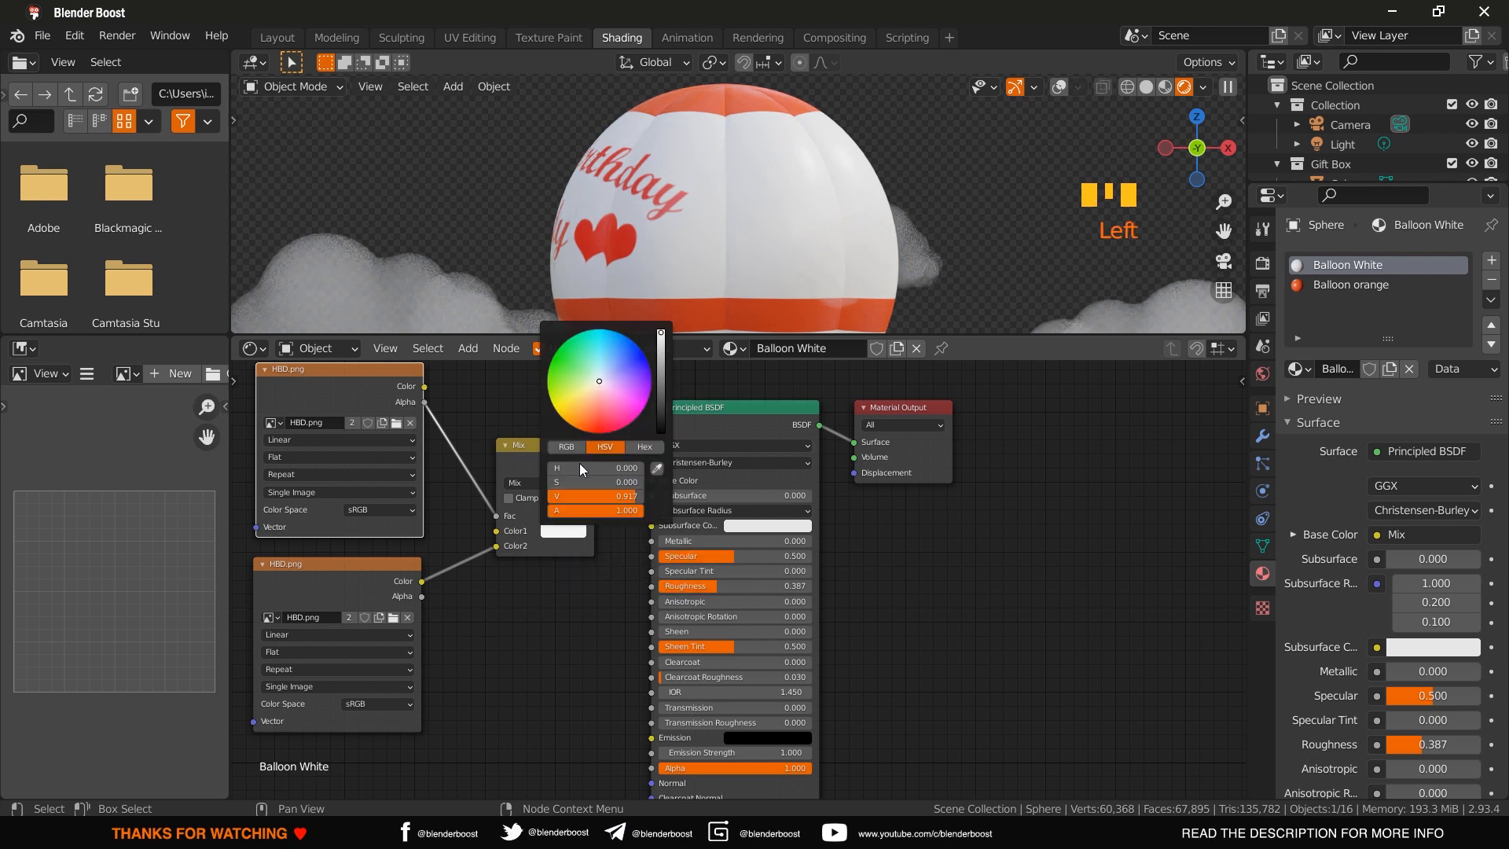
pyautogui.moveTo(598, 380); pyautogui.dragTo(591, 428)
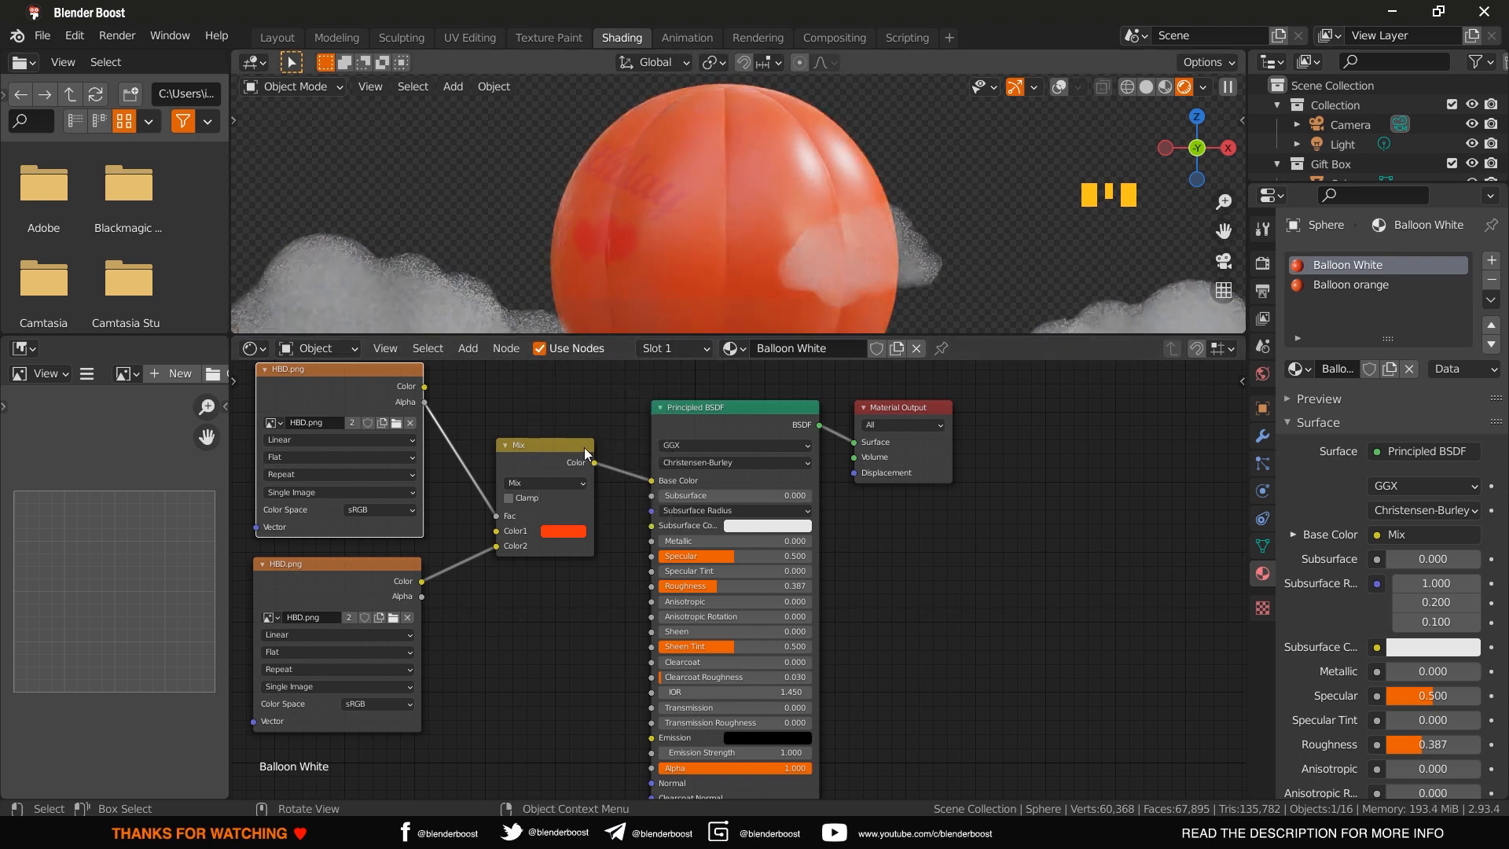
pyautogui.click(565, 530)
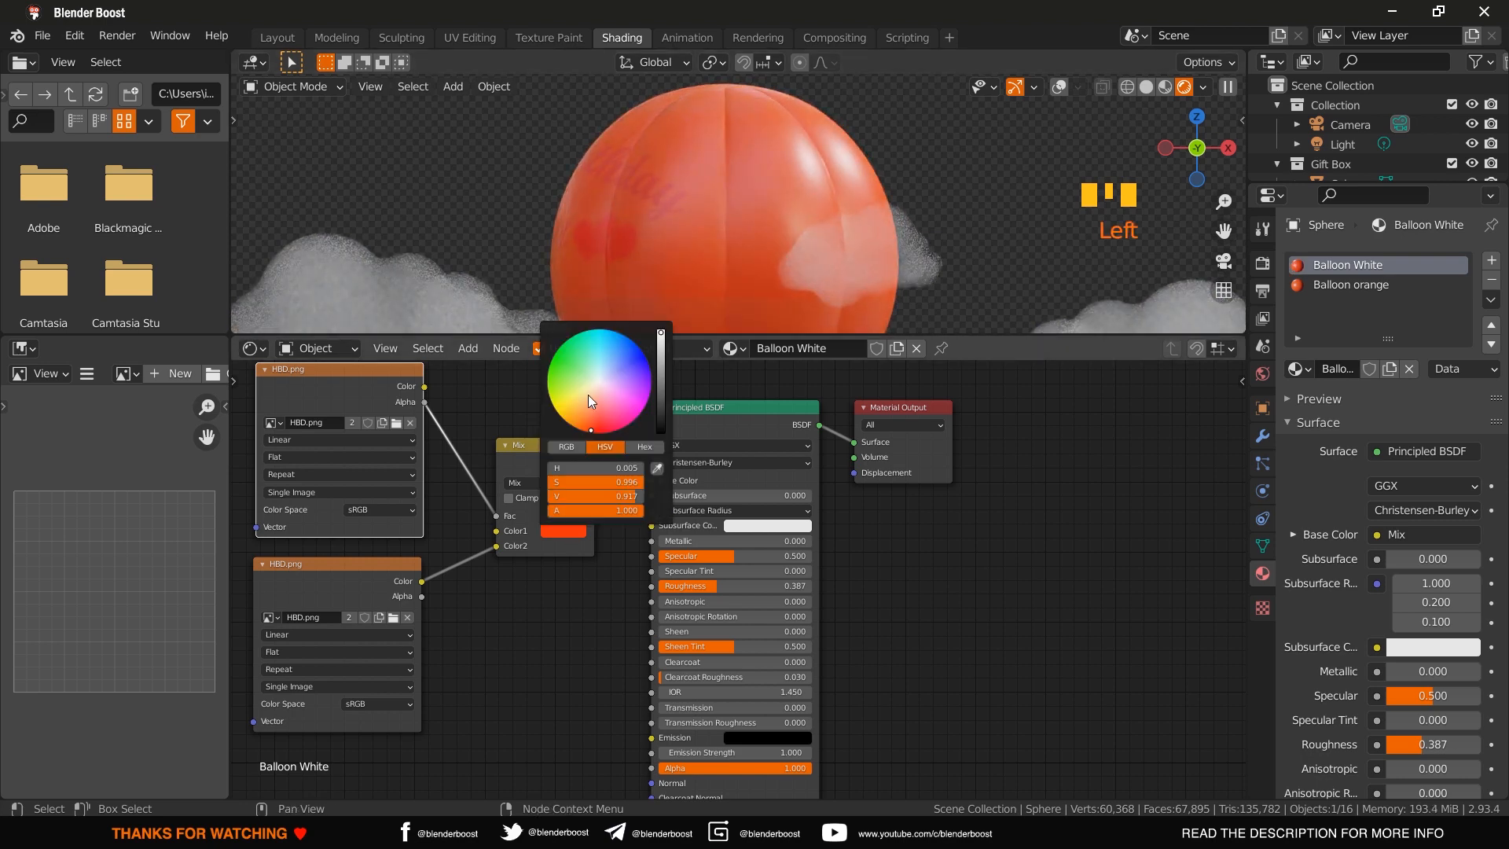
pyautogui.click(614, 363)
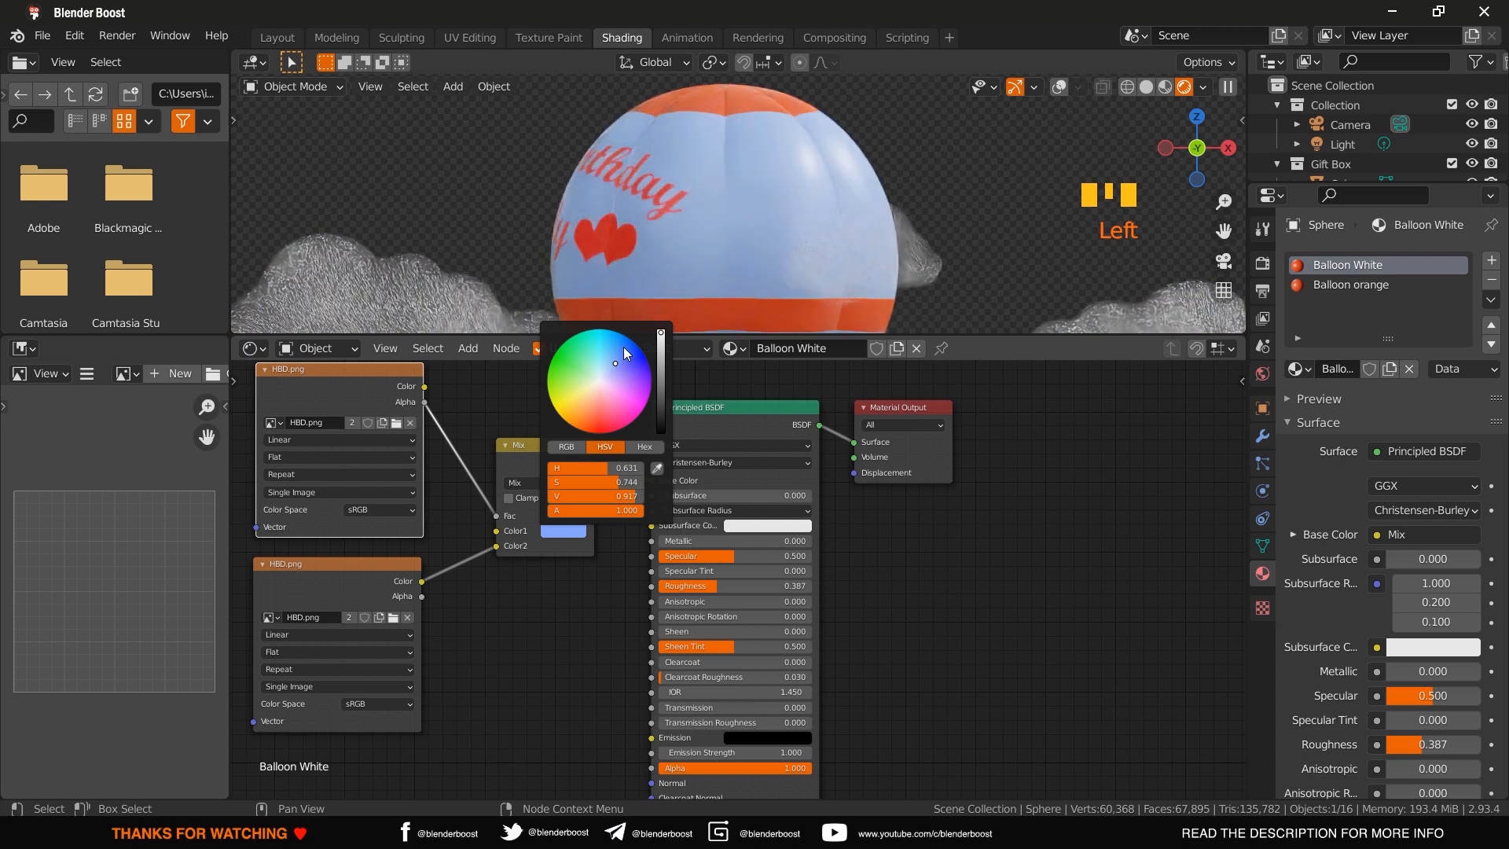
pyautogui.moveTo(615, 363); pyautogui.dragTo(632, 359)
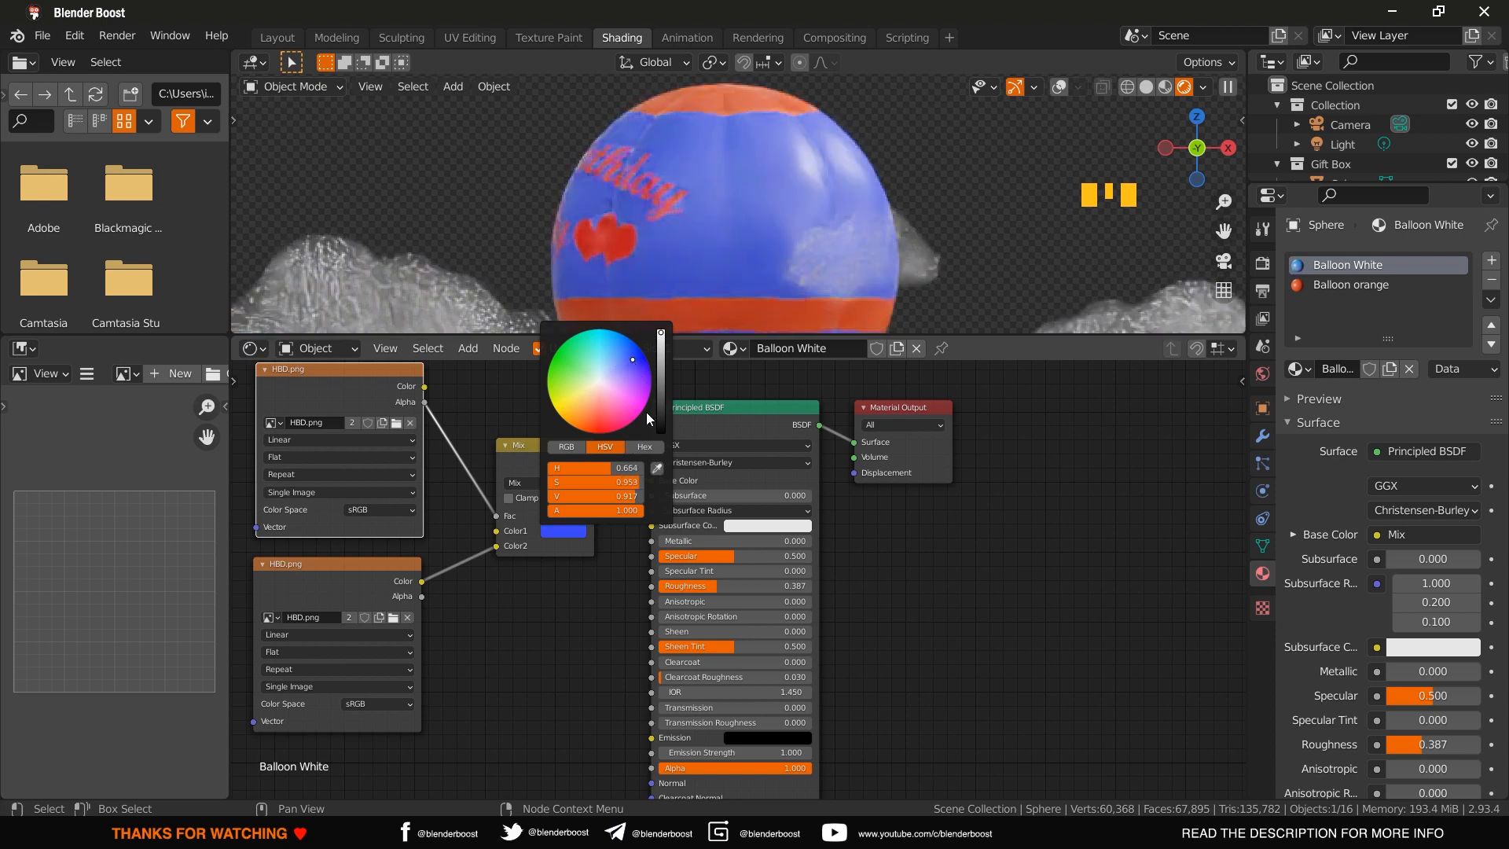
pyautogui.click(547, 543)
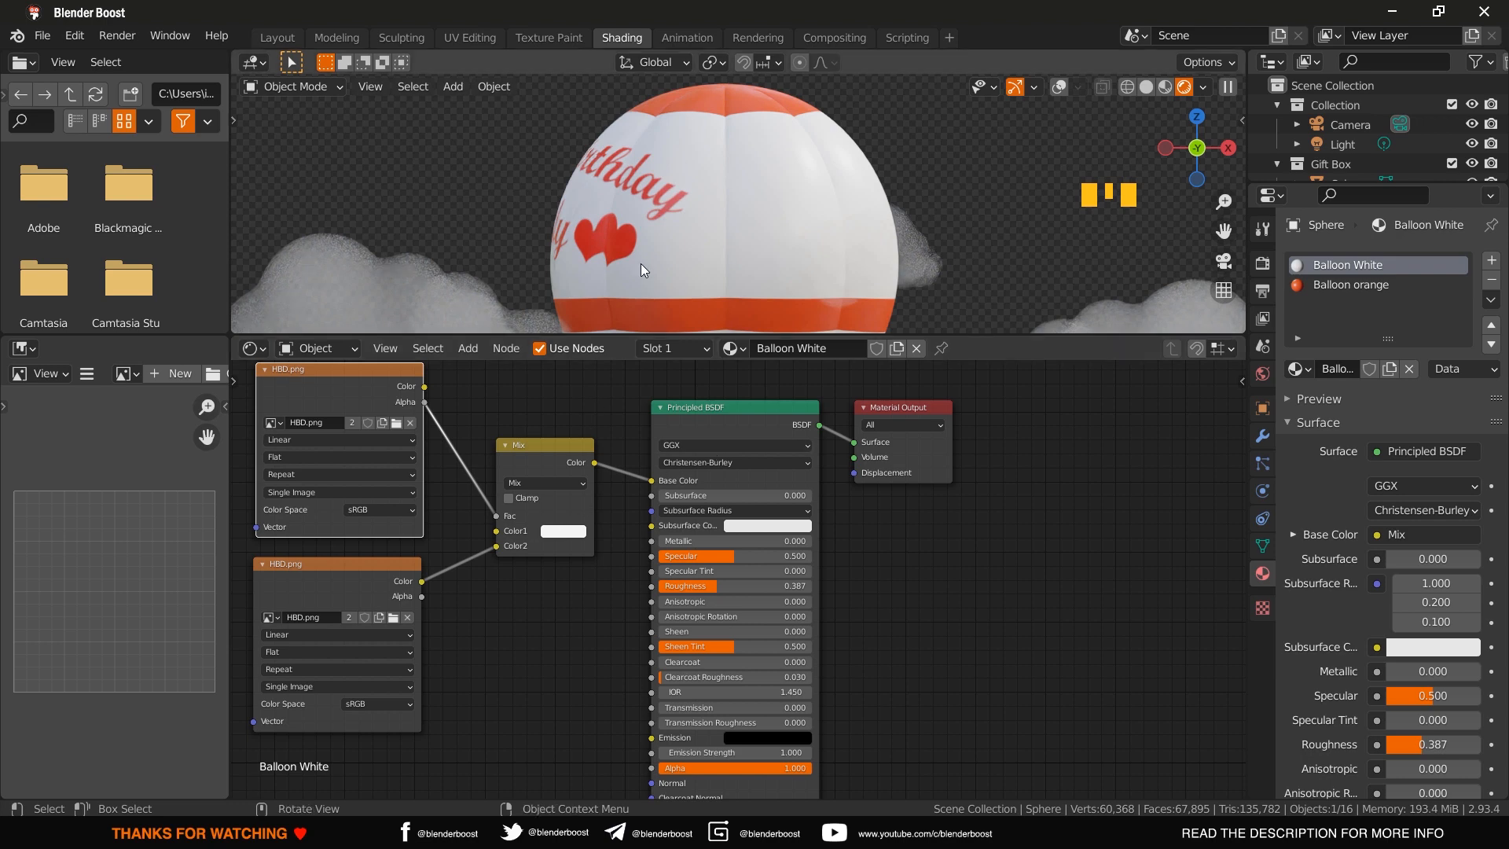
pyautogui.moveTo(670, 218)
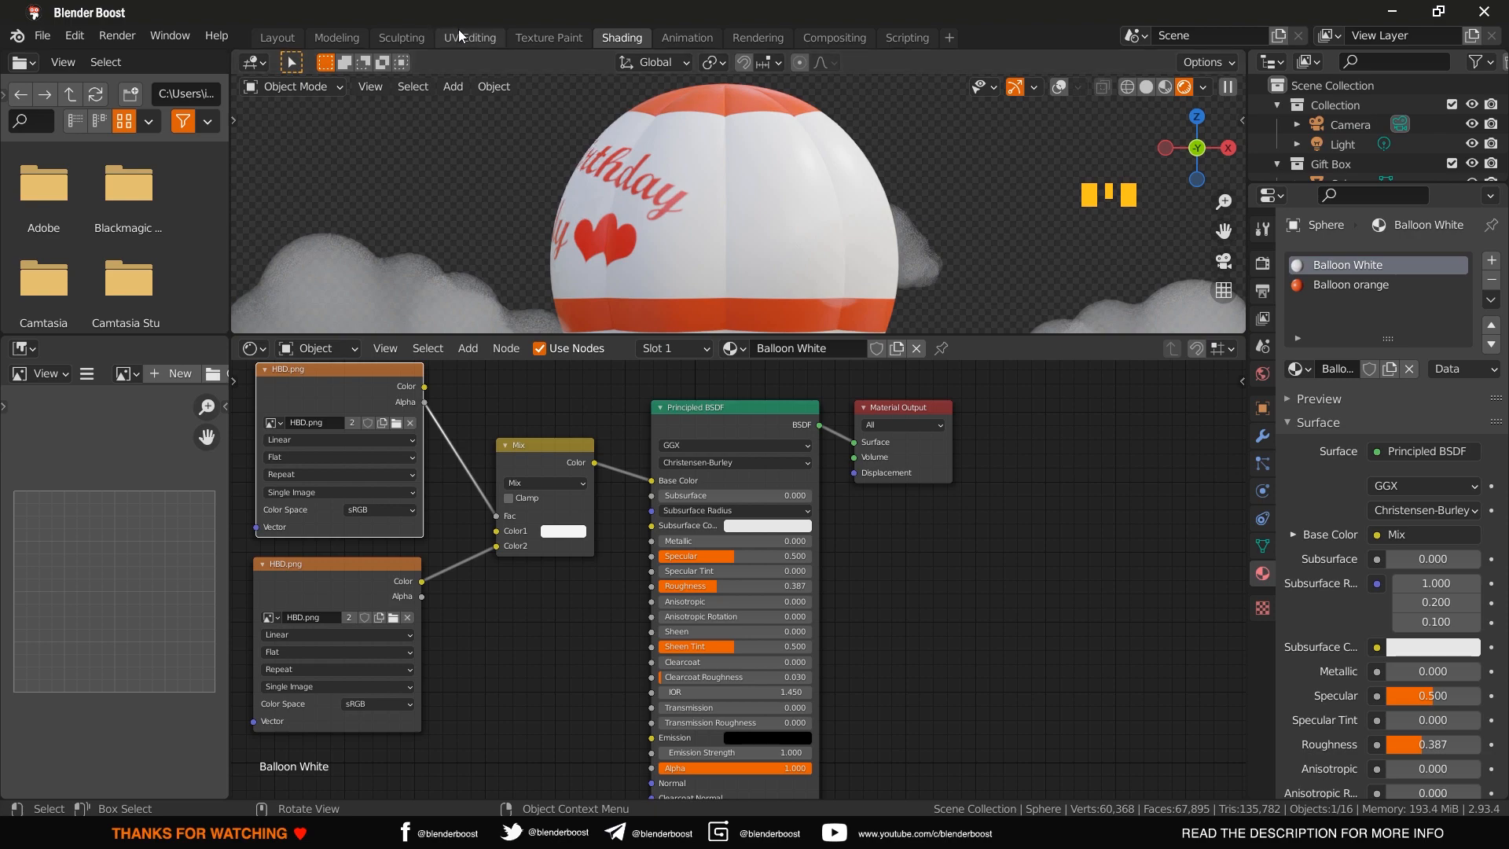
# - With rendered shading on, rotate the balloon UV strip over the lettering and return to Layout
pyautogui.click(468, 37)
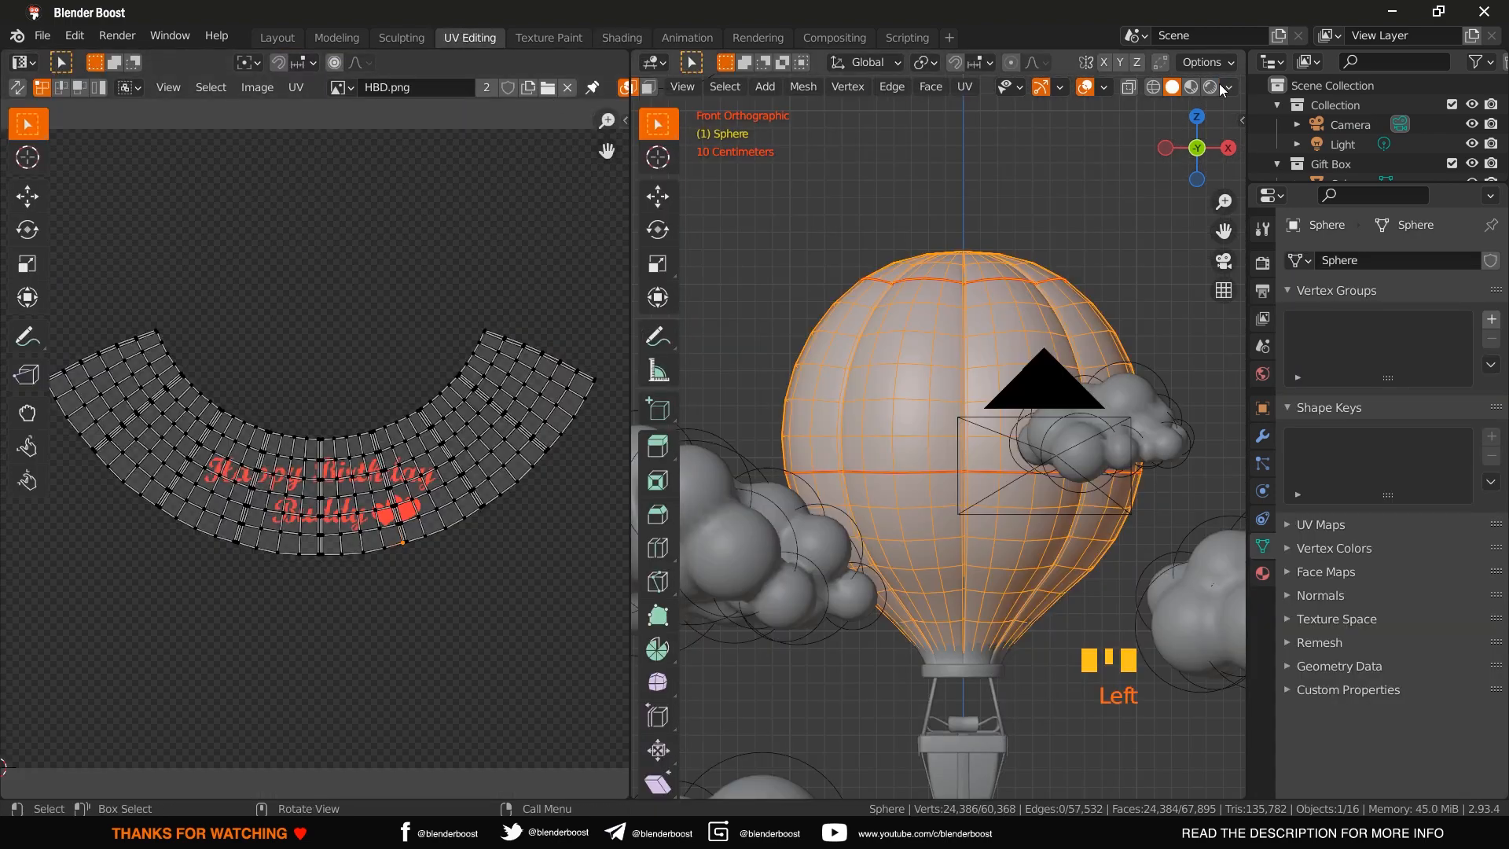
pyautogui.click(1225, 87)
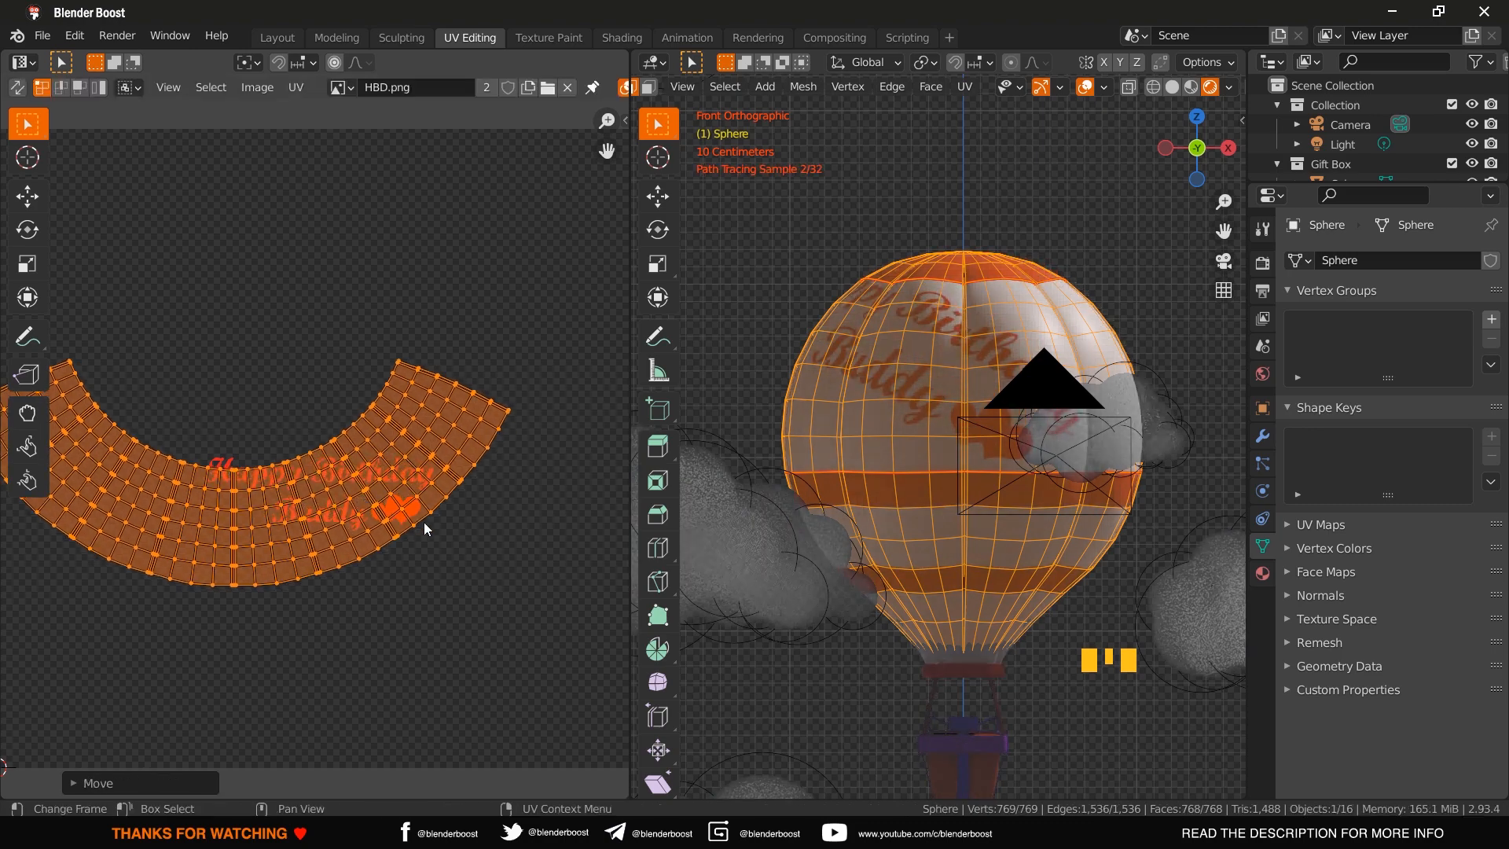
pyautogui.press('r')
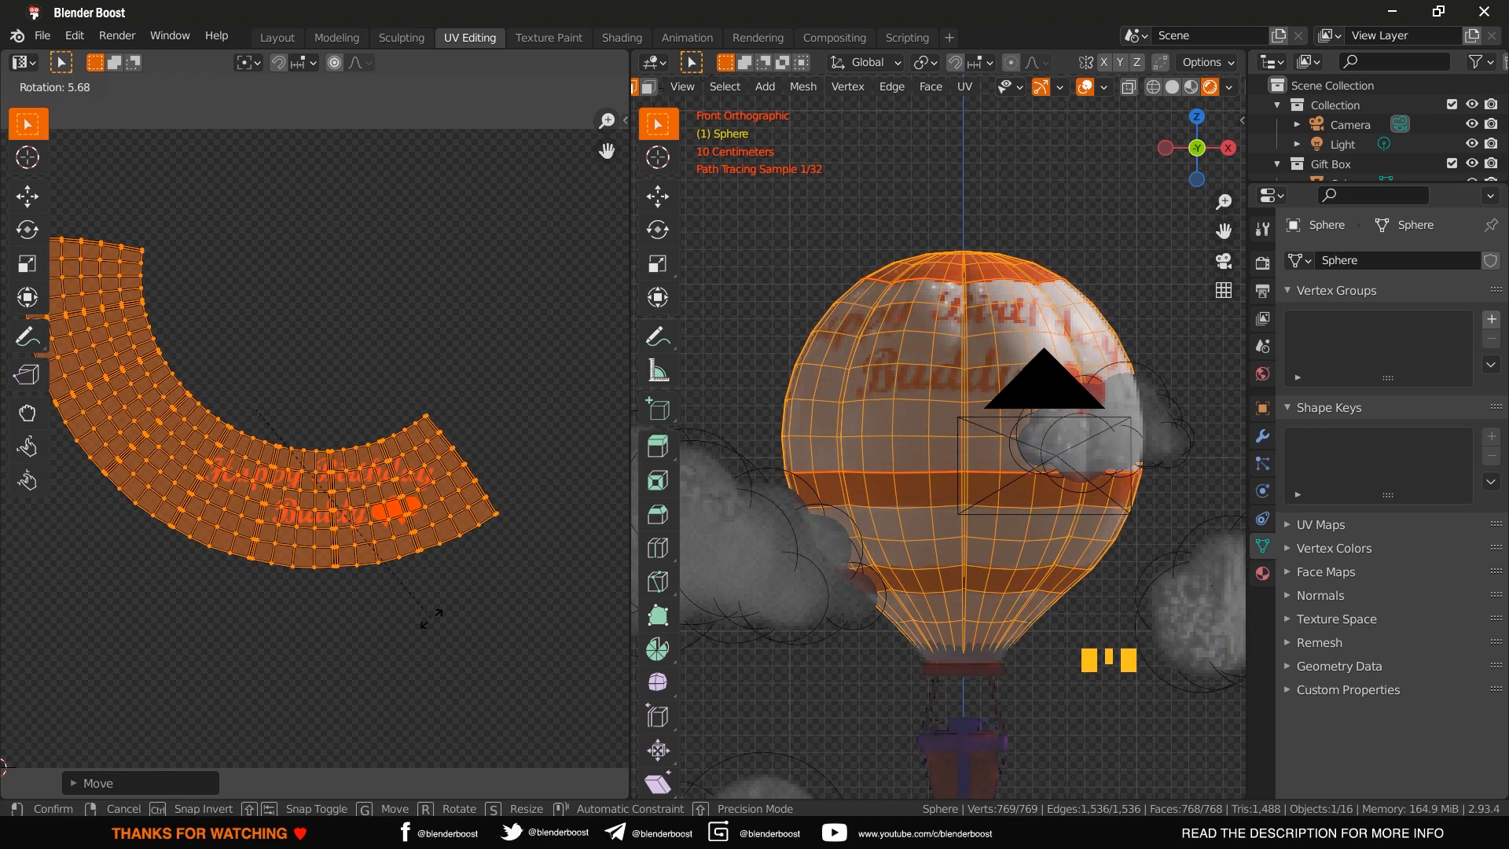
pyautogui.click(277, 37)
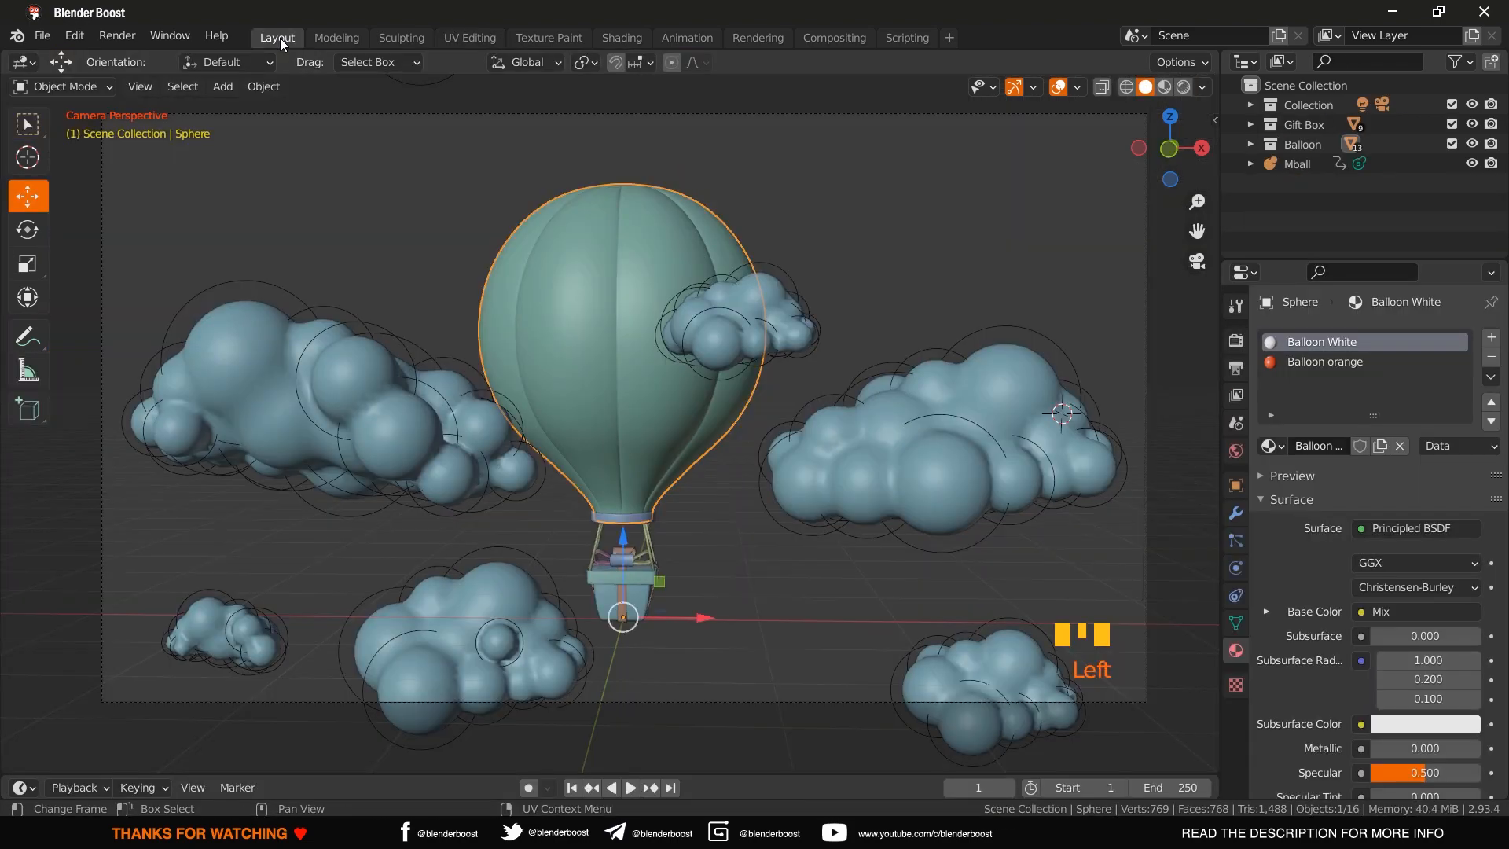
# - Enable rendered shading in the Layout camera view and select all balloon UVs for adjustment
pyautogui.click(621, 36)
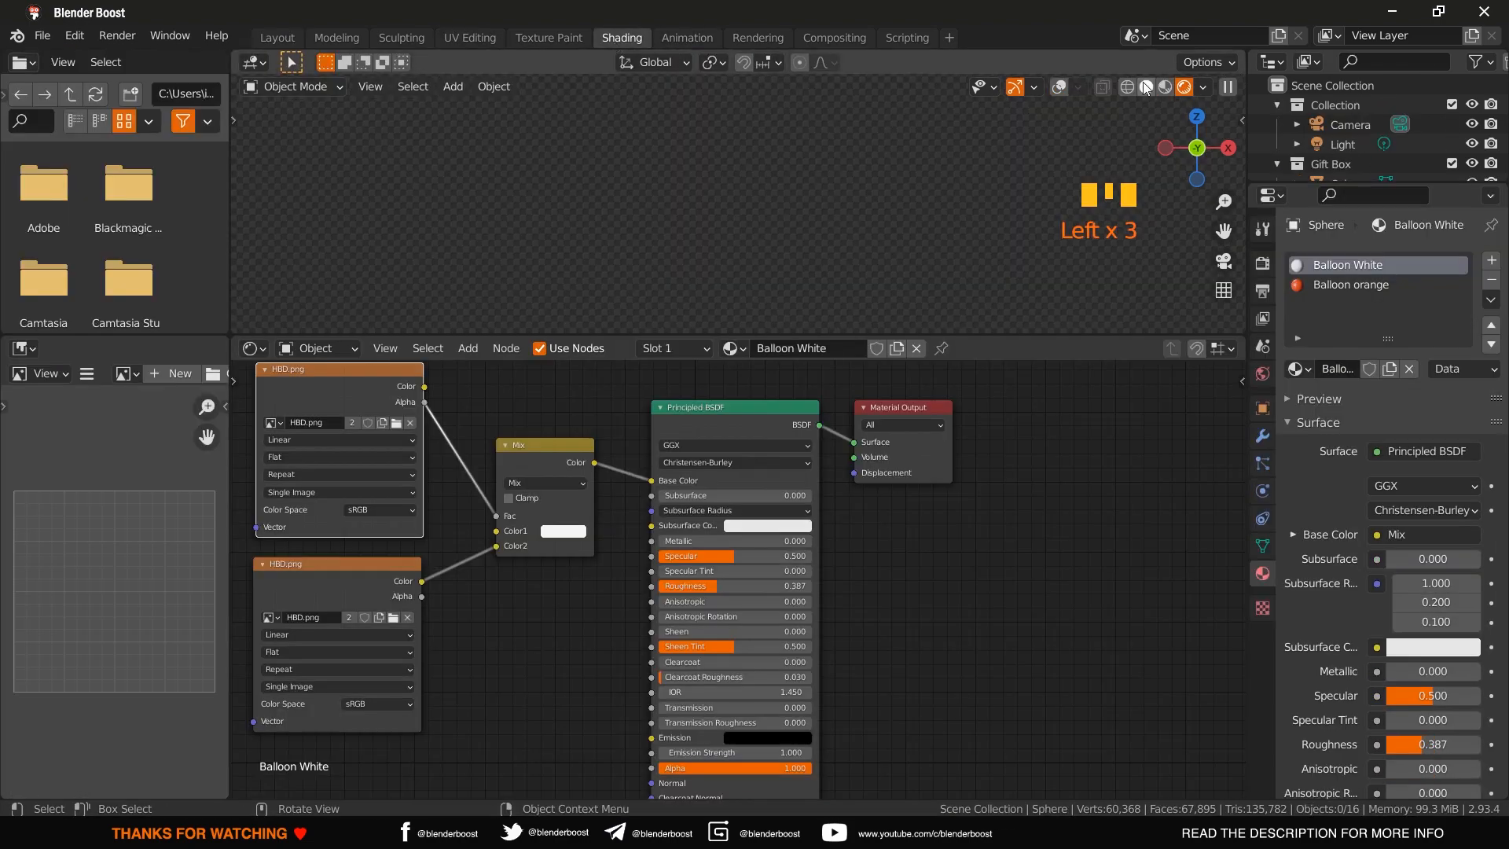
pyautogui.click(276, 38)
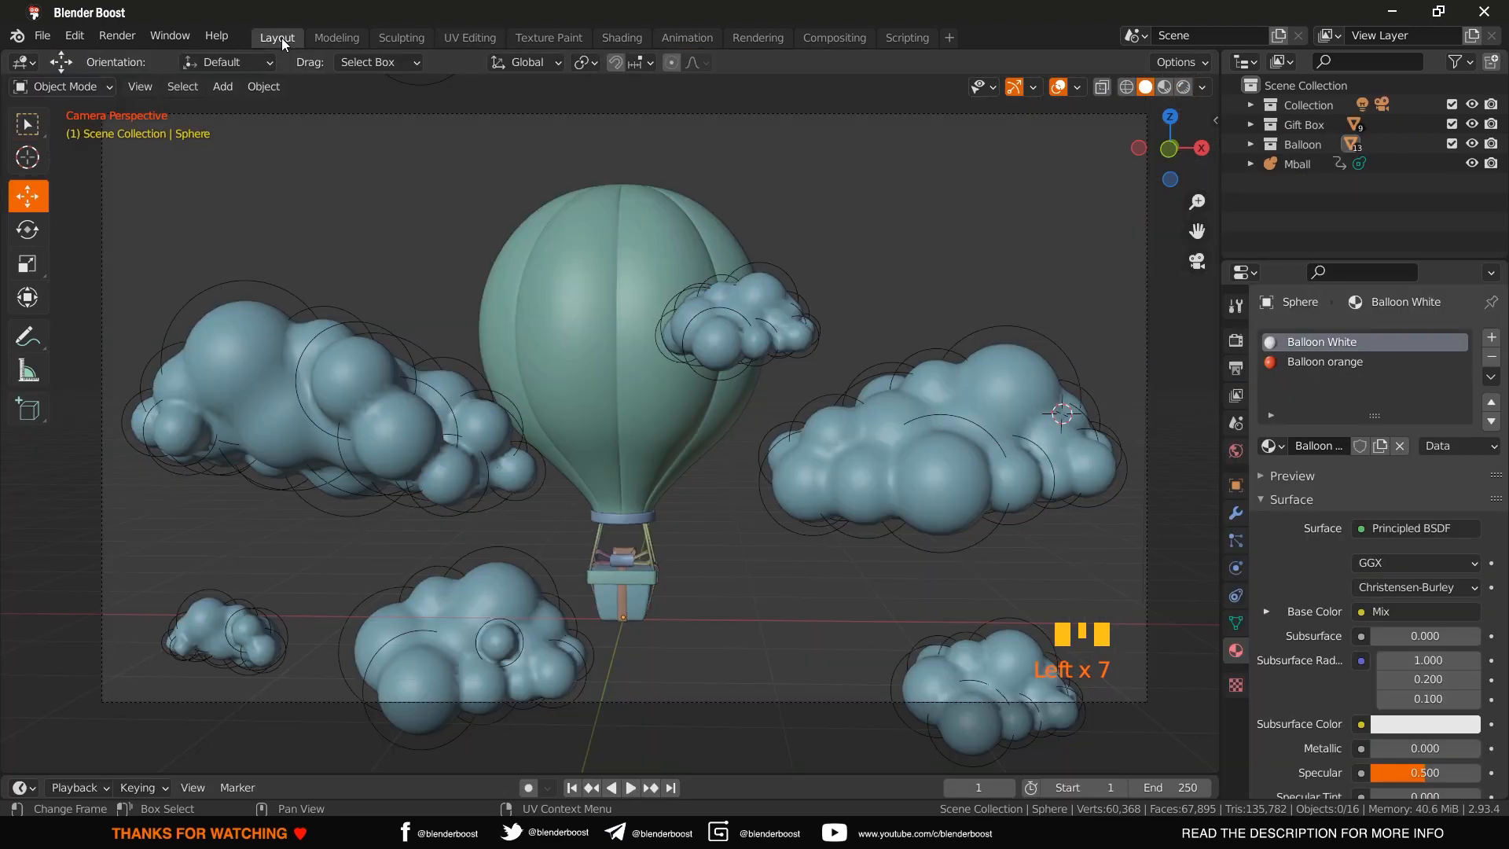
pyautogui.click(1165, 86)
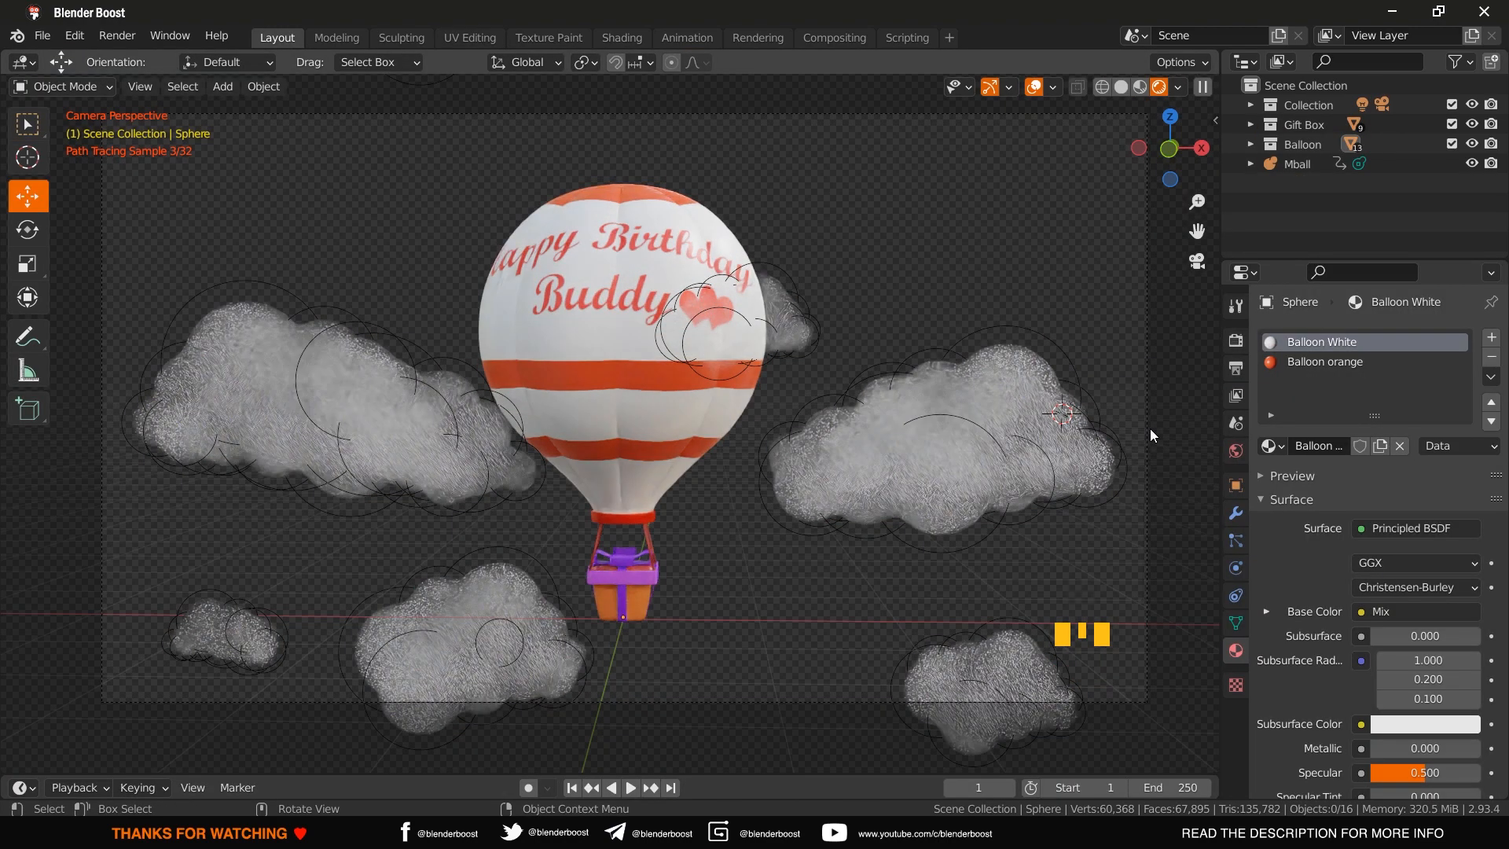
pyautogui.click(469, 38)
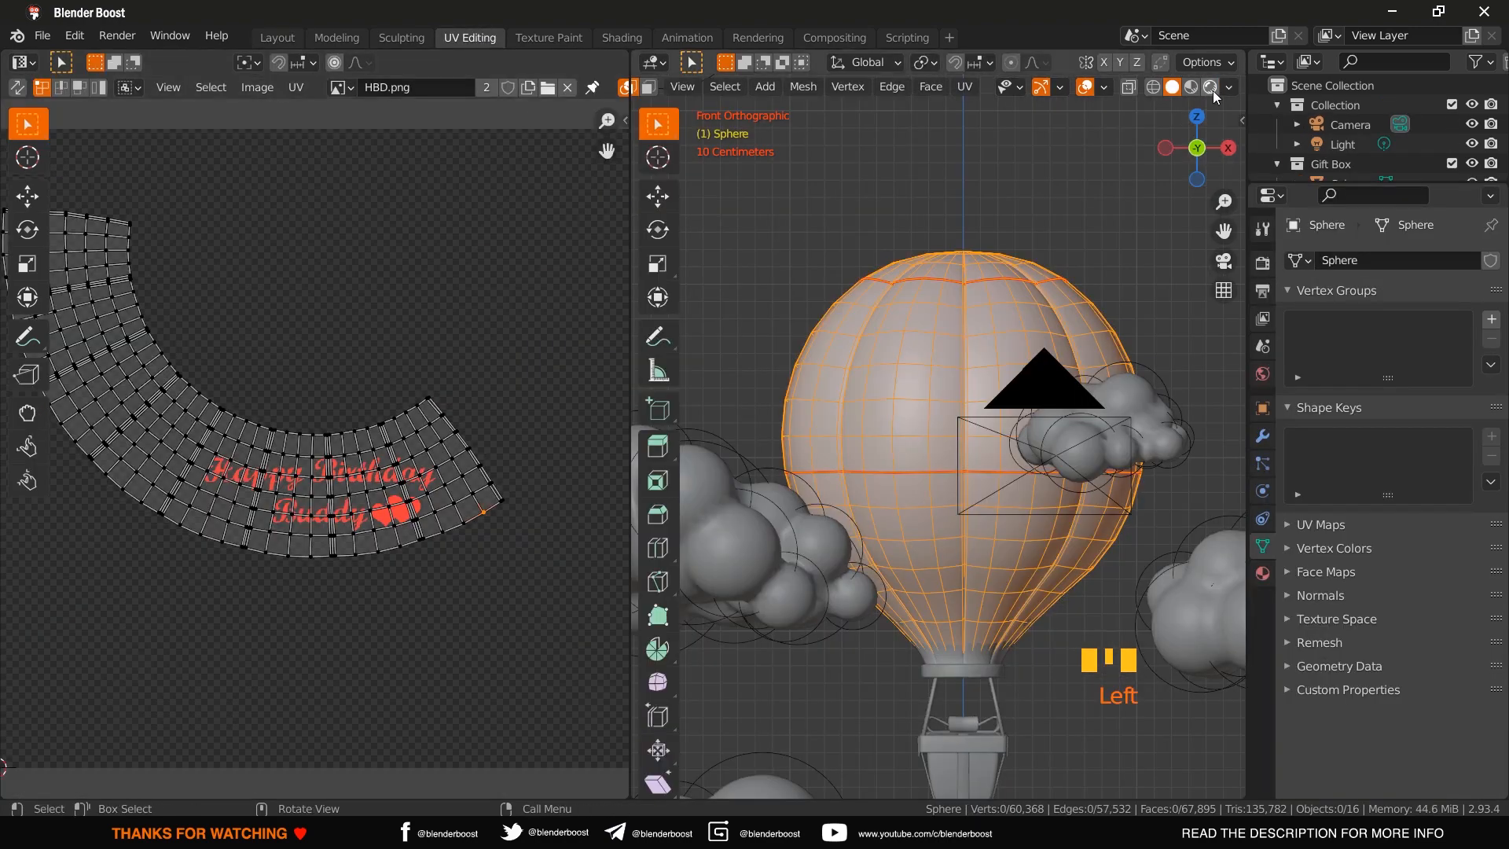
pyautogui.press('s')
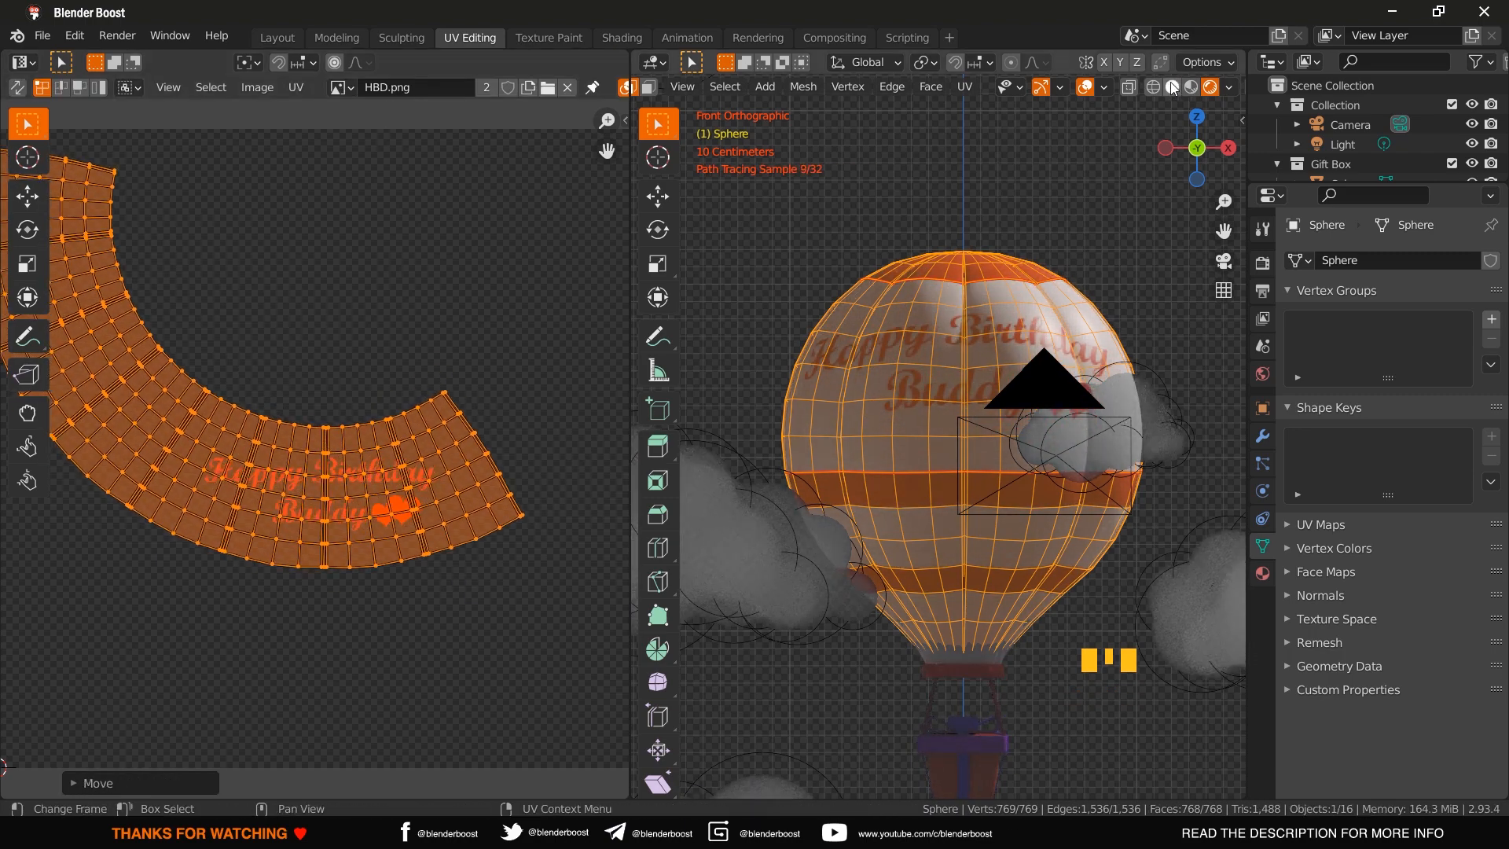
# - Nudge the UVs and check the camera view until the lettering sits centred between the stripes
pyautogui.click(277, 38)
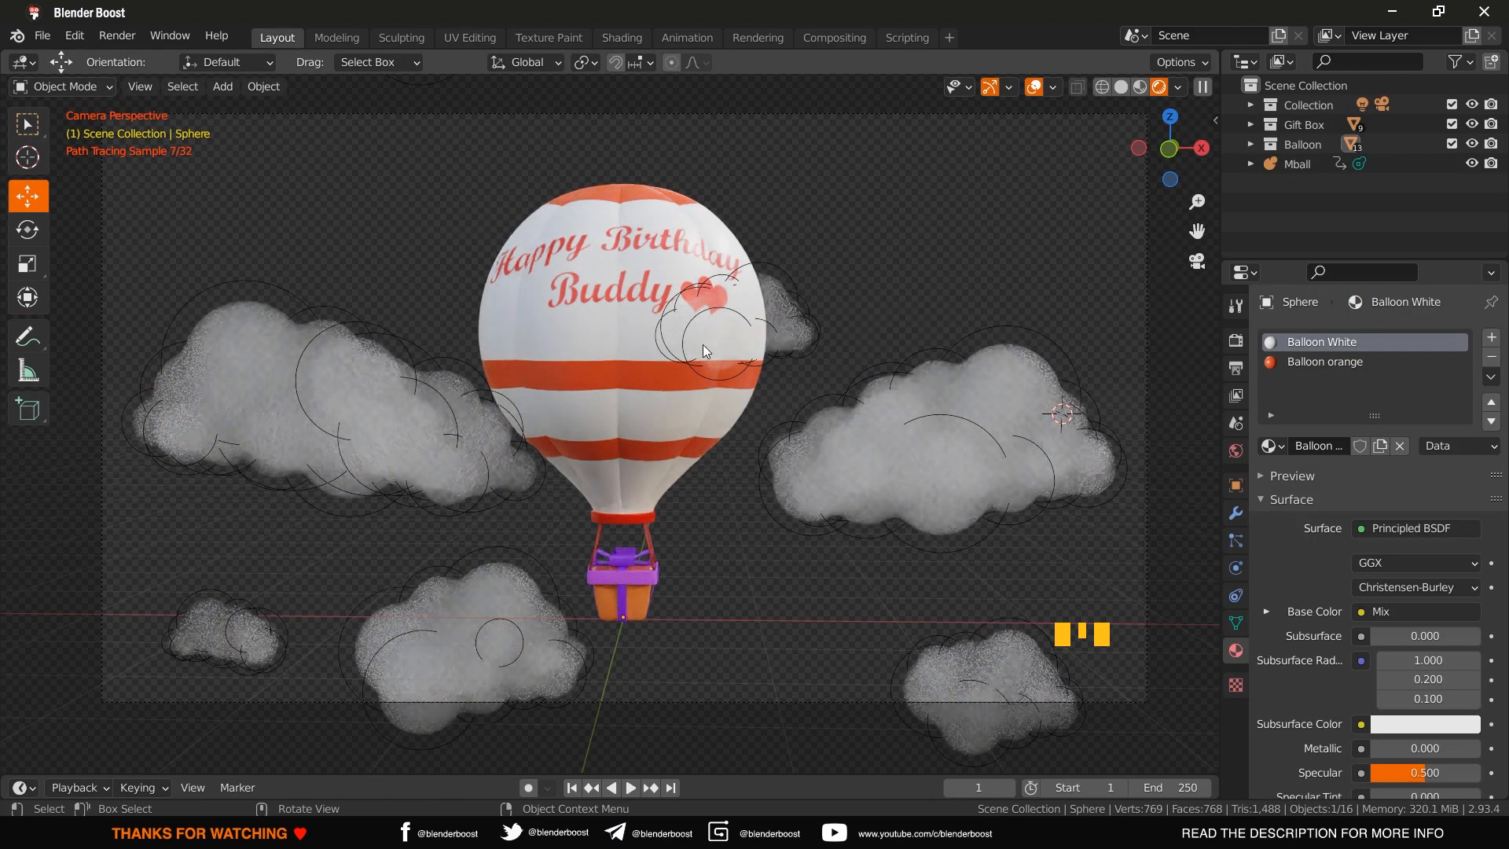
pyautogui.click(469, 36)
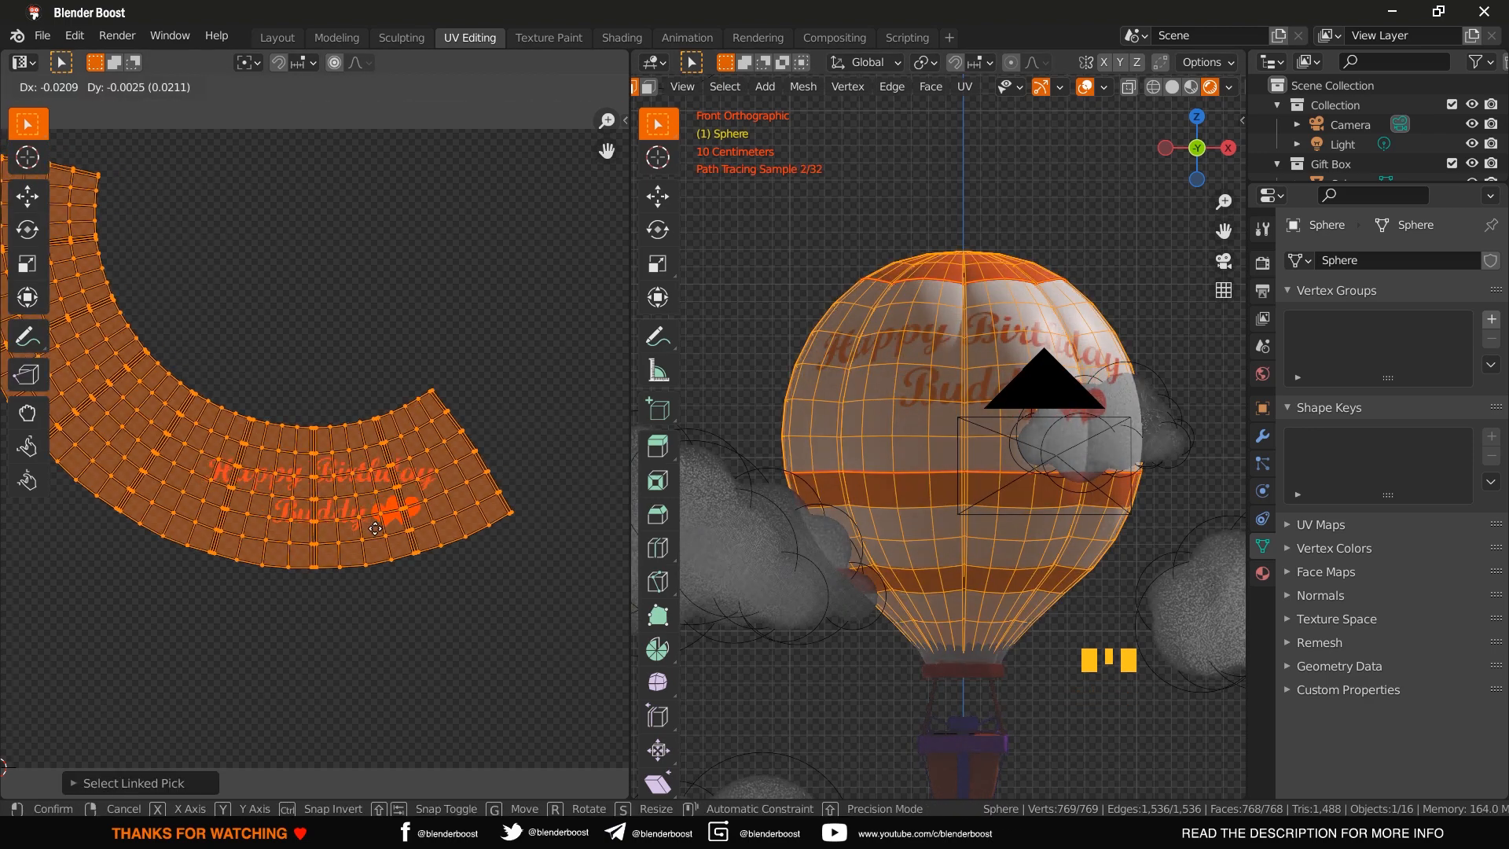
pyautogui.click(277, 38)
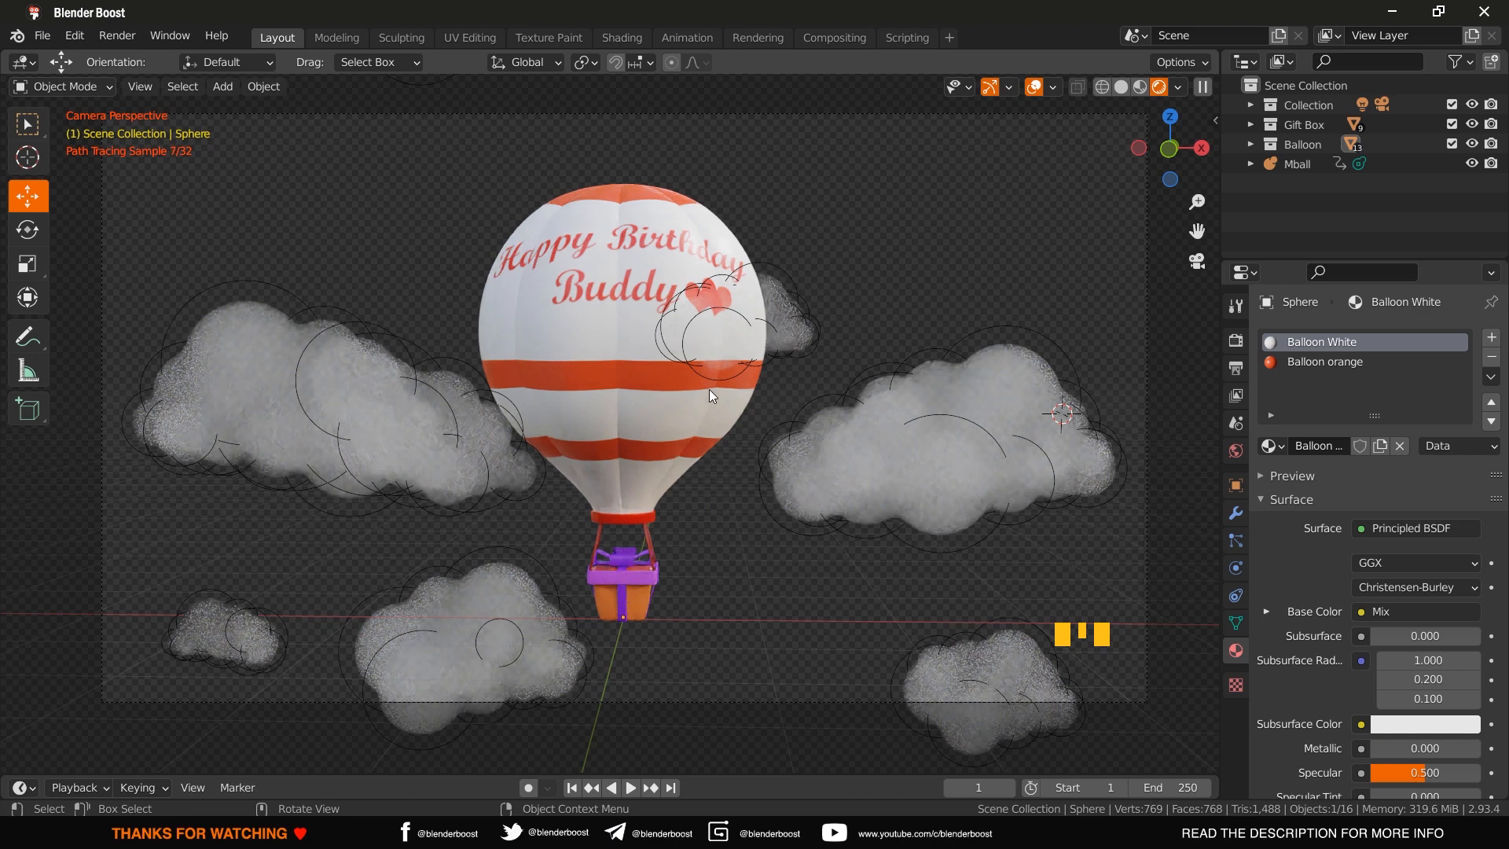
pyautogui.moveTo(702, 475)
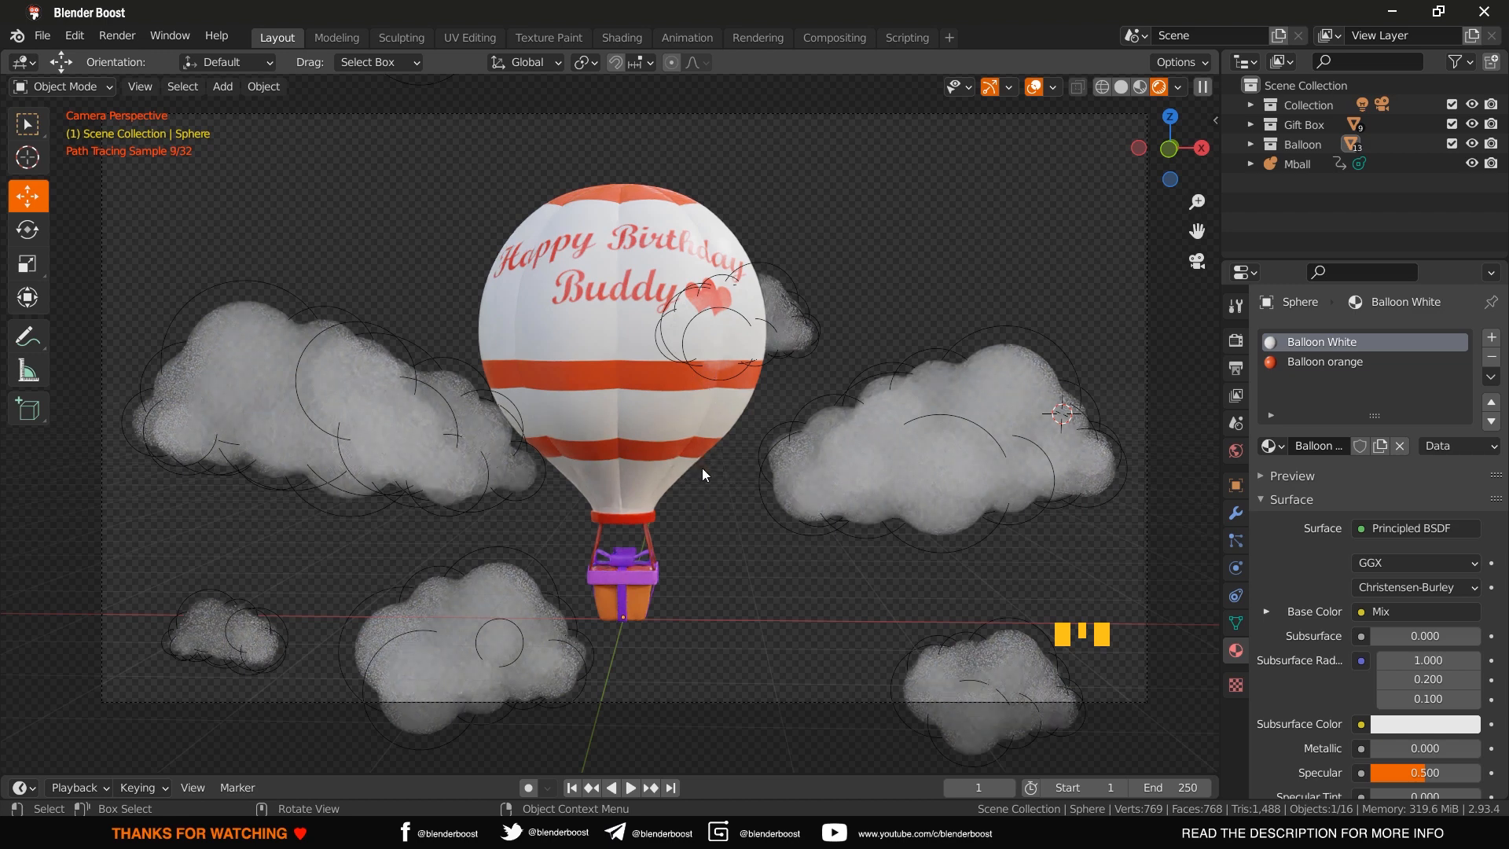